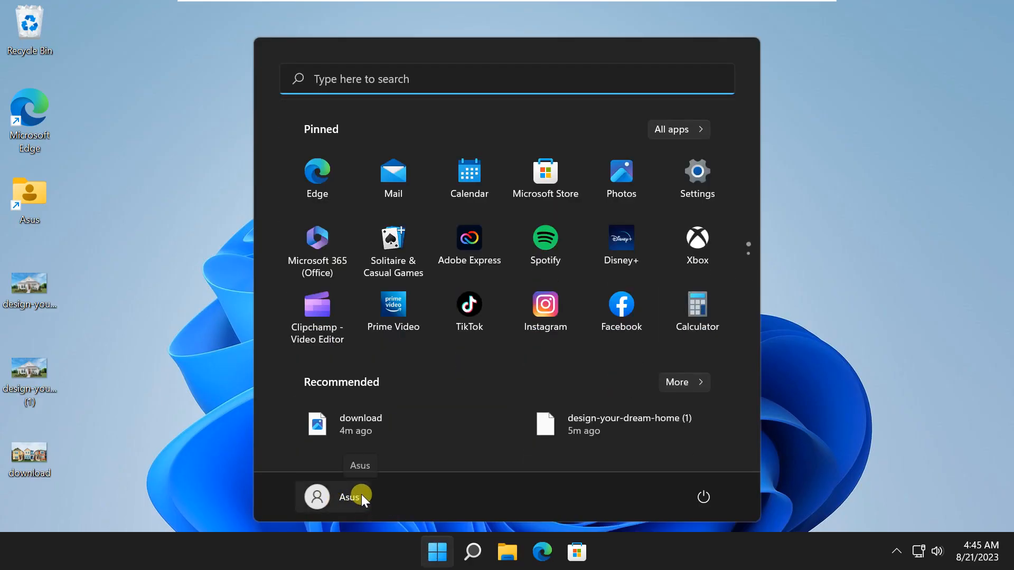
{"action": "mouse_move", "coordinate": [390, 502]}
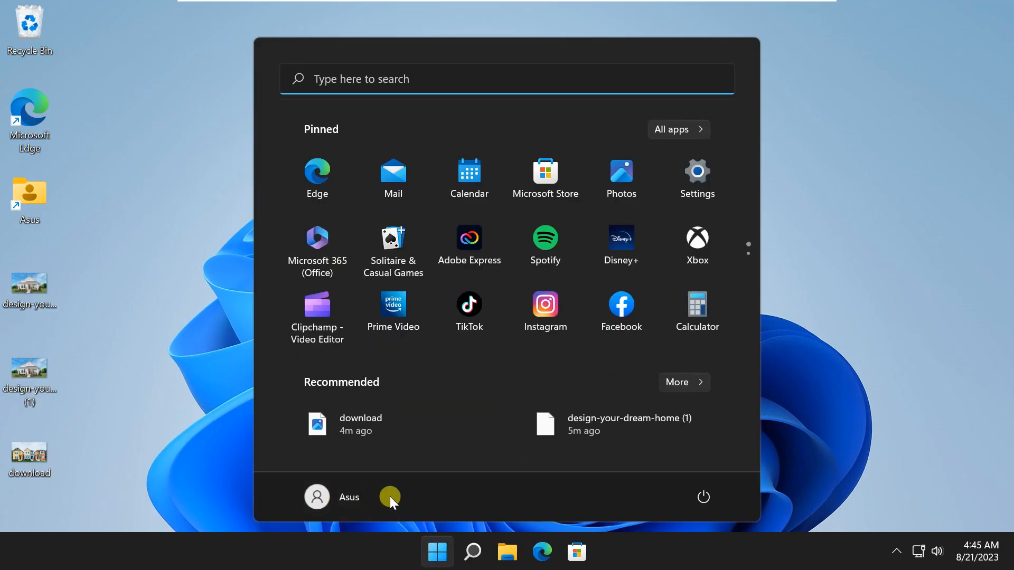
{"action": "mouse_move", "coordinate": [855, 442]}
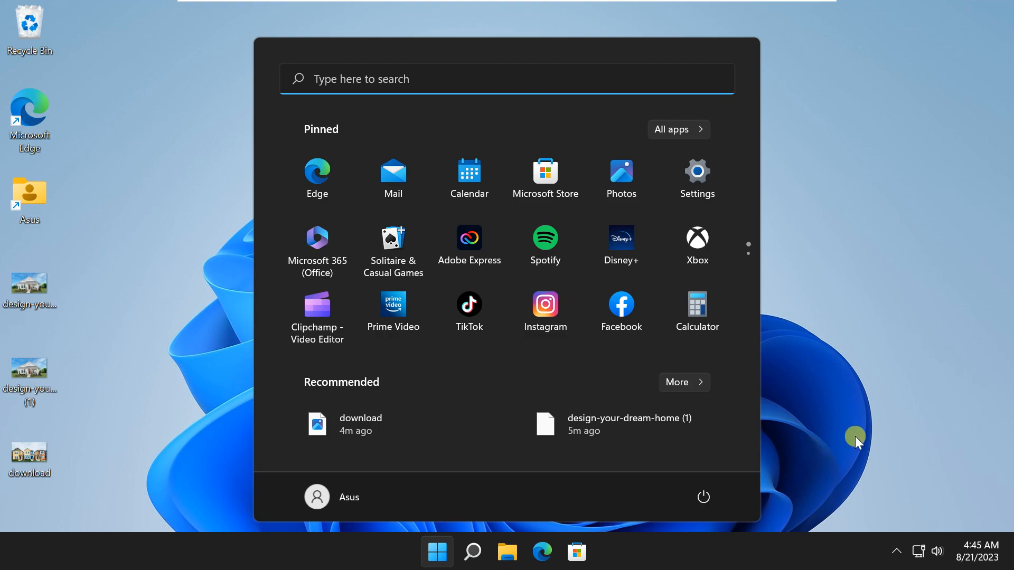
- Rename the local user account Asus to SHAM in Computer Management, then close it
{"action": "right_click", "coordinate": [437, 551]}
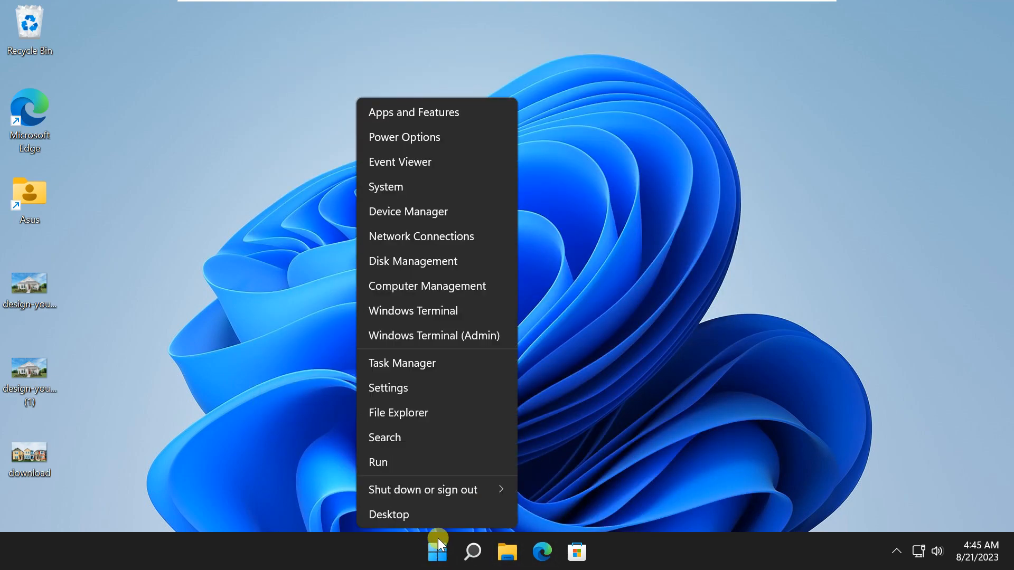
{"action": "mouse_move", "coordinate": [432, 285]}
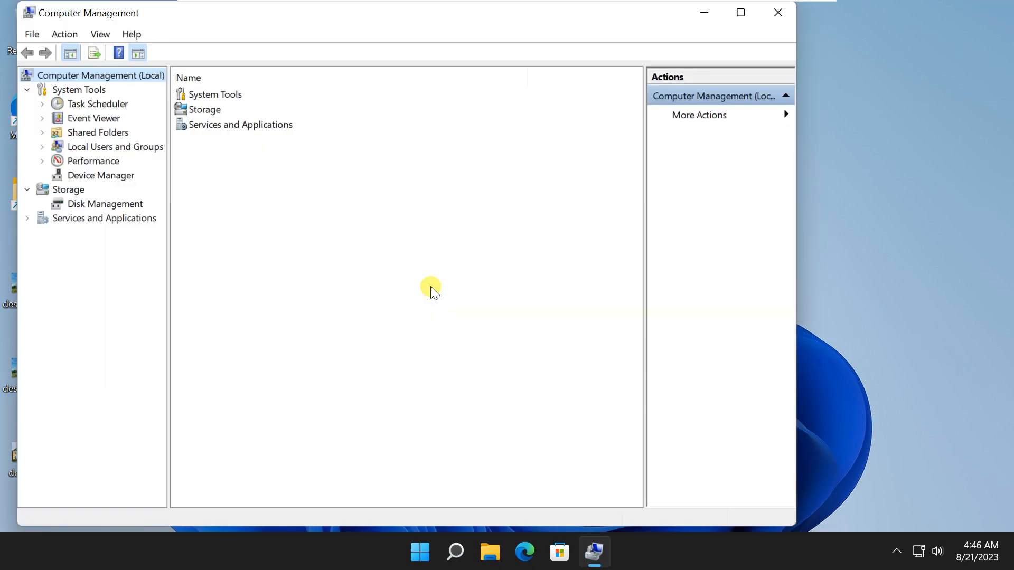
{"action": "left_click", "coordinate": [115, 147]}
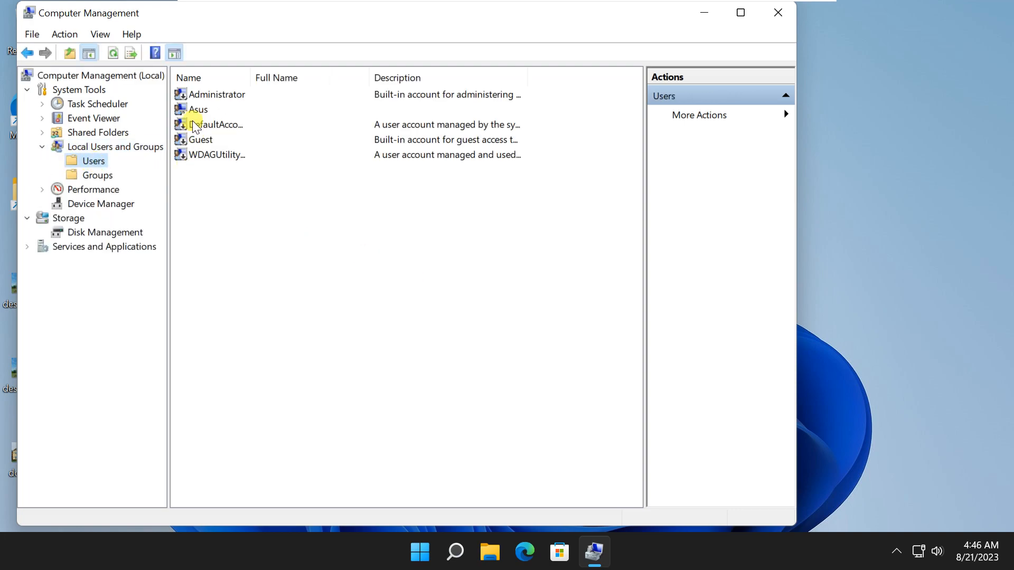
{"action": "left_click", "coordinate": [198, 109]}
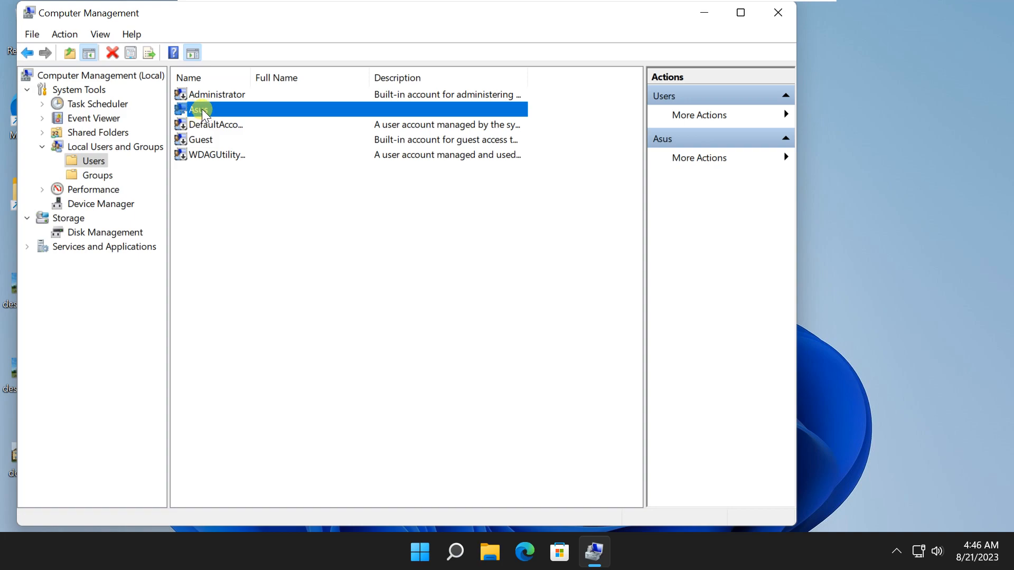
{"action": "right_click", "coordinate": [201, 109]}
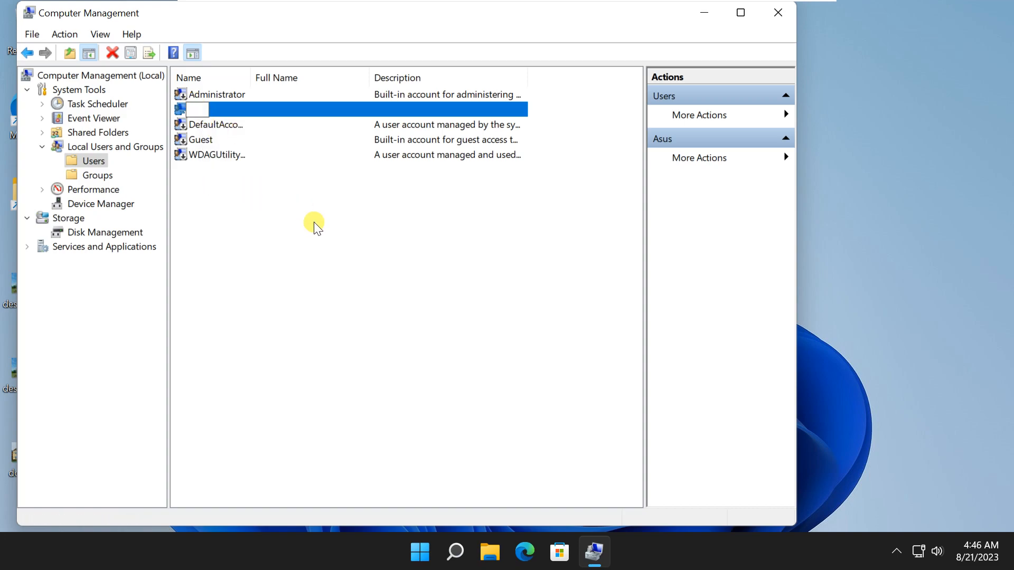
{"action": "type", "text": "SHAM"}
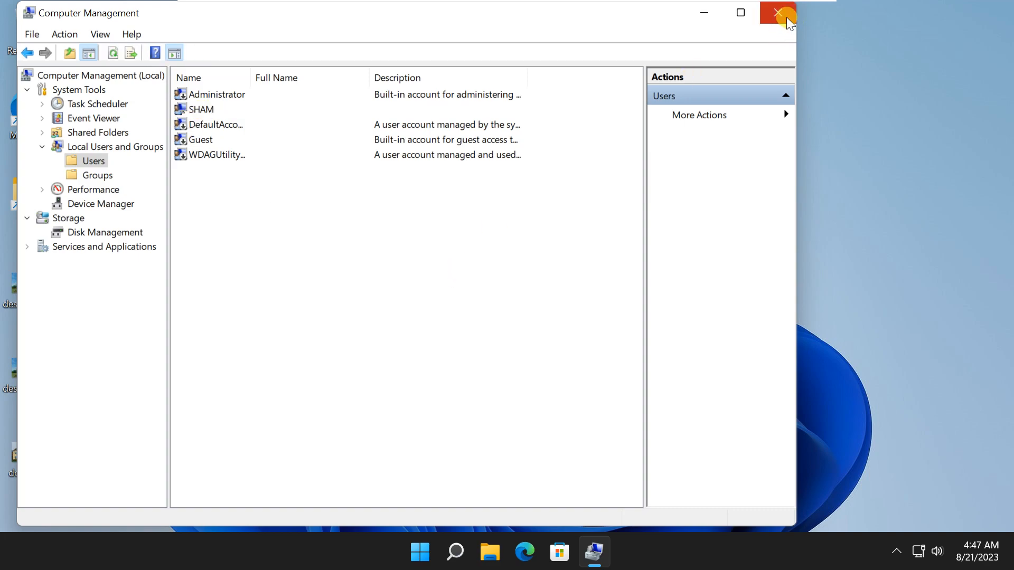
{"action": "left_click", "coordinate": [777, 12]}
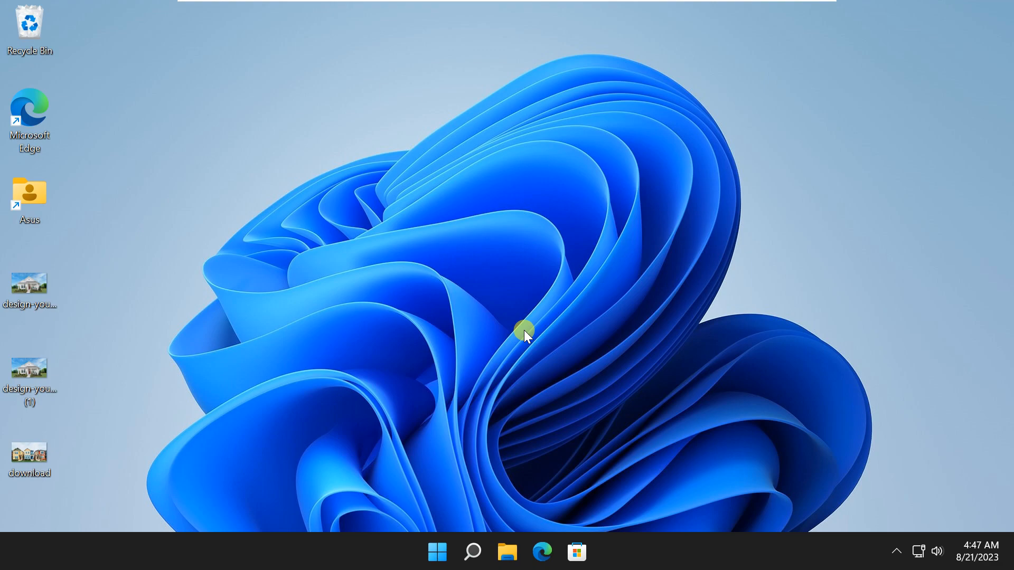
- Sign out, sign back in, and confirm the Start menu shows the account as SHAM
{"action": "left_click", "coordinate": [437, 551]}
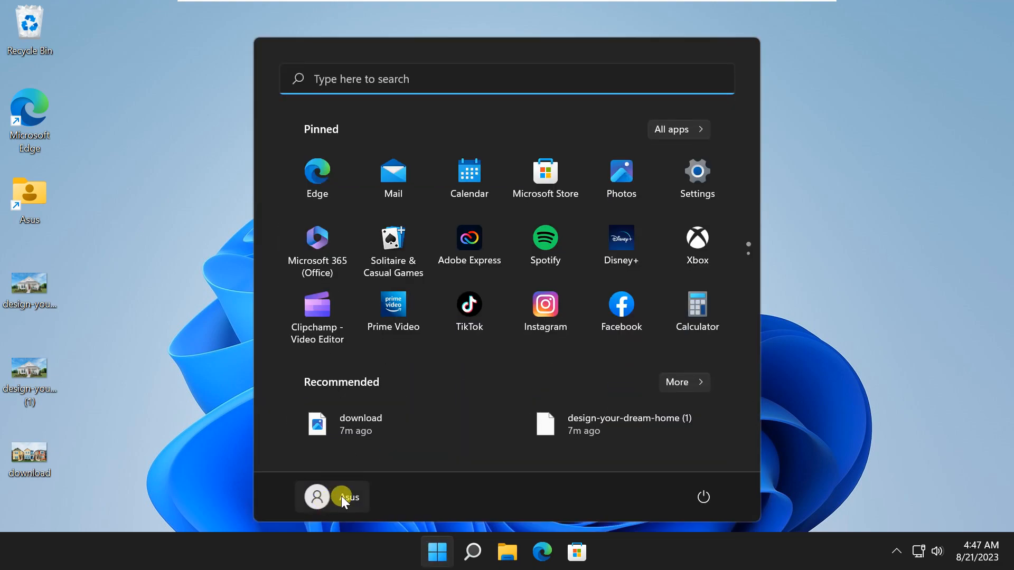
{"action": "left_click", "coordinate": [317, 496]}
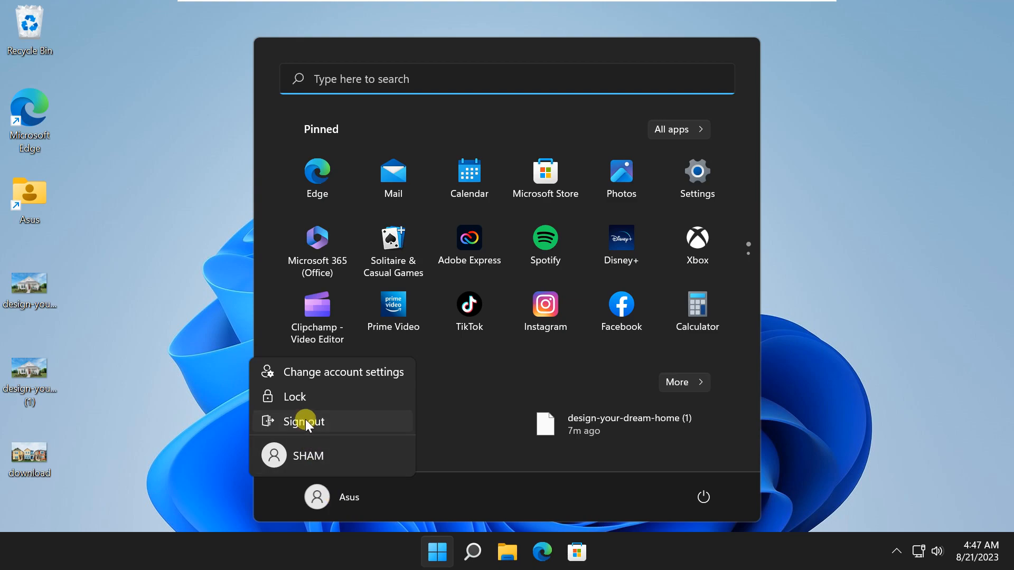
{"action": "left_click", "coordinate": [303, 421]}
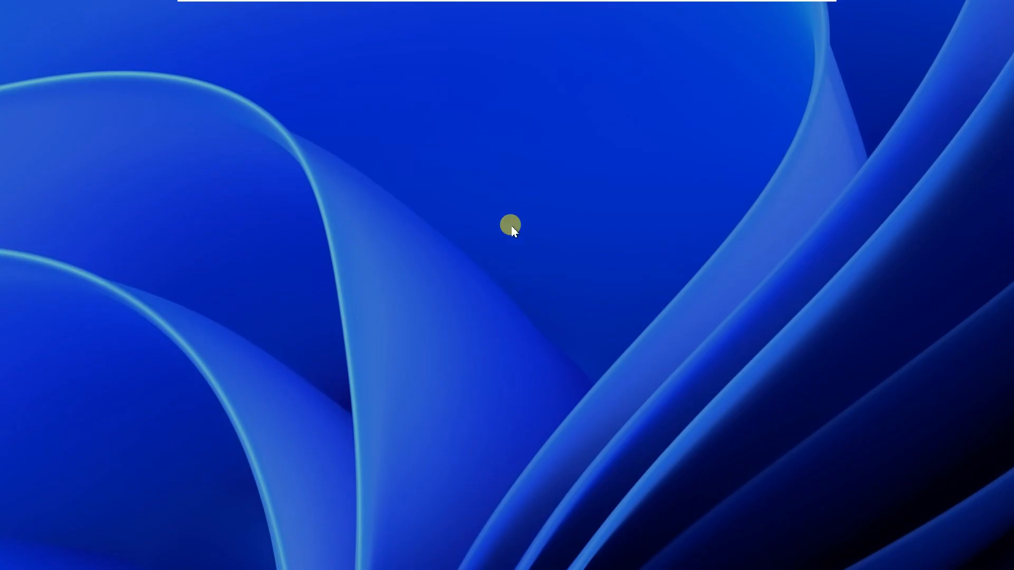
{"action": "left_click", "coordinate": [510, 225]}
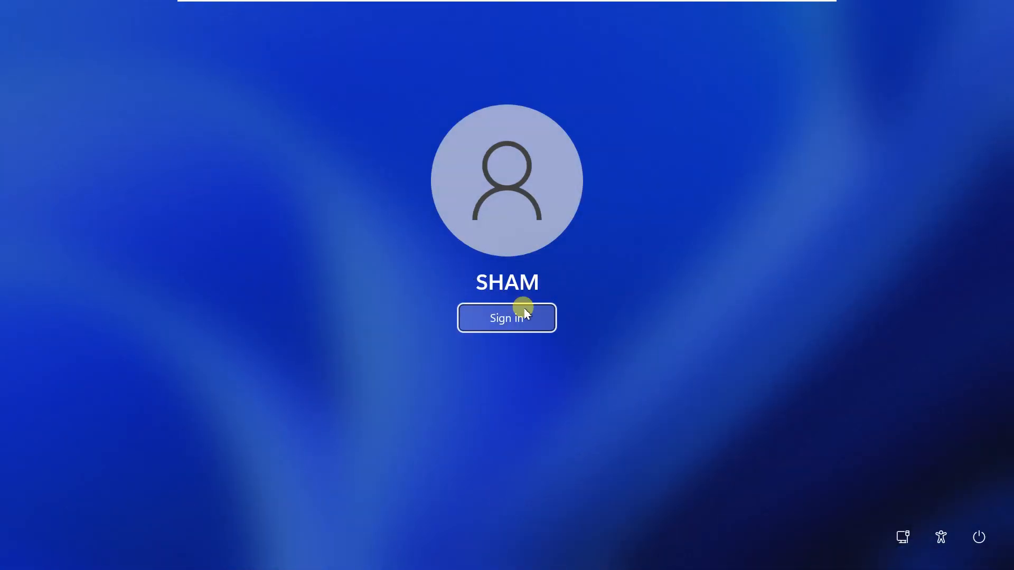
{"action": "left_click", "coordinate": [507, 317]}
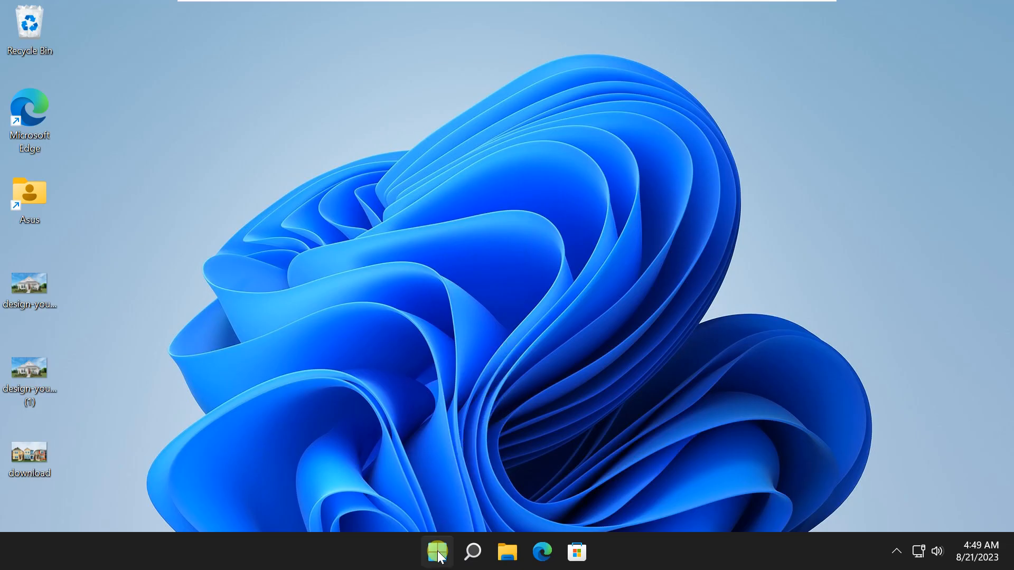
{"action": "left_click", "coordinate": [437, 551]}
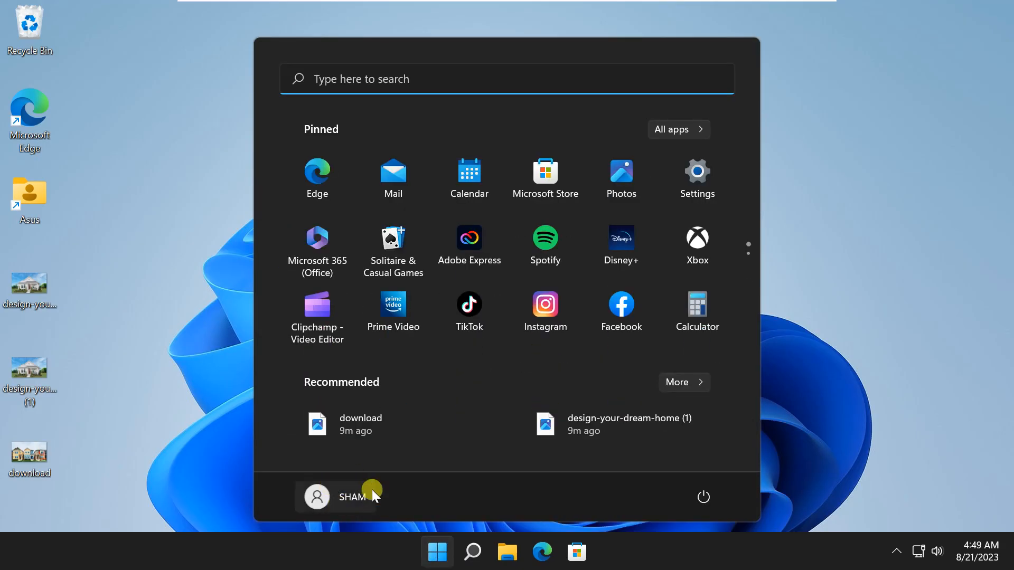
{"action": "mouse_move", "coordinate": [352, 496]}
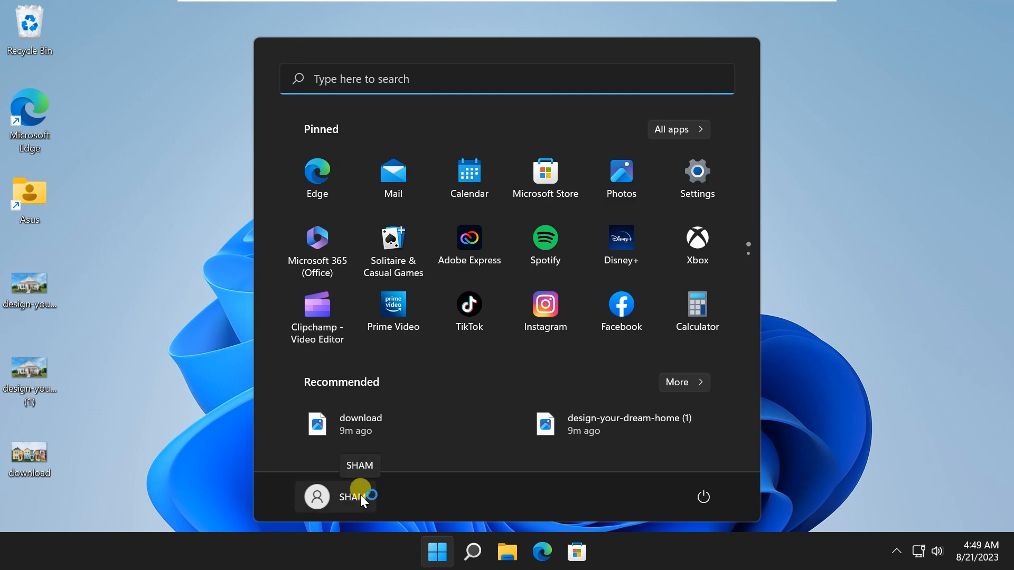
{"action": "left_click", "coordinate": [437, 551]}
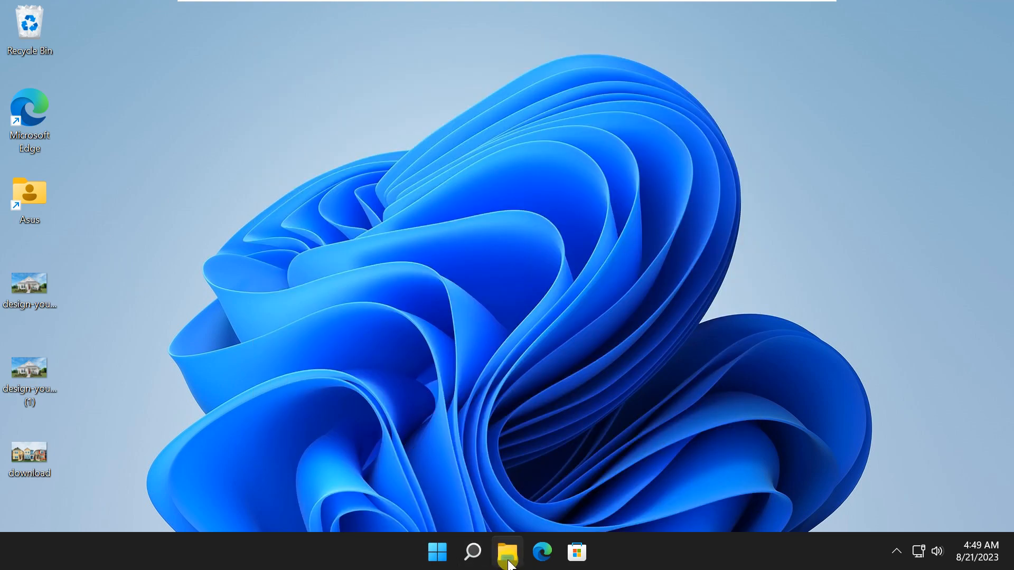
- Browse File Explorer to C:\Users\Asus and its Desktop folder
{"action": "left_click", "coordinate": [506, 551]}
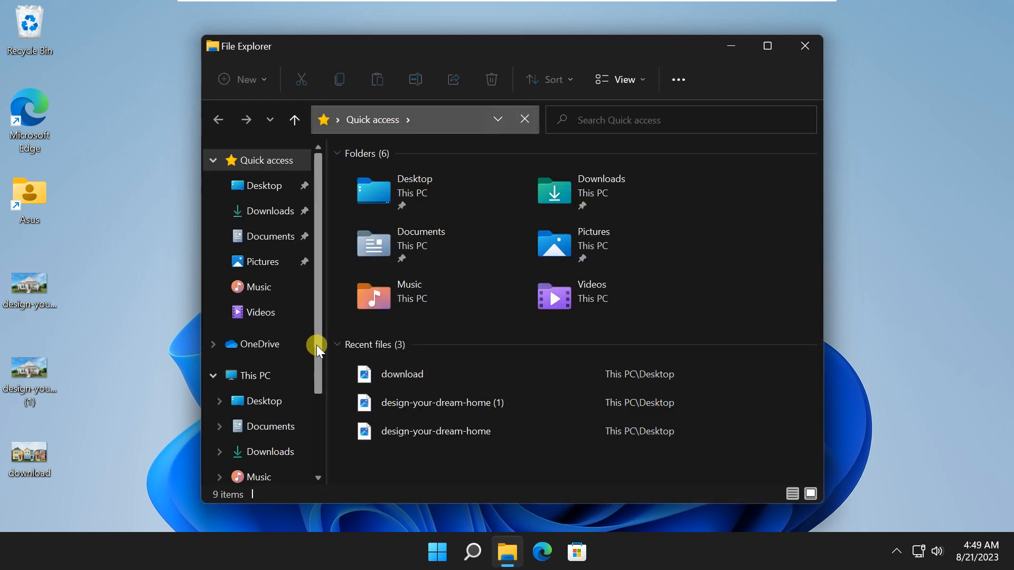
{"action": "scroll", "scroll_direction": "down", "scroll_amount": 3}
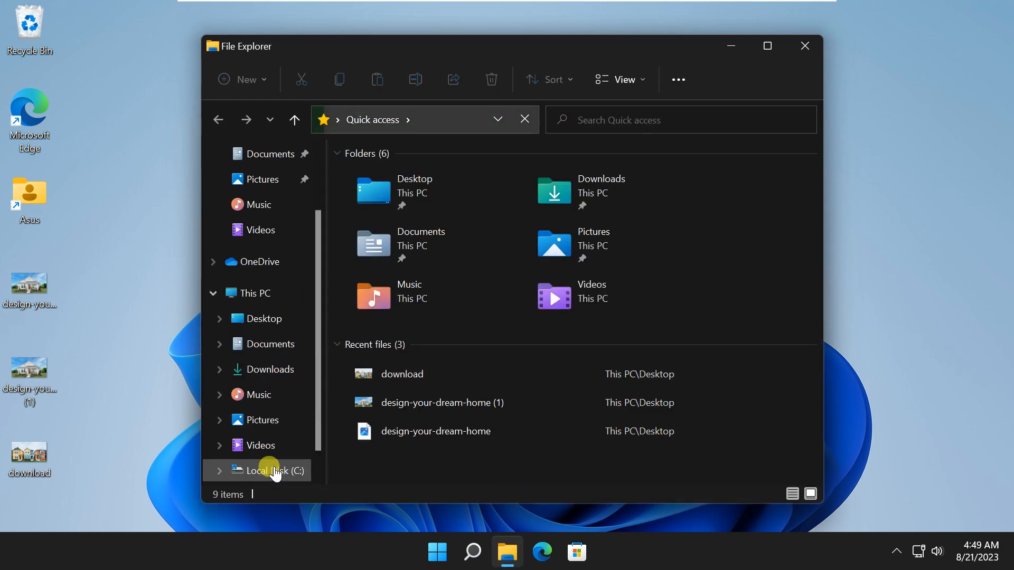
{"action": "left_click", "coordinate": [270, 470]}
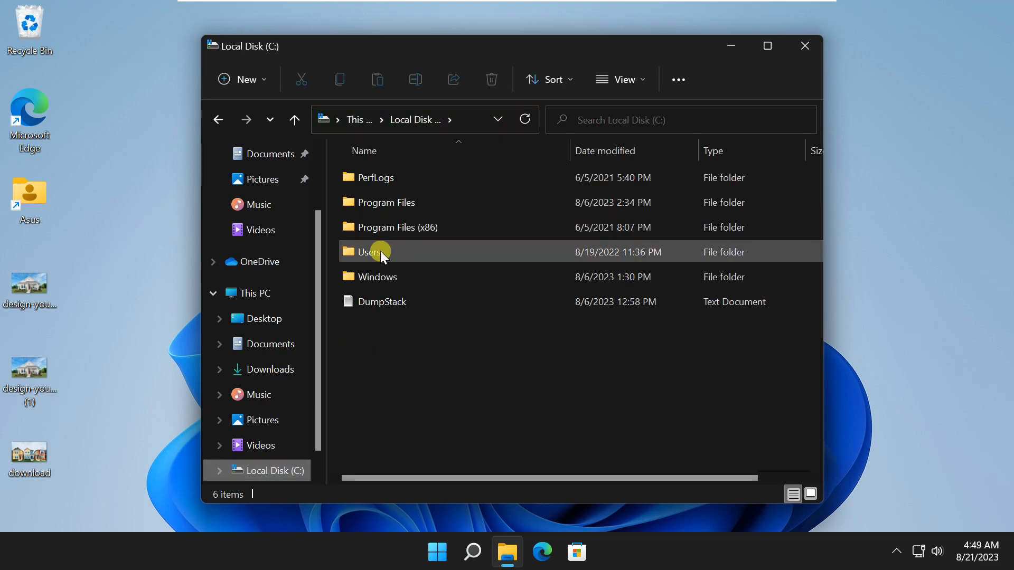
{"action": "double_click", "coordinate": [369, 251]}
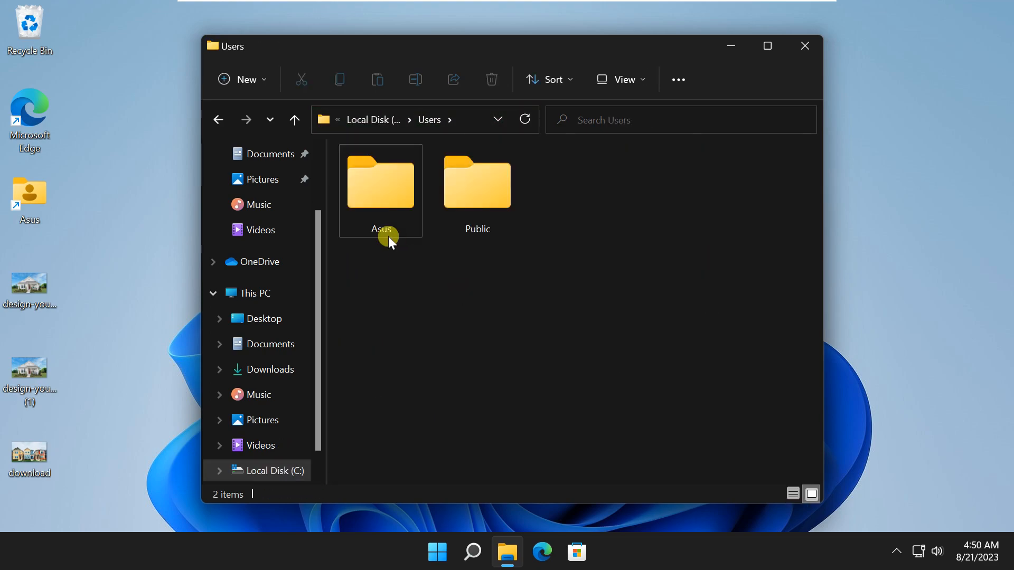
{"action": "left_click", "coordinate": [380, 185]}
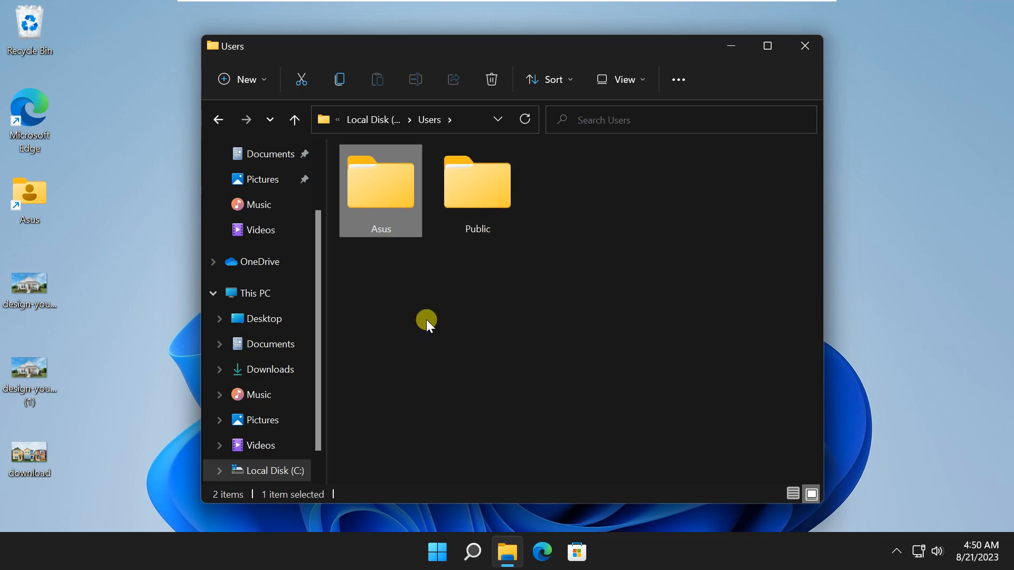
{"action": "double_click", "coordinate": [380, 181]}
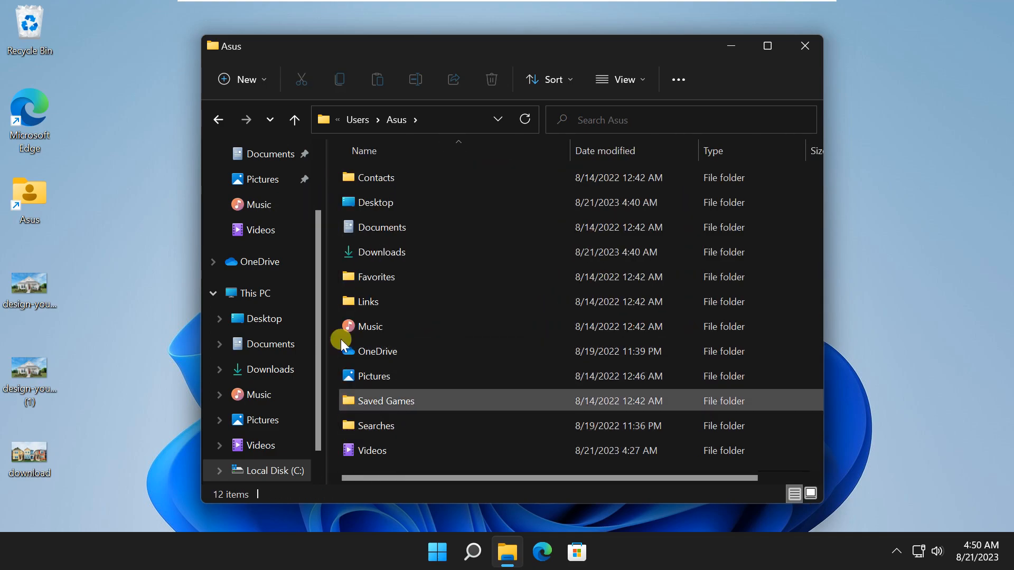
{"action": "double_click", "coordinate": [375, 203]}
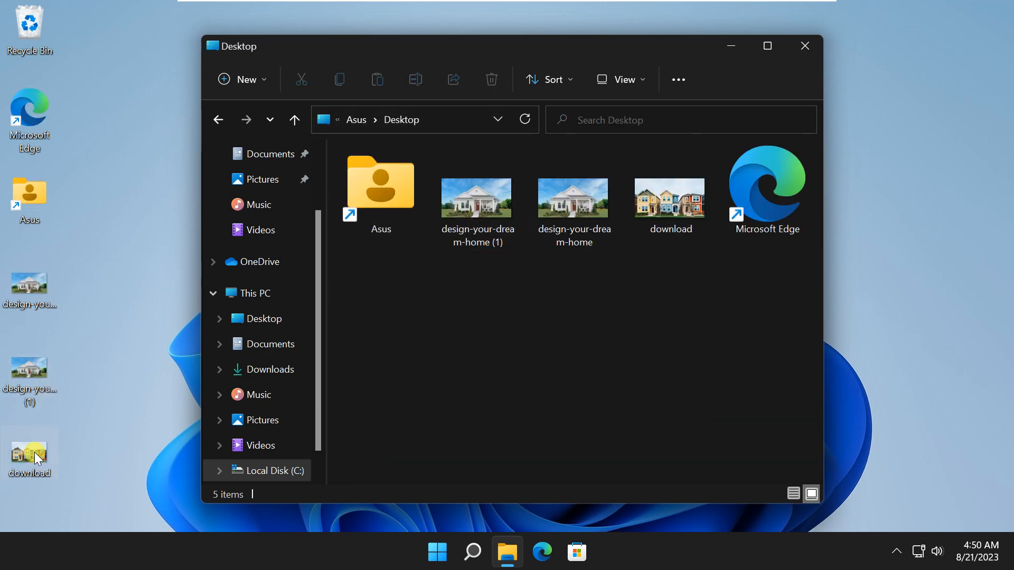
{"action": "mouse_move", "coordinate": [376, 120]}
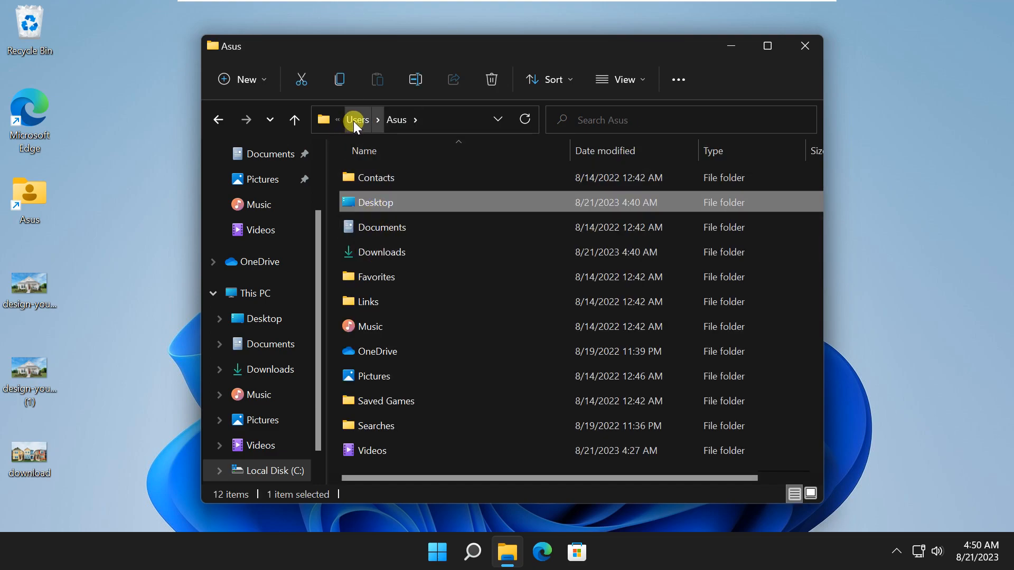
- Return to Users, attempt to rename the Asus folder, then close File Explorer
{"action": "left_click", "coordinate": [356, 120]}
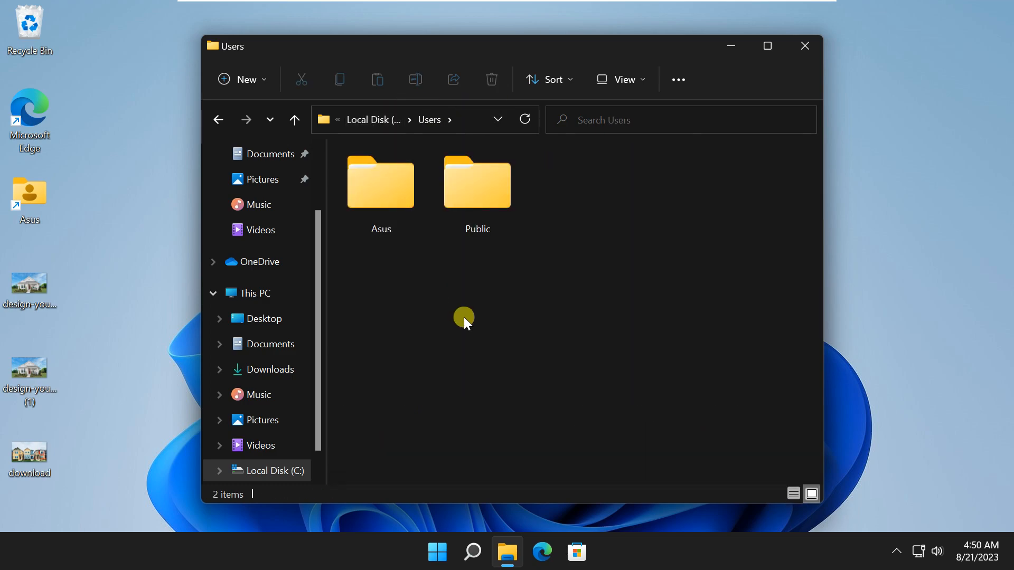
{"action": "left_click", "coordinate": [380, 184]}
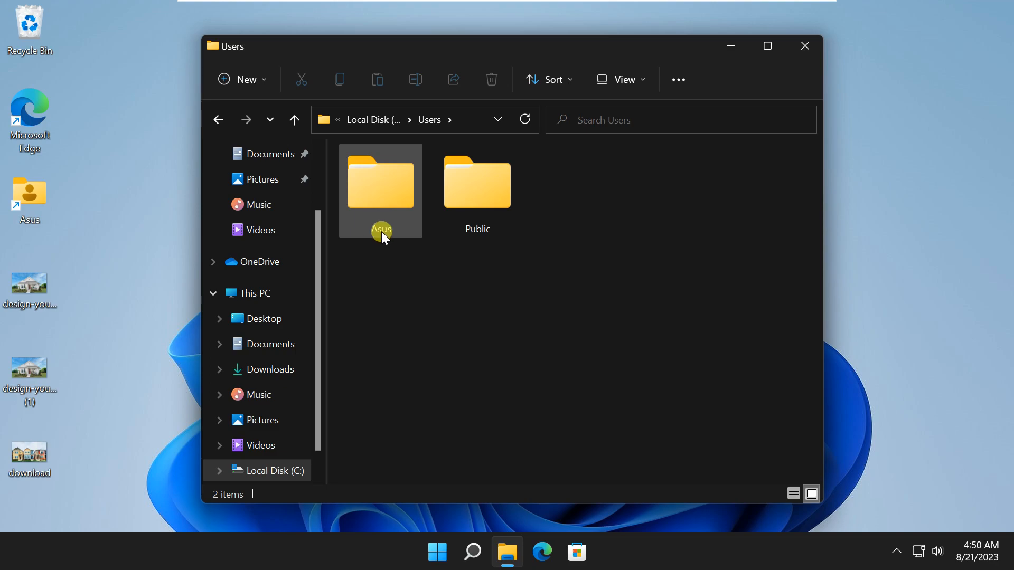
{"action": "right_click", "coordinate": [381, 184]}
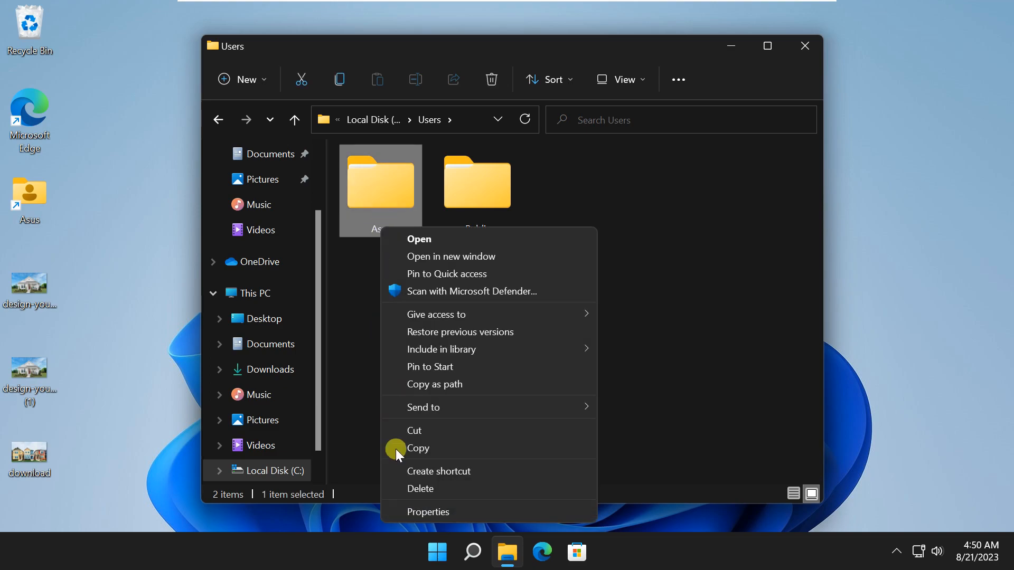
{"action": "mouse_move", "coordinate": [438, 470]}
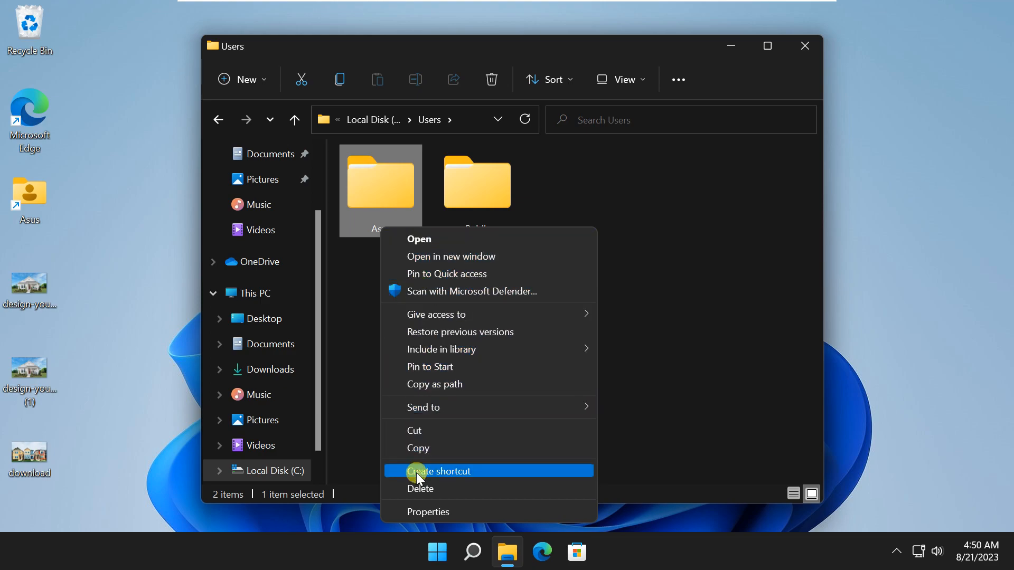
{"action": "mouse_move", "coordinate": [423, 407]}
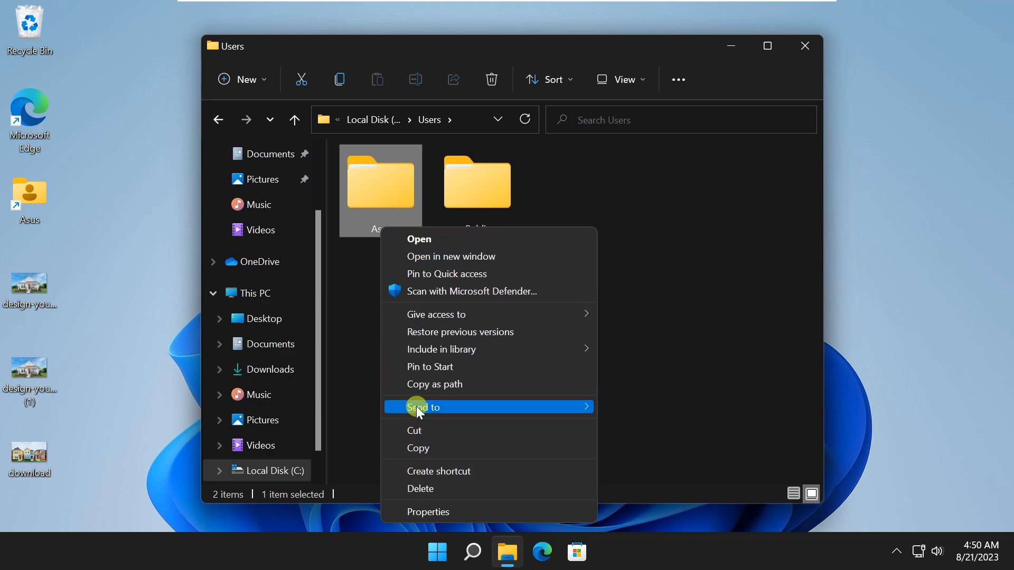
{"action": "mouse_move", "coordinate": [678, 315]}
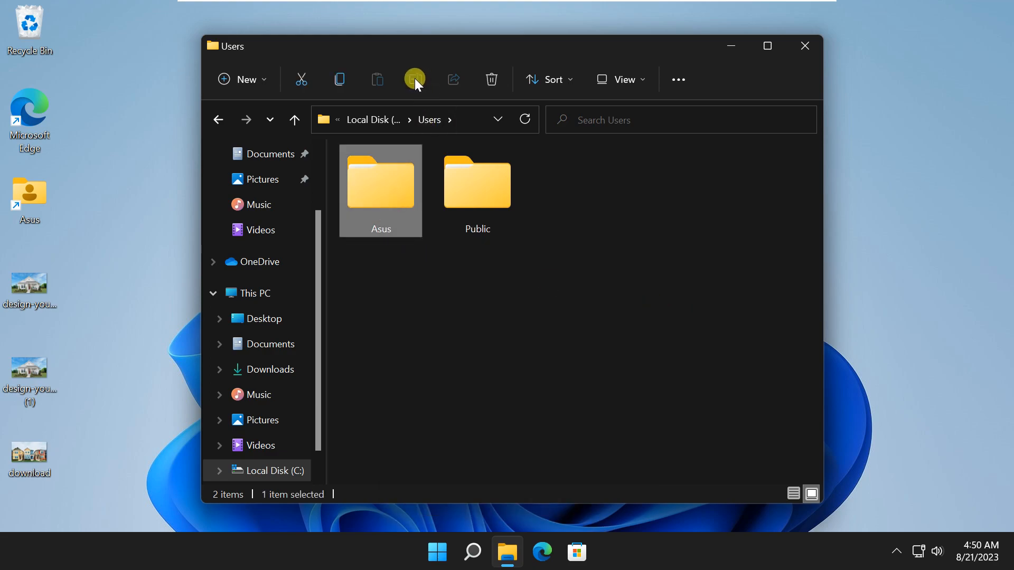
{"action": "mouse_move", "coordinate": [432, 79]}
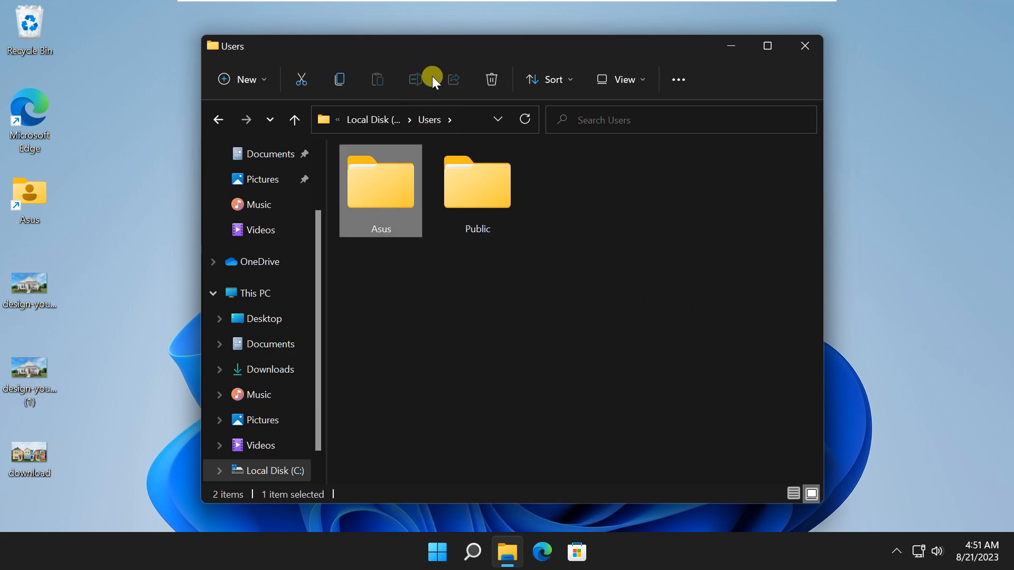
{"action": "left_click", "coordinate": [497, 349]}
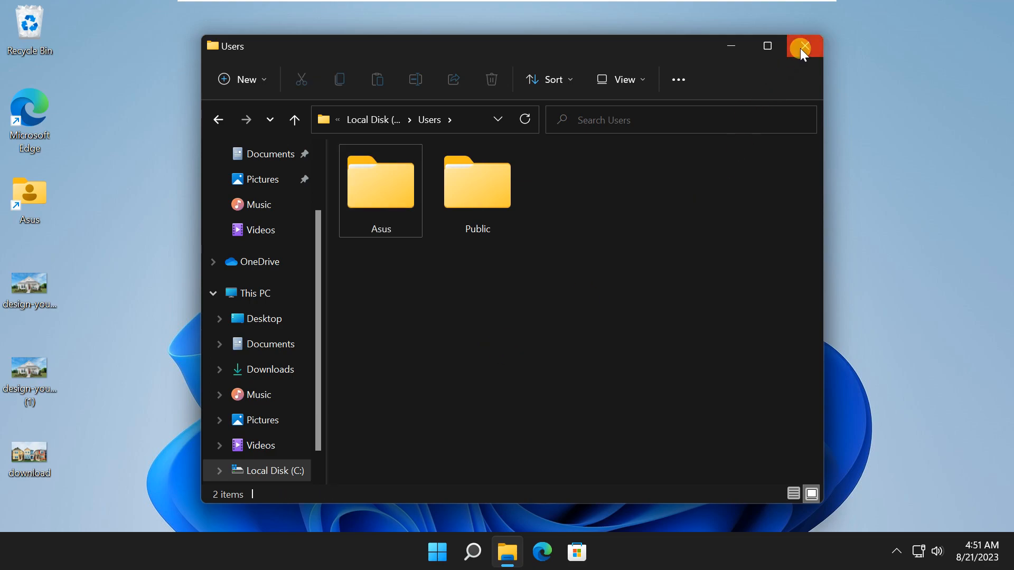
{"action": "left_click", "coordinate": [804, 46]}
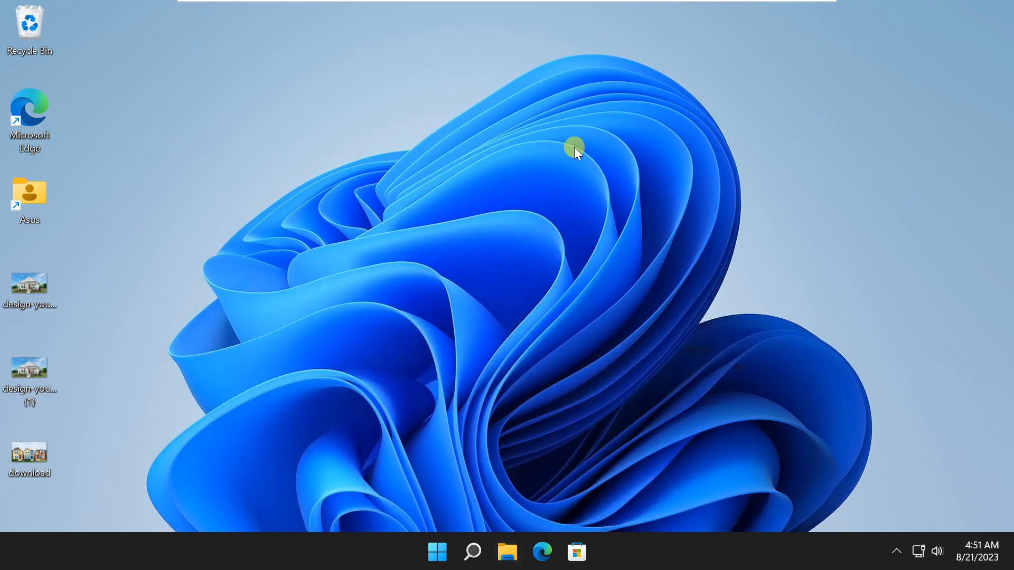
{"action": "mouse_move", "coordinate": [506, 285]}
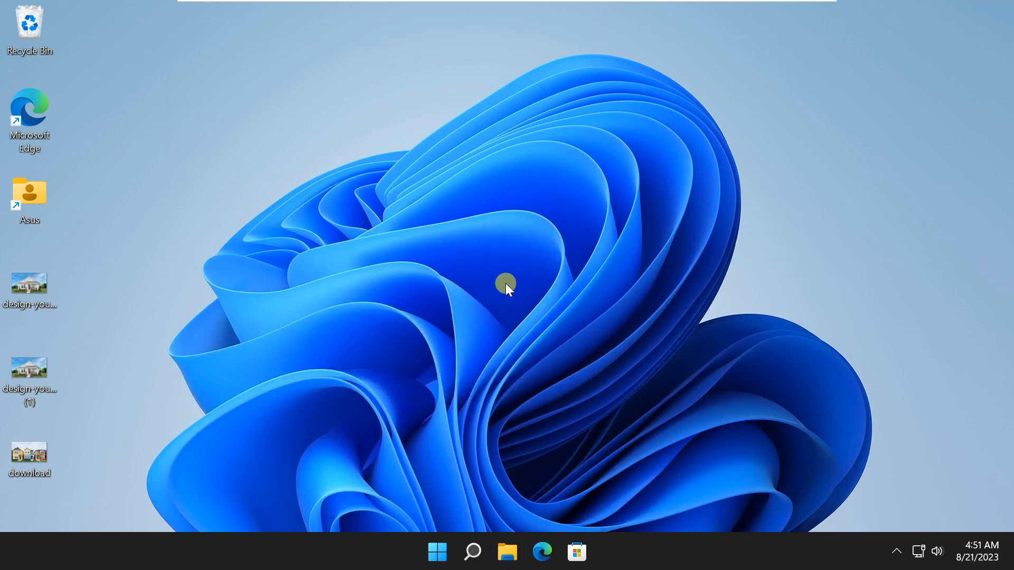
{"action": "mouse_move", "coordinate": [436, 551]}
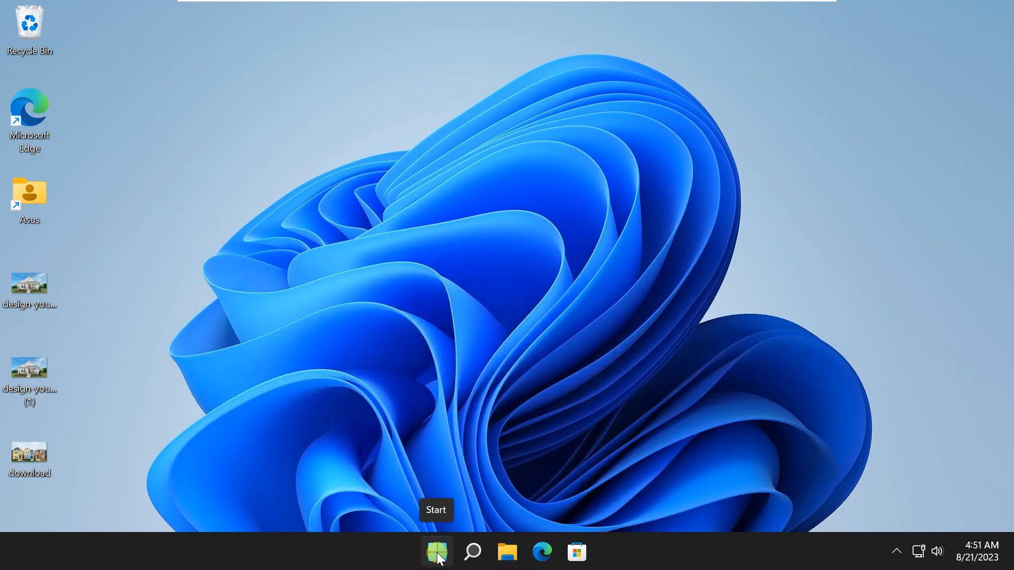
- Reopen Computer Management and list the users under Local Users and Groups
{"action": "right_click", "coordinate": [438, 551]}
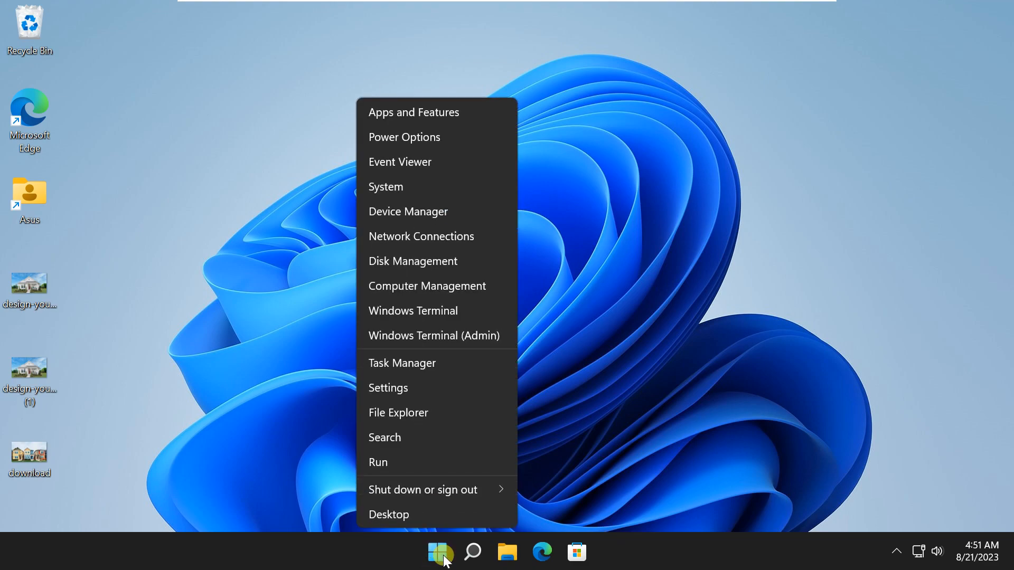
{"action": "mouse_move", "coordinate": [414, 289]}
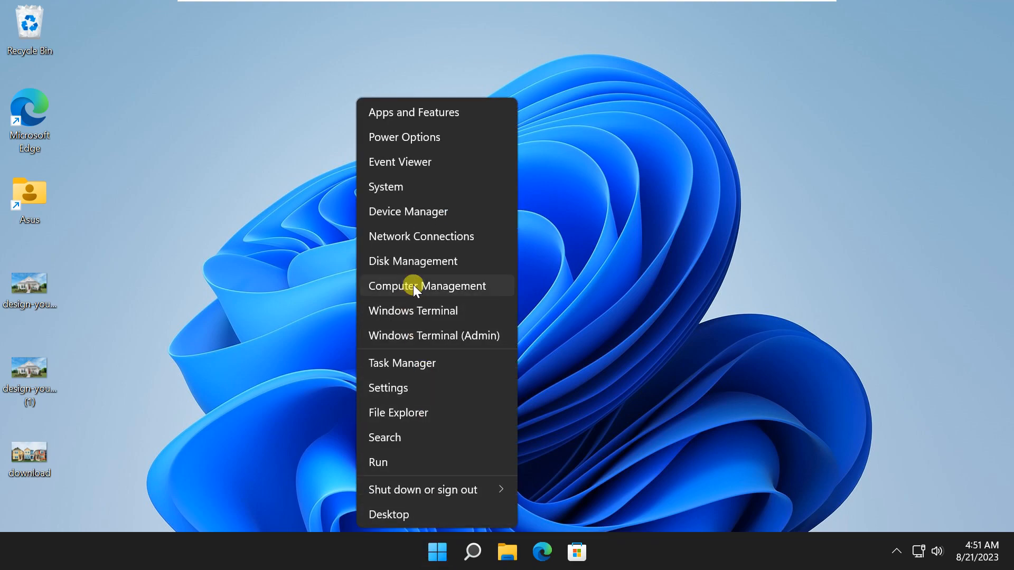
{"action": "left_click", "coordinate": [427, 285]}
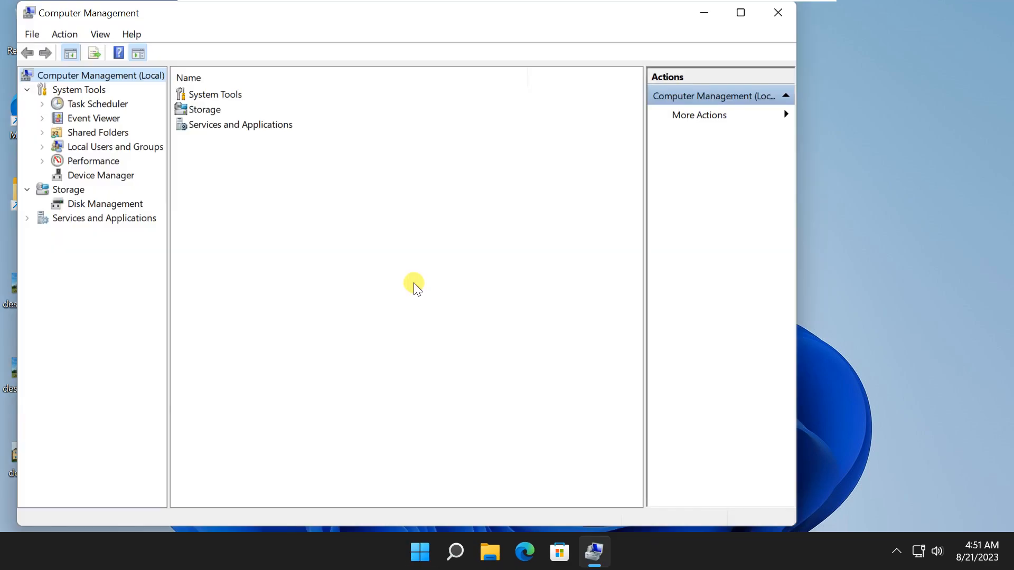
{"action": "mouse_move", "coordinate": [357, 284]}
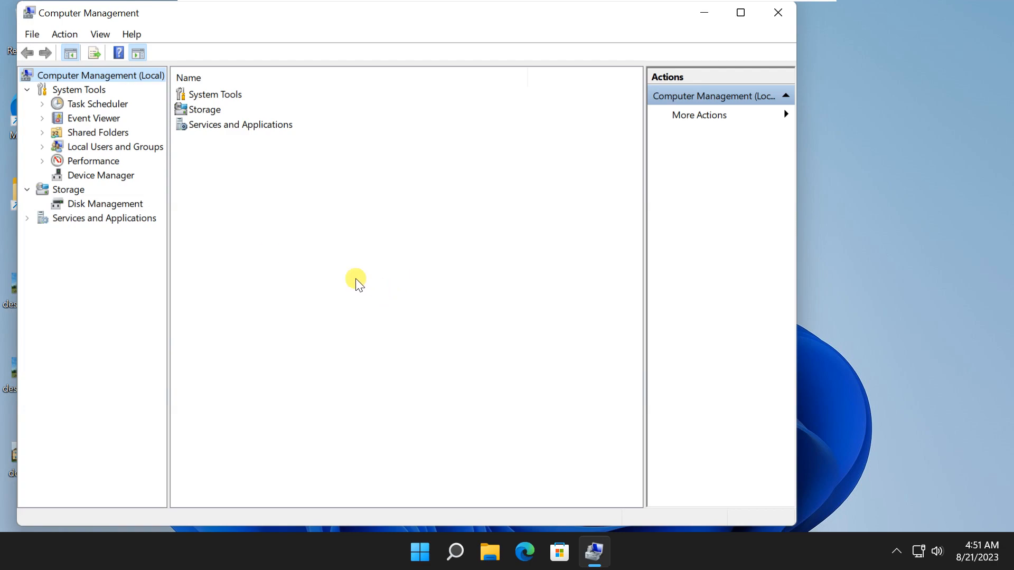
{"action": "mouse_move", "coordinate": [102, 146]}
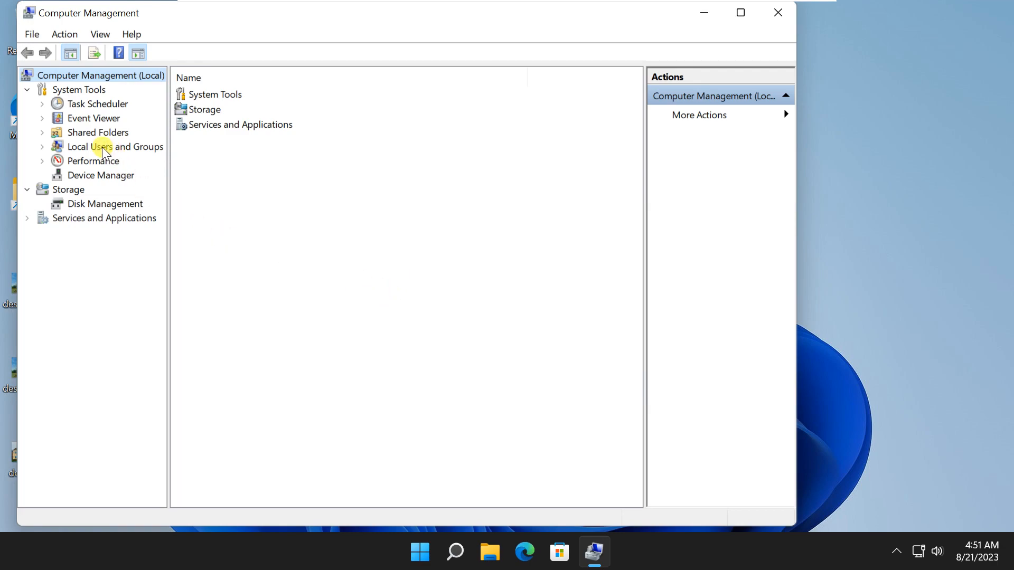
{"action": "left_click", "coordinate": [115, 146]}
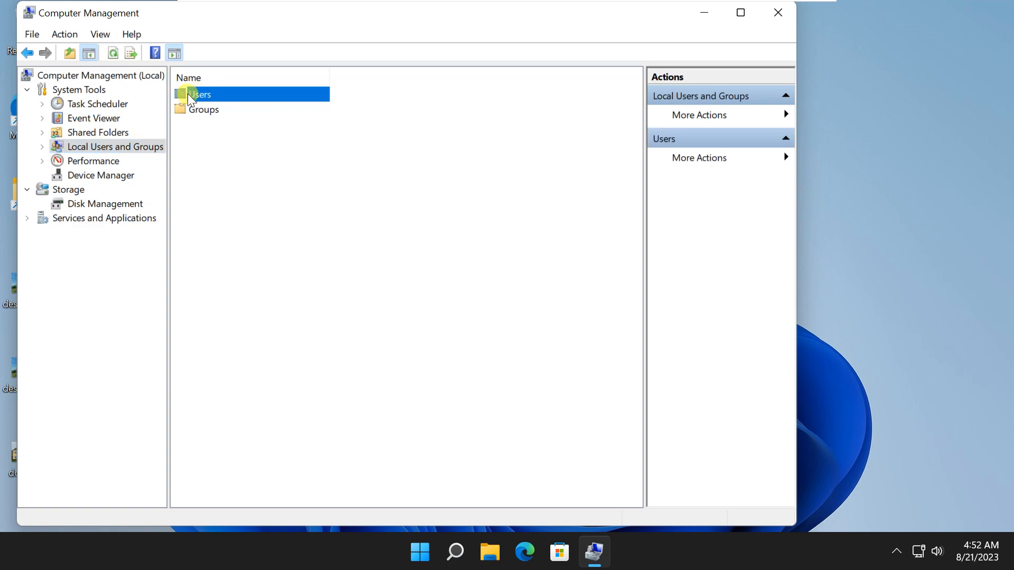
{"action": "double_click", "coordinate": [203, 94]}
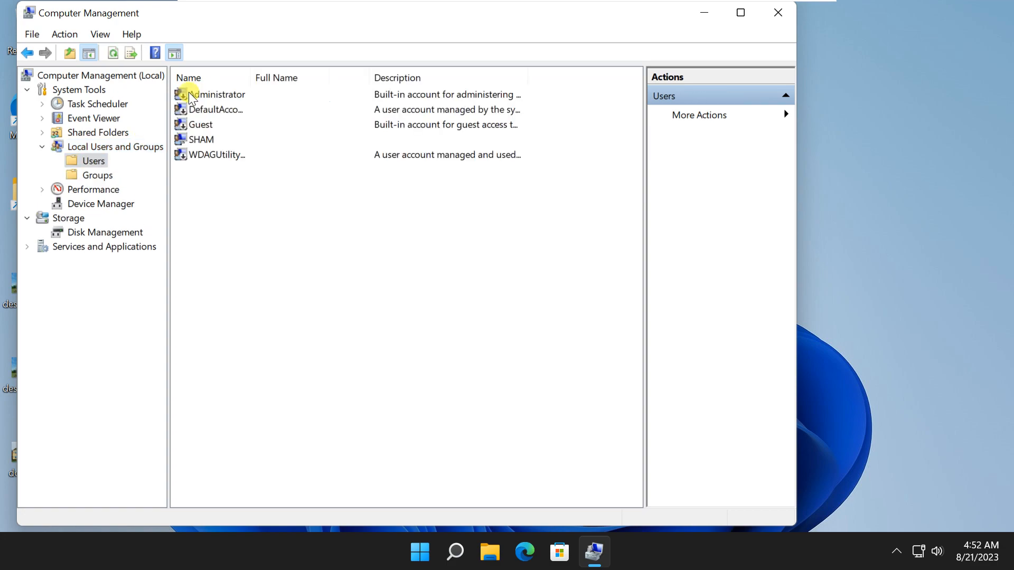
{"action": "mouse_move", "coordinate": [206, 188]}
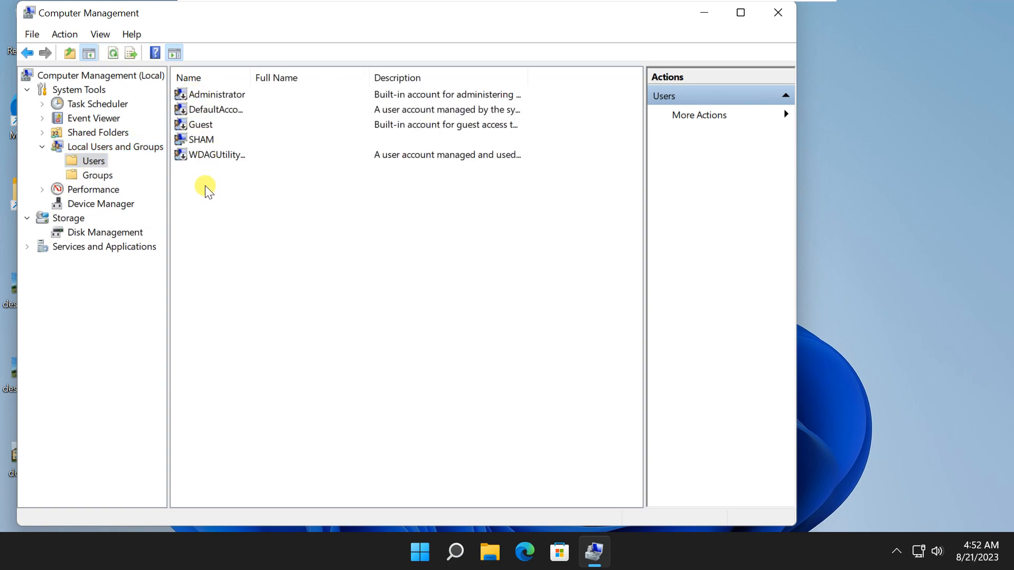
- Create local user Temp with 'must change password at next logon' unchecked
{"action": "right_click", "coordinate": [205, 187]}
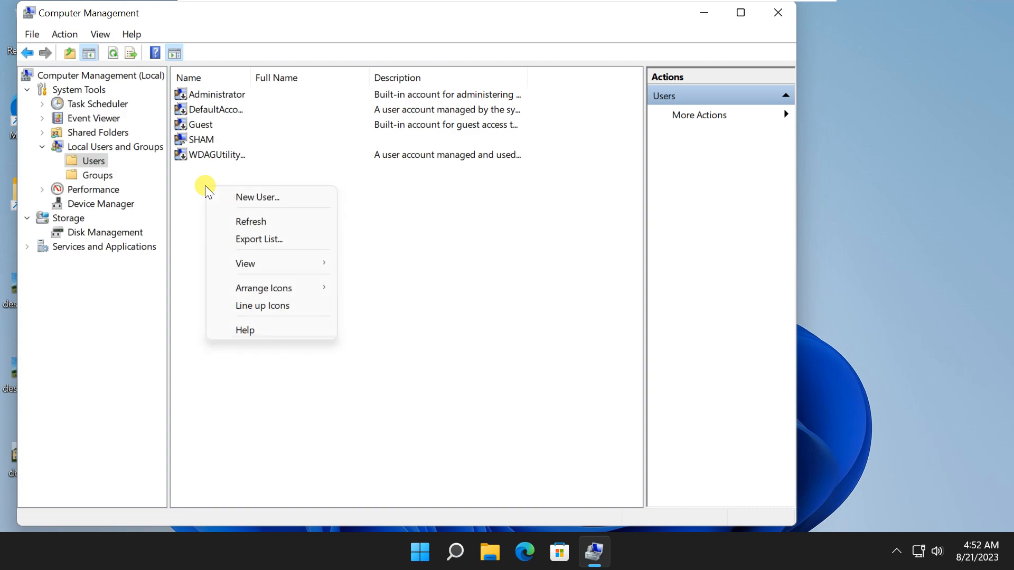
{"action": "mouse_move", "coordinate": [257, 197]}
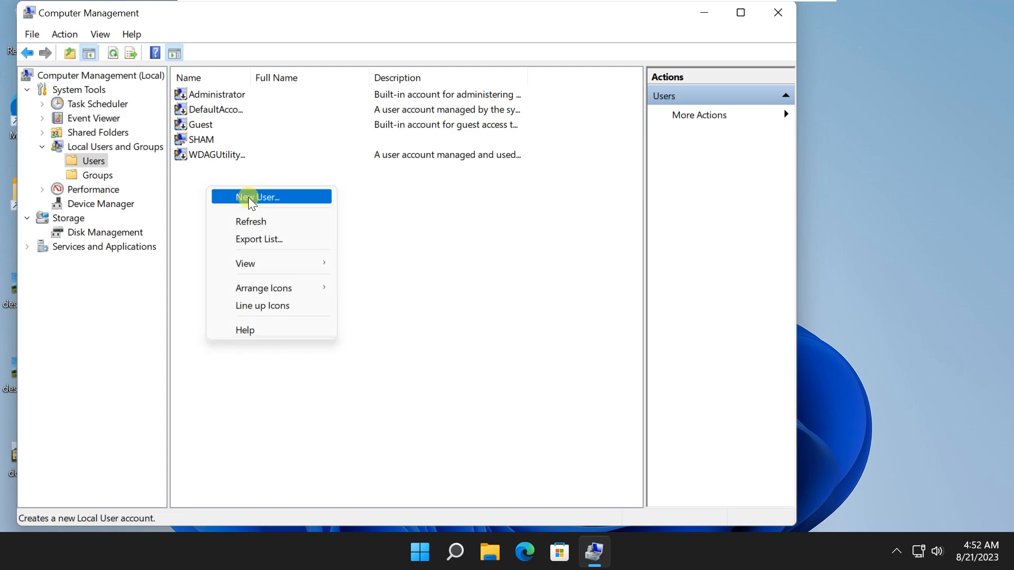
{"action": "left_click", "coordinate": [260, 196]}
{"action": "type", "text": "Te"}
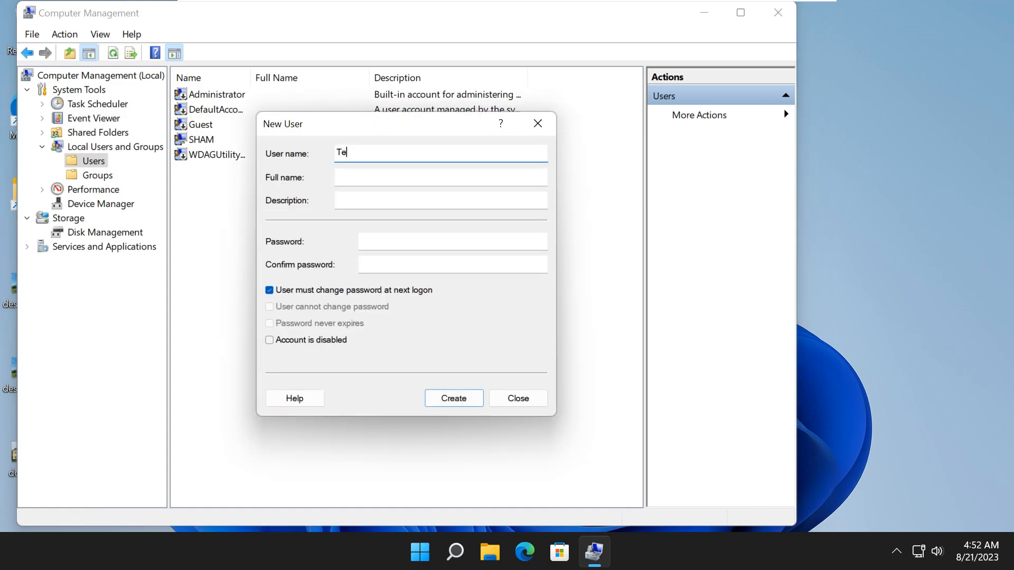
{"action": "type", "text": "mp"}
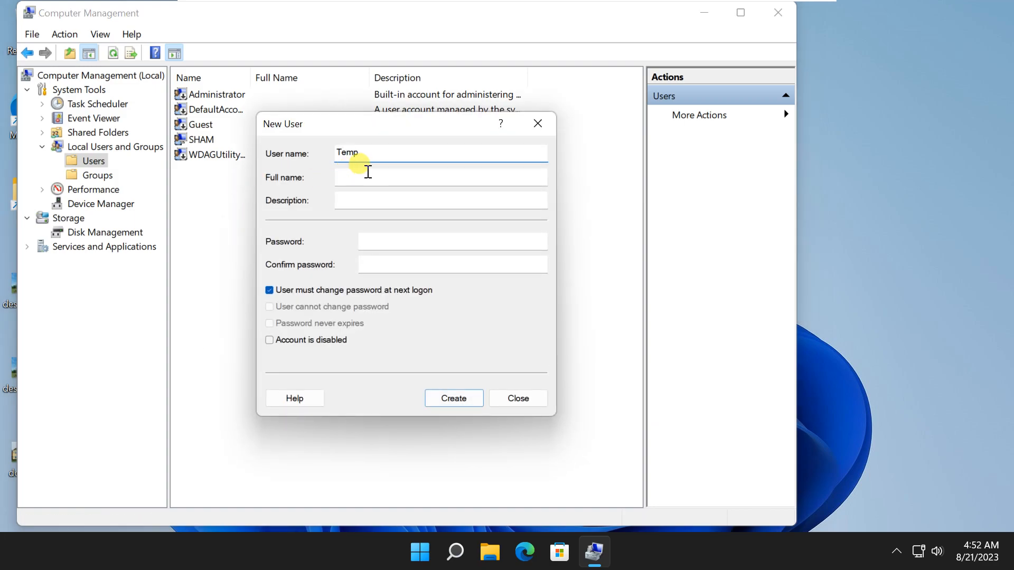
{"action": "left_click", "coordinate": [452, 241]}
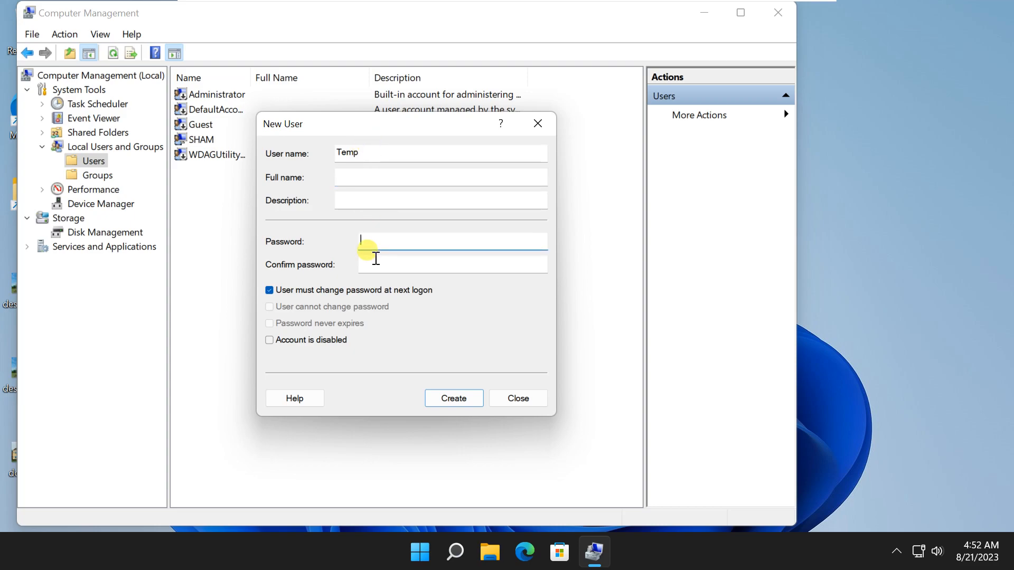
{"action": "left_click", "coordinate": [446, 264]}
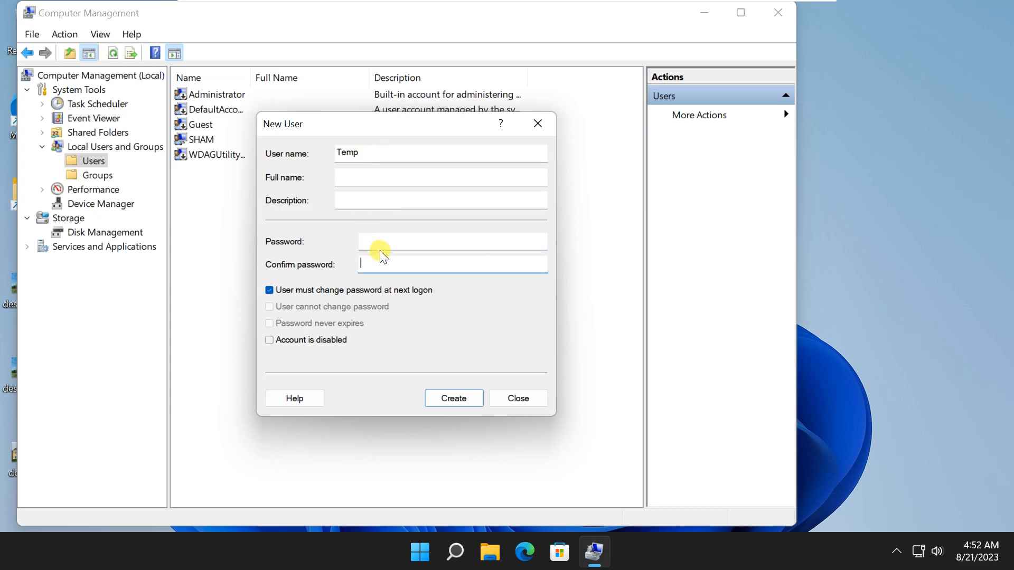
{"action": "left_click", "coordinate": [268, 290]}
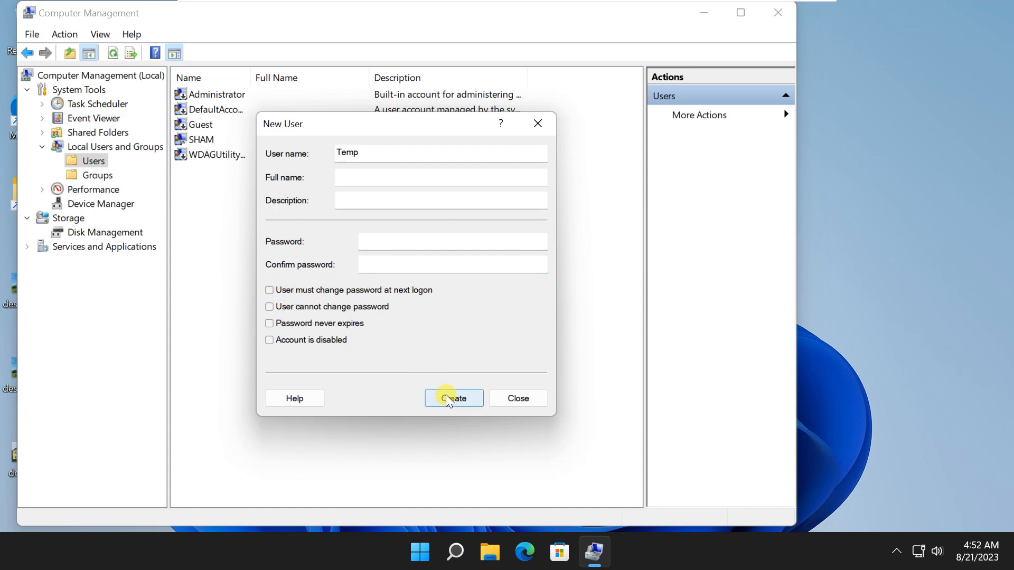
{"action": "left_click", "coordinate": [453, 398]}
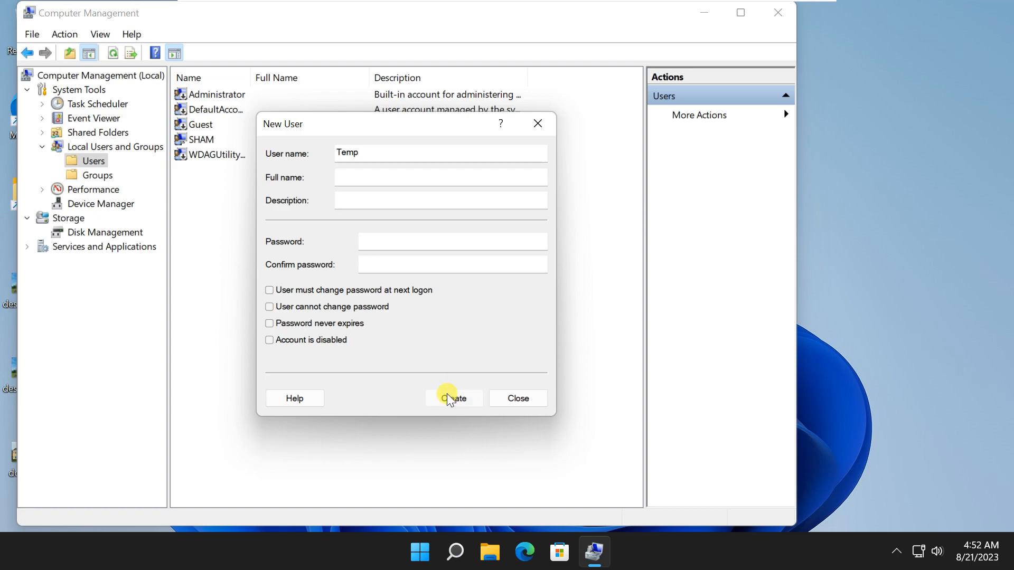
{"action": "left_click", "coordinate": [453, 397]}
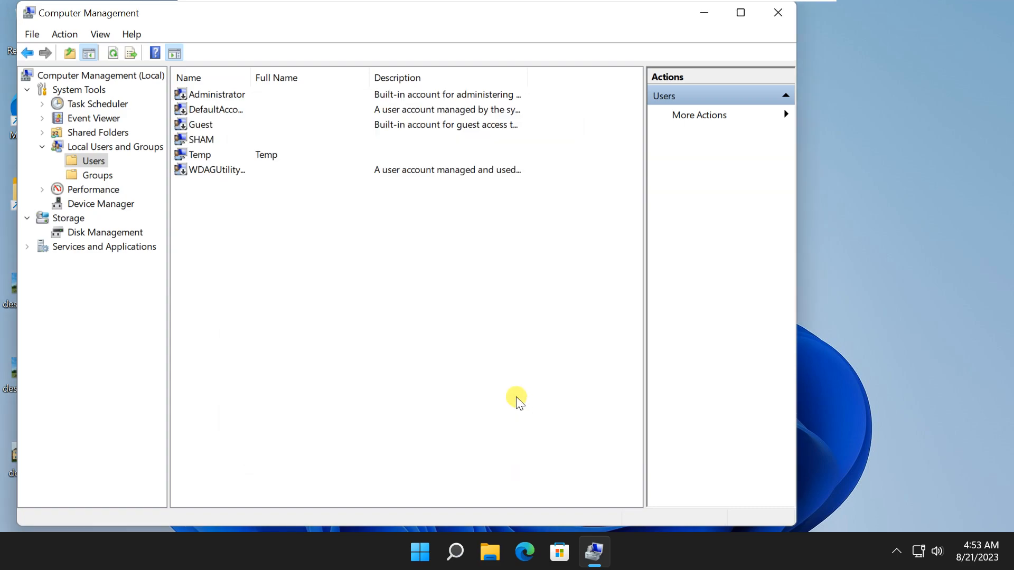
- Open the Temp account's properties on the Member Of page
{"action": "left_click", "coordinate": [199, 154]}
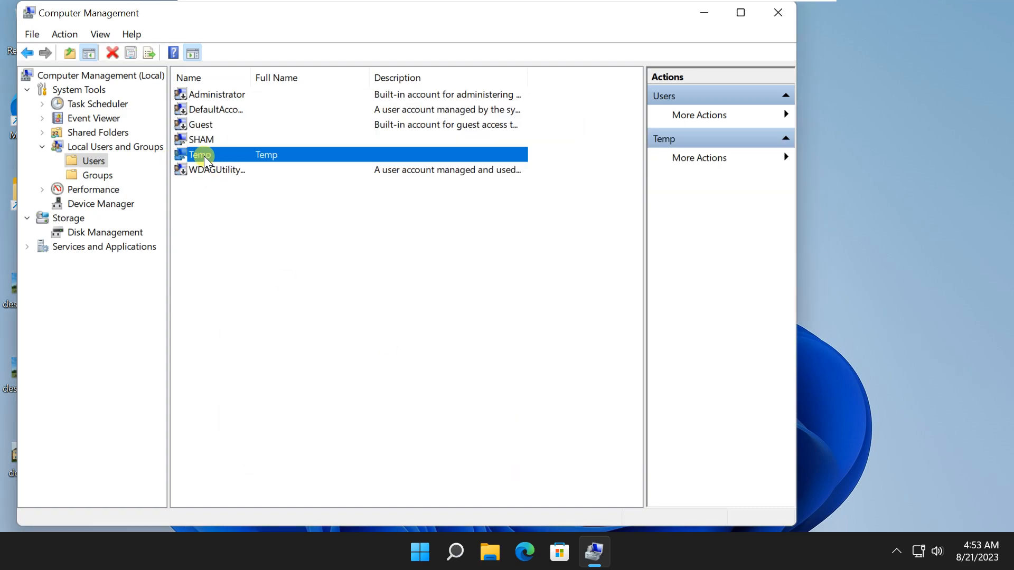
{"action": "right_click", "coordinate": [202, 155]}
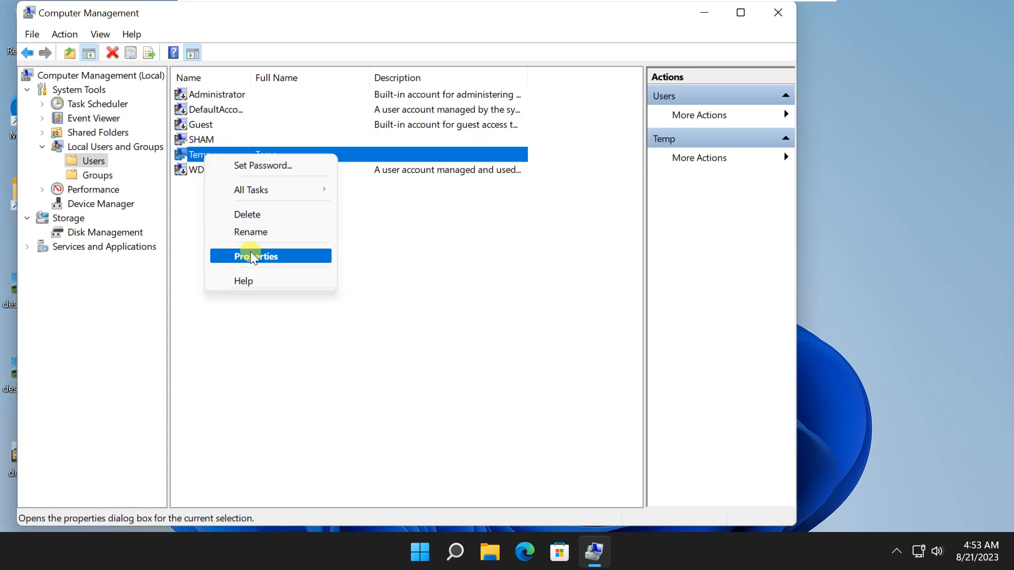
{"action": "left_click", "coordinate": [256, 256]}
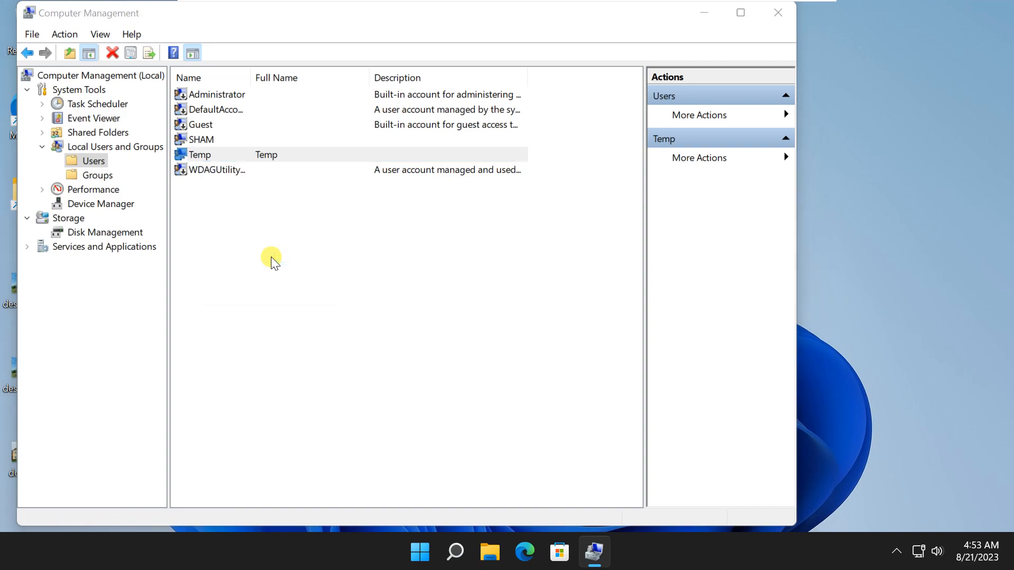
{"action": "double_click", "coordinate": [199, 154]}
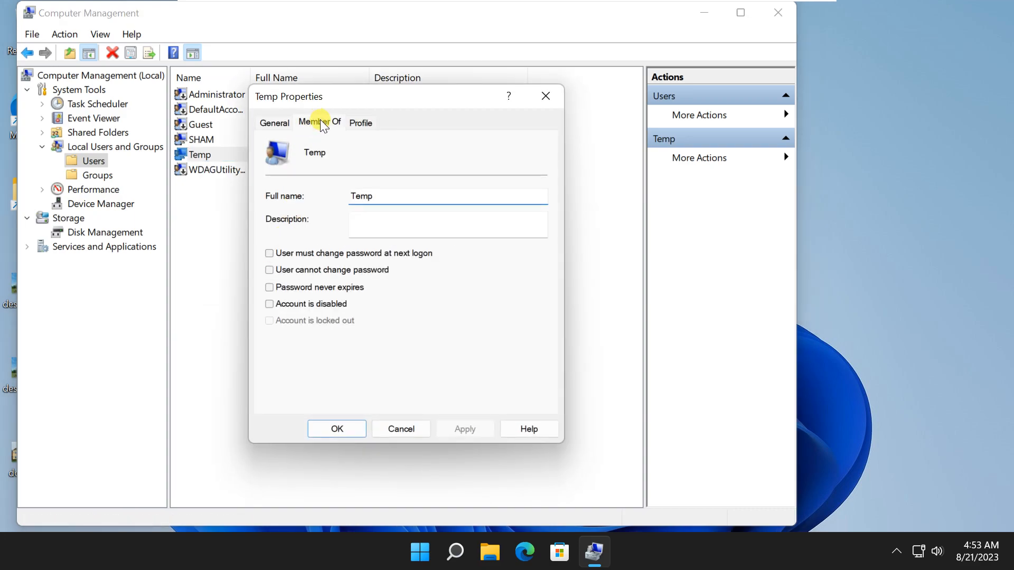
{"action": "left_click", "coordinate": [319, 122]}
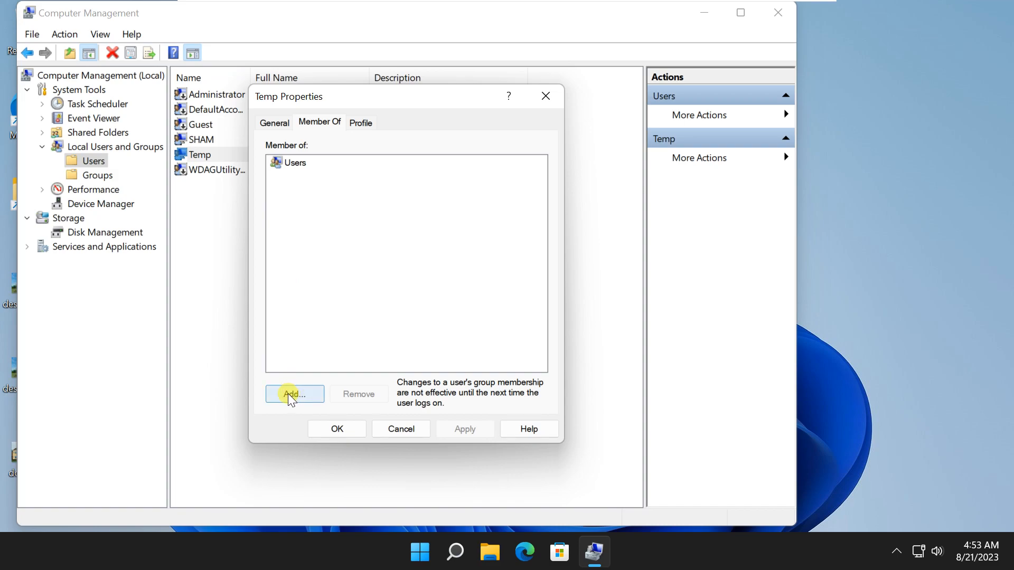
- Add Temp to the Administrators group, apply, and close Computer Management
{"action": "left_click", "coordinate": [294, 394]}
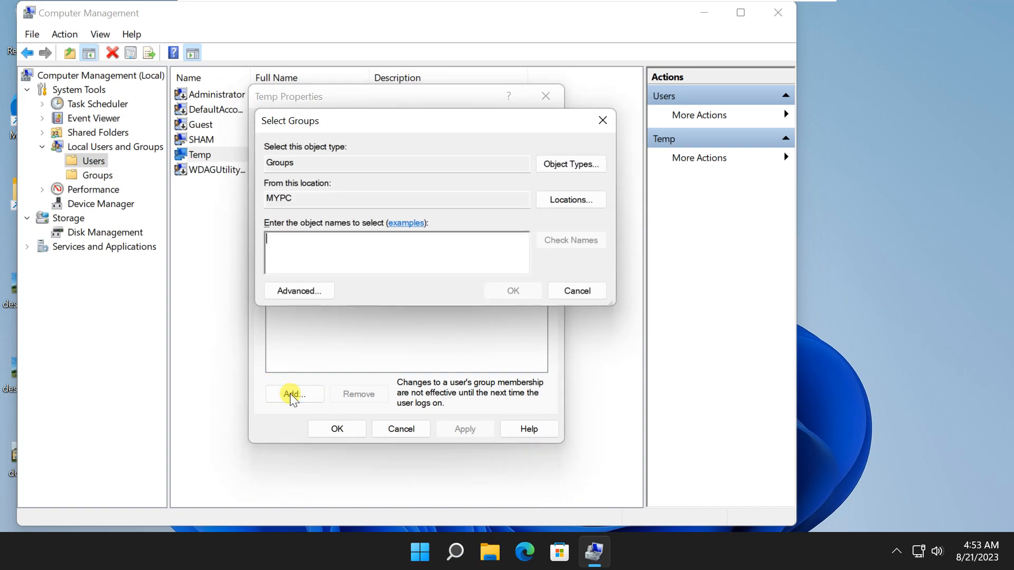
{"action": "left_click", "coordinate": [298, 290]}
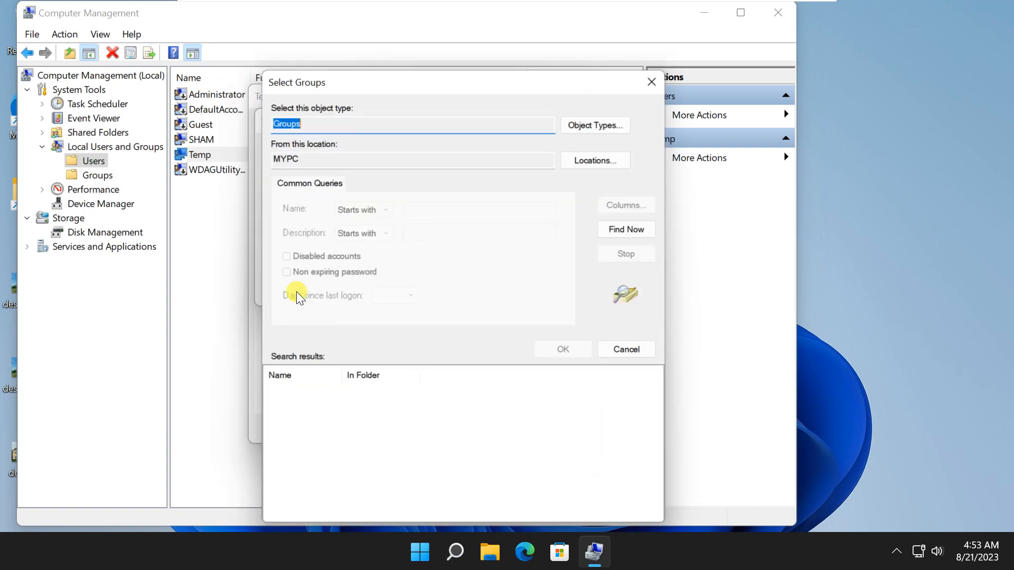
{"action": "left_click", "coordinate": [626, 230]}
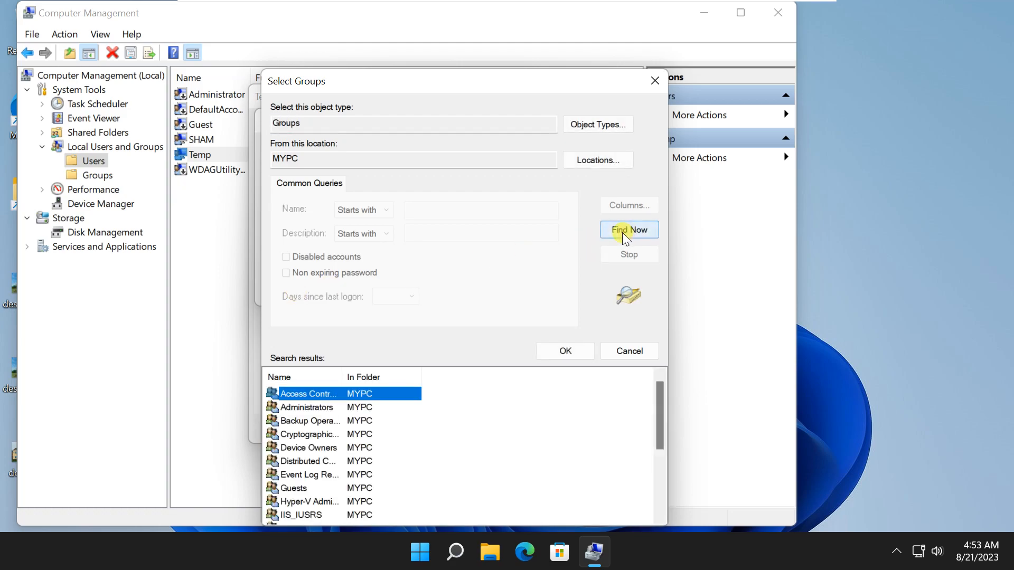
{"action": "left_click", "coordinate": [307, 406]}
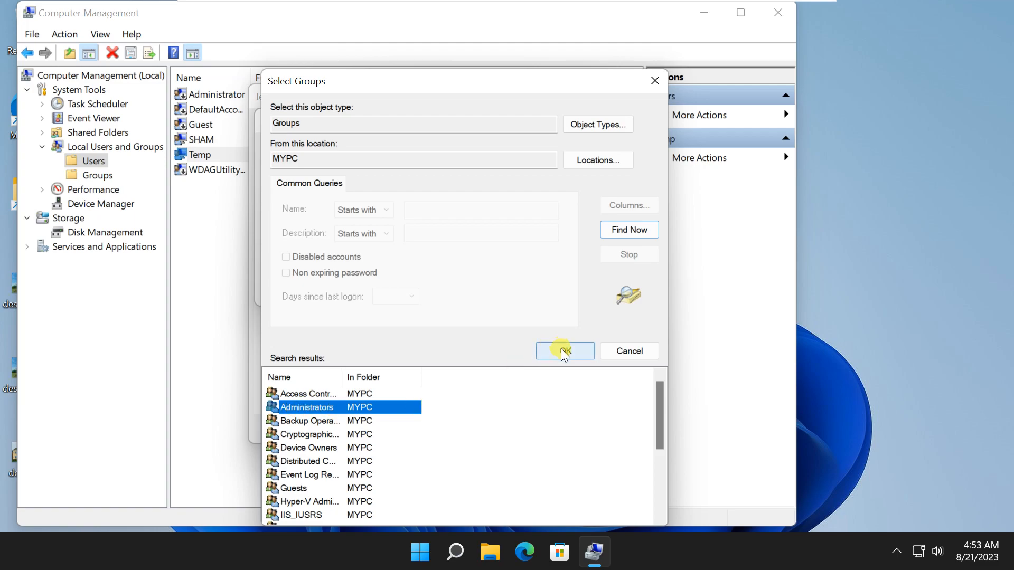
{"action": "left_click", "coordinate": [563, 350]}
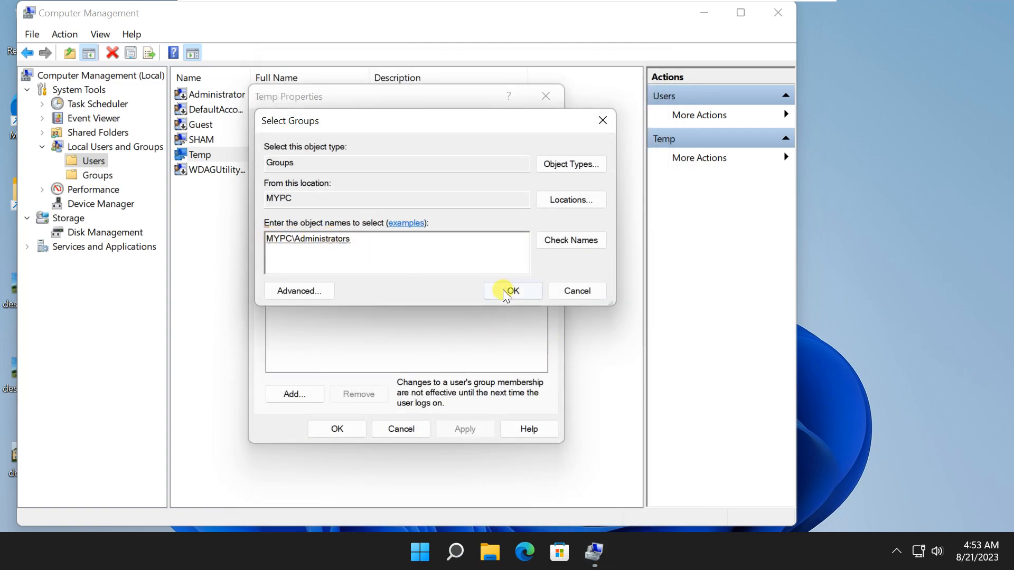
{"action": "left_click", "coordinate": [513, 291]}
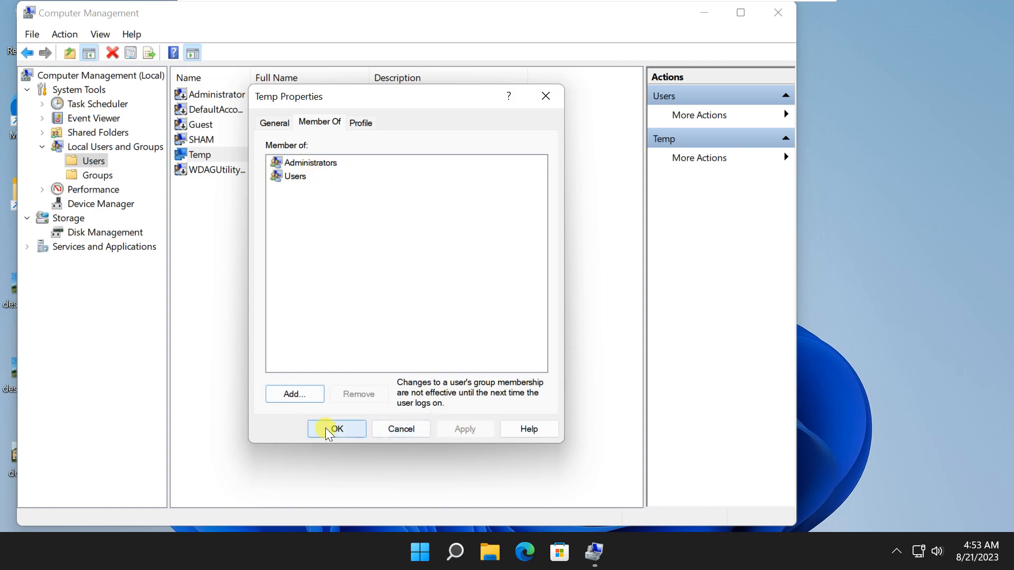
{"action": "left_click", "coordinate": [336, 429]}
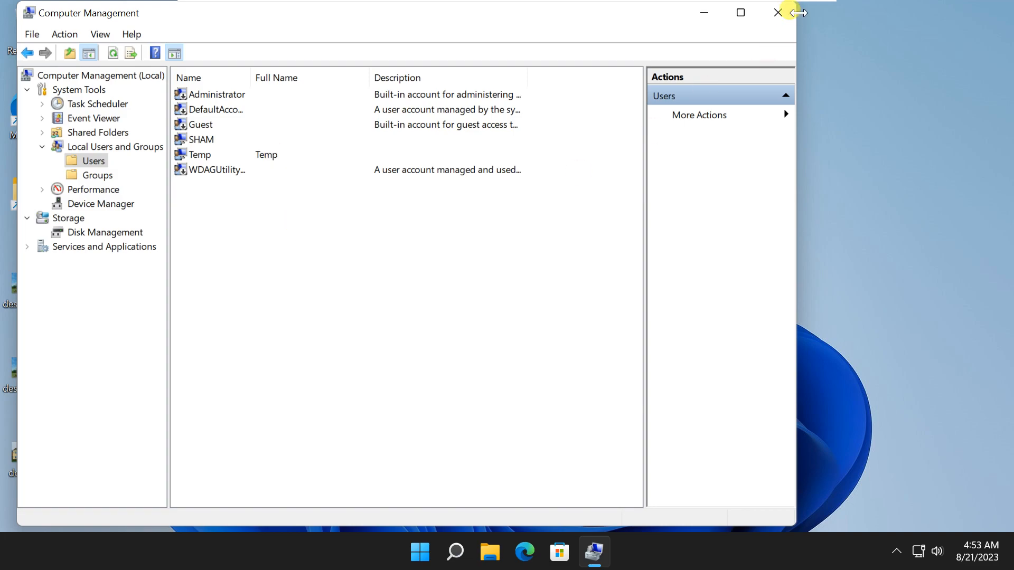
{"action": "left_click", "coordinate": [778, 13]}
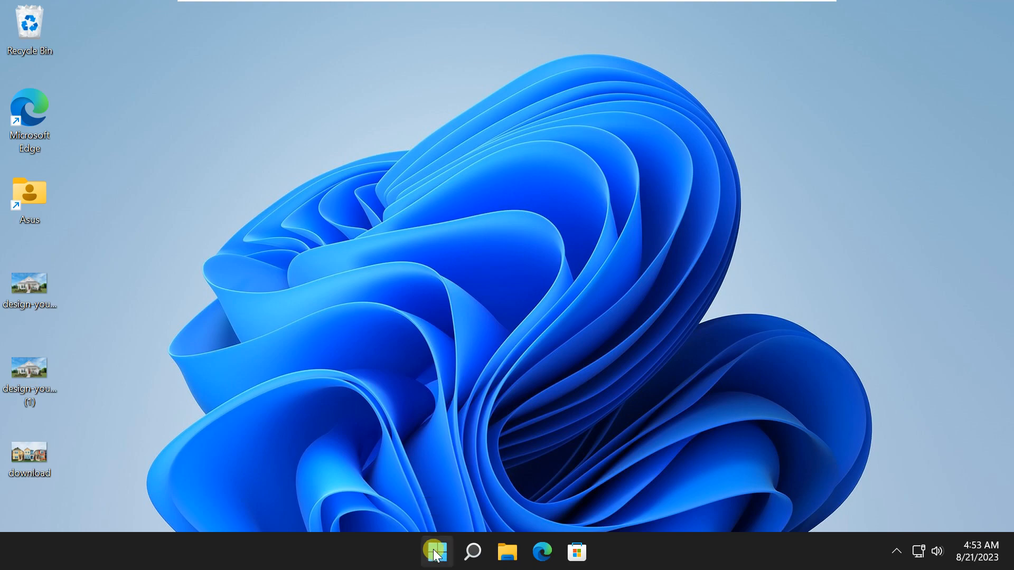
- Sign out of SHAM and sign in as Temp from the lock screen
{"action": "left_click", "coordinate": [436, 551]}
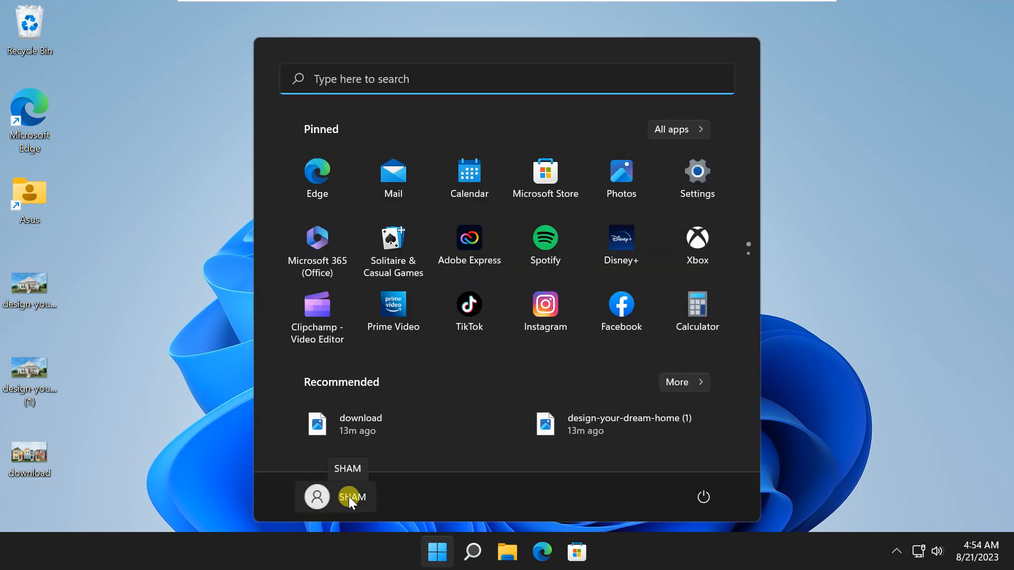
{"action": "left_click", "coordinate": [348, 497]}
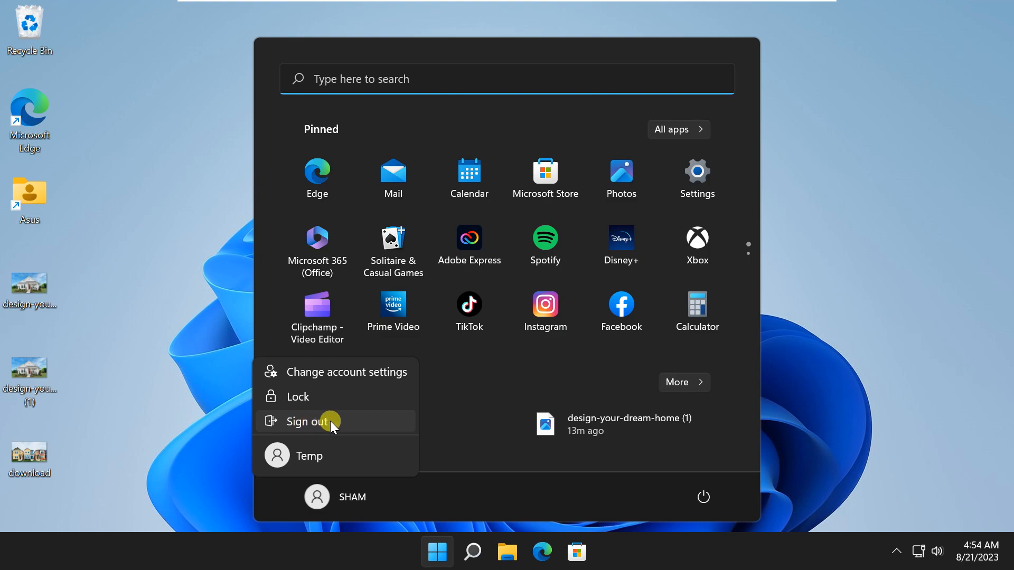
{"action": "left_click", "coordinate": [305, 421]}
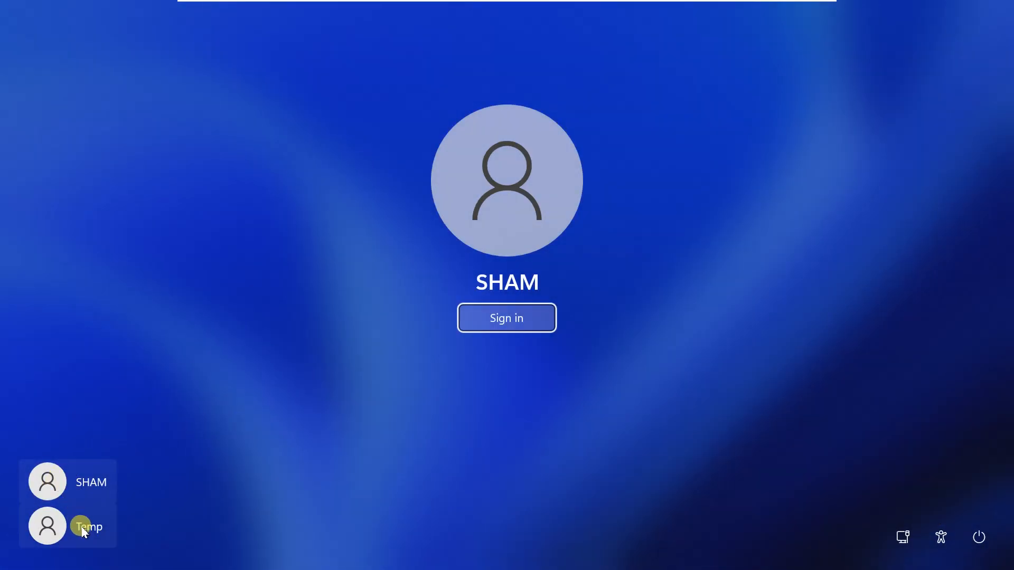
{"action": "mouse_move", "coordinate": [85, 537]}
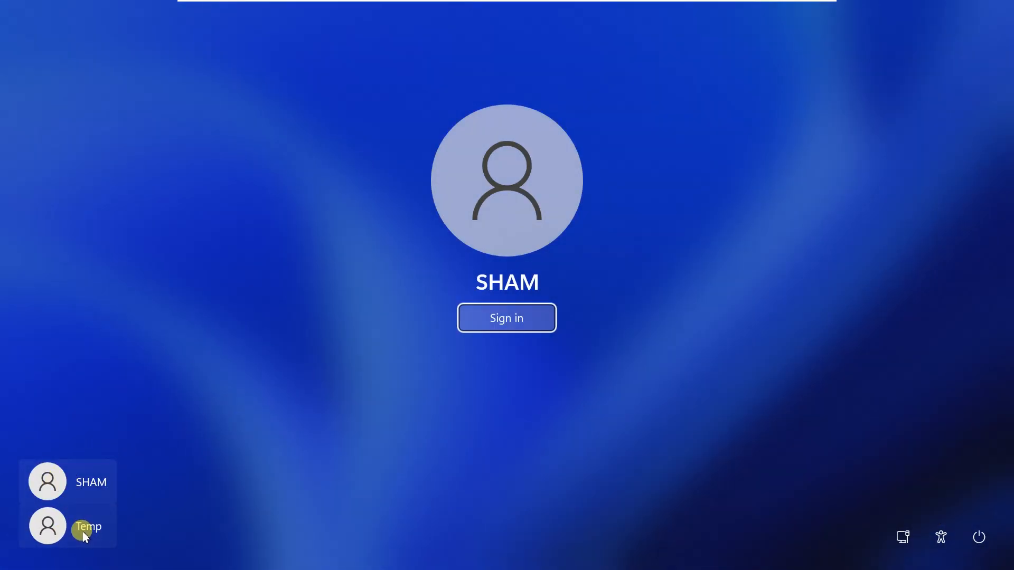
{"action": "left_click", "coordinate": [68, 526]}
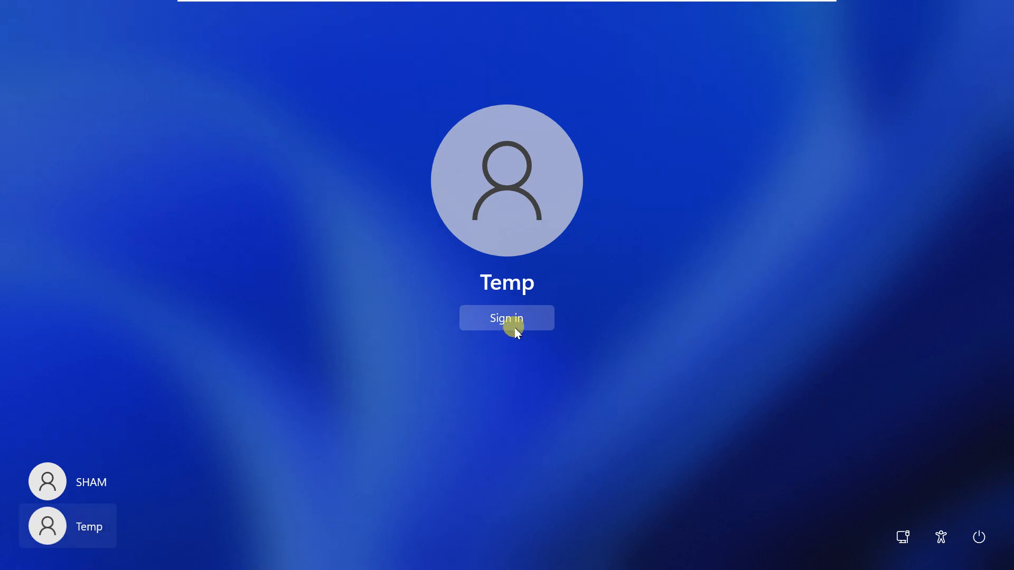
{"action": "left_click", "coordinate": [506, 318]}
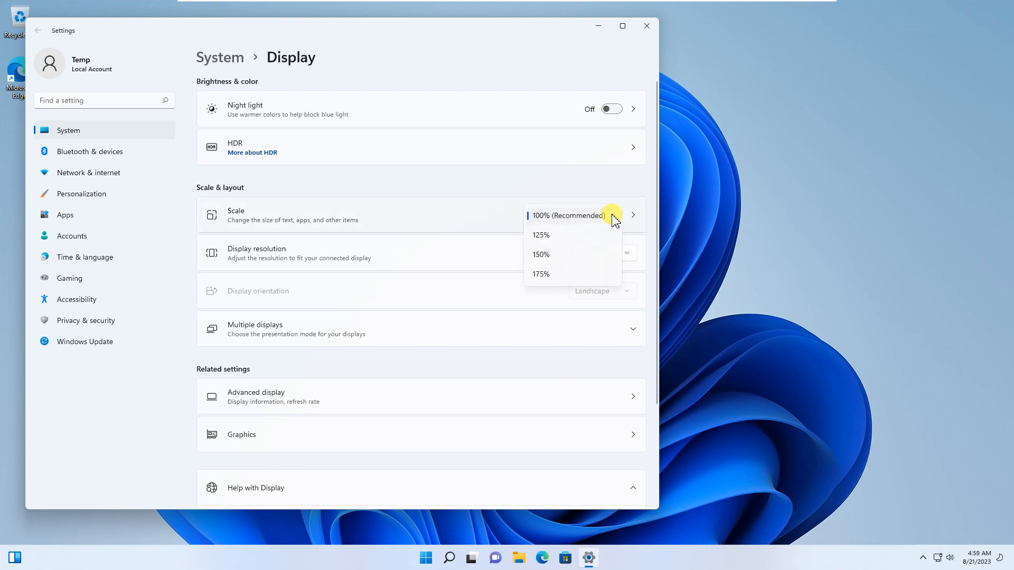
- Set the Temp account's display scale to 150% and close Settings
{"action": "left_click", "coordinate": [541, 254]}
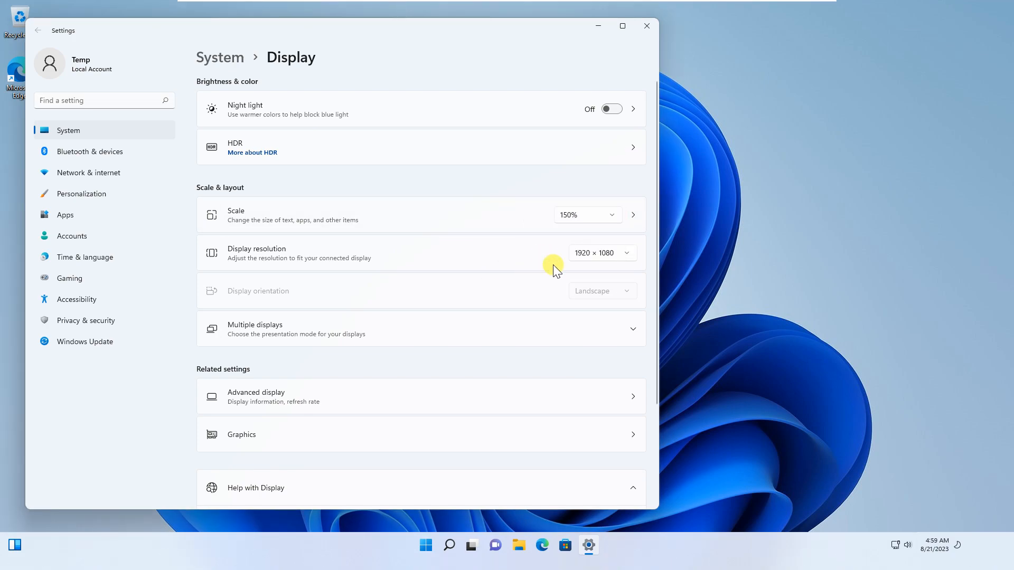
{"action": "left_click", "coordinate": [645, 26]}
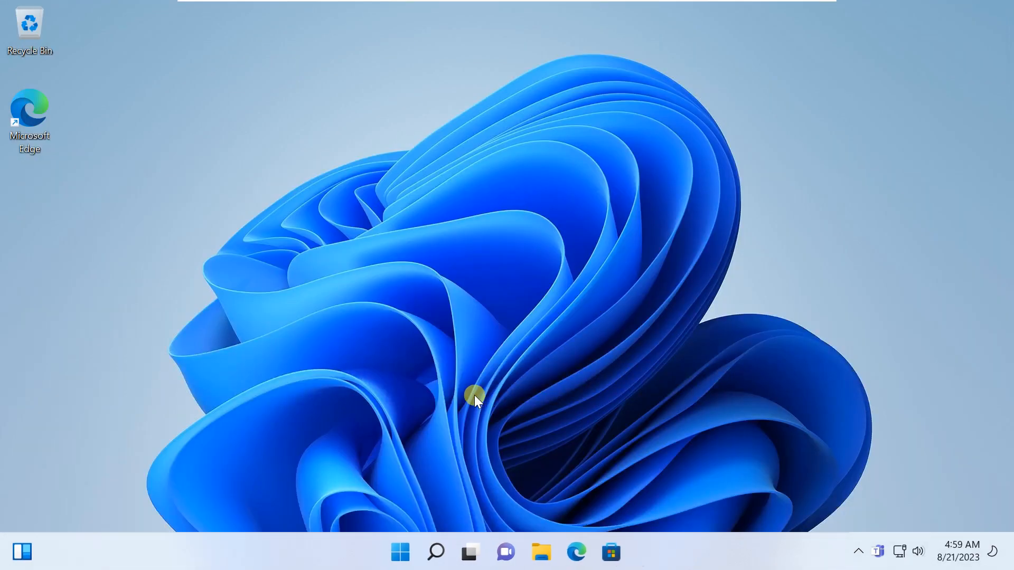
{"action": "mouse_move", "coordinate": [523, 547]}
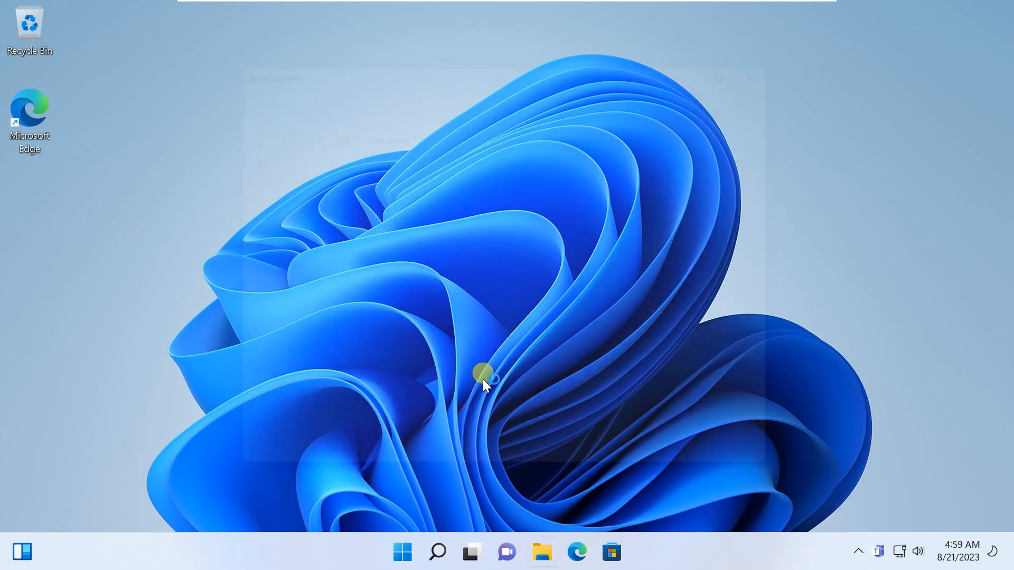
- Copy the Asus profile folder from C:\Users, then go back to Local Disk (C:)
{"action": "left_click", "coordinate": [541, 551]}
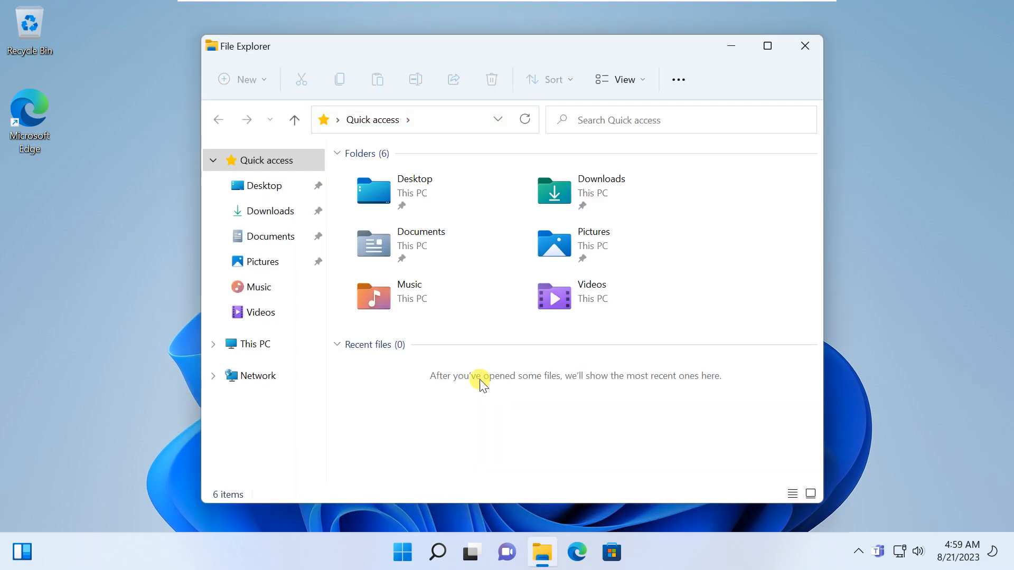
{"action": "mouse_move", "coordinate": [253, 343]}
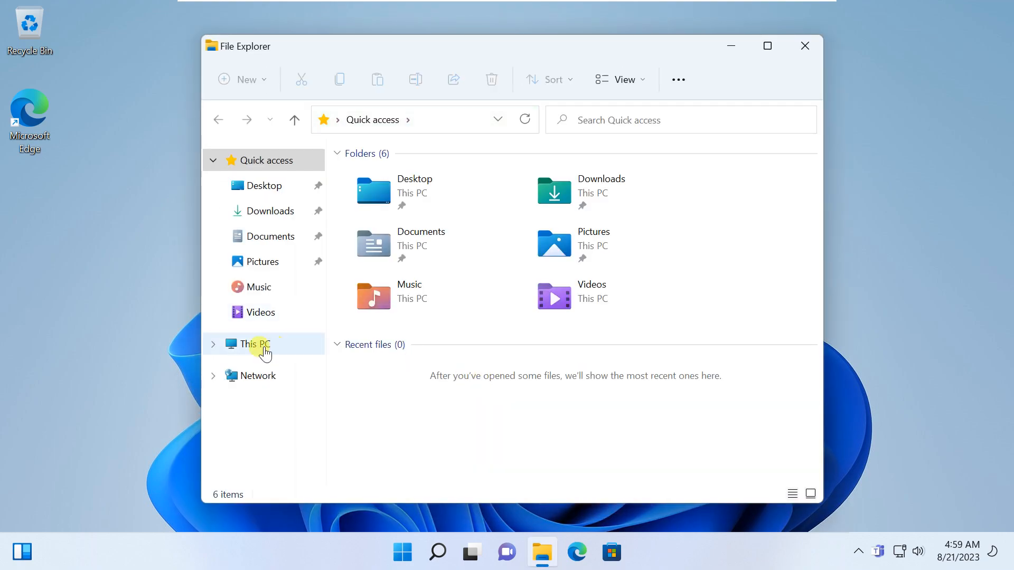
{"action": "left_click", "coordinate": [252, 343]}
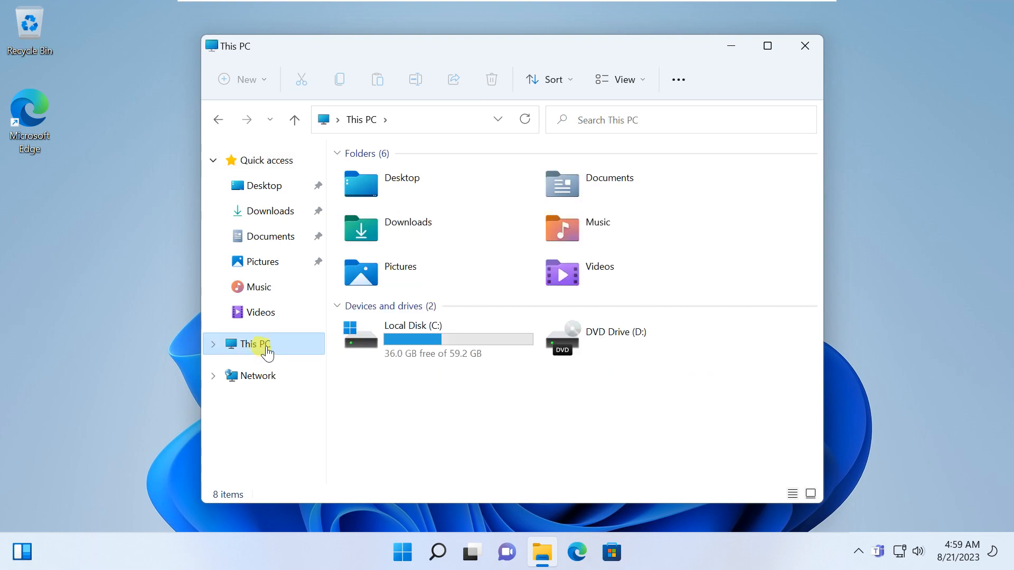
{"action": "double_click", "coordinate": [412, 332]}
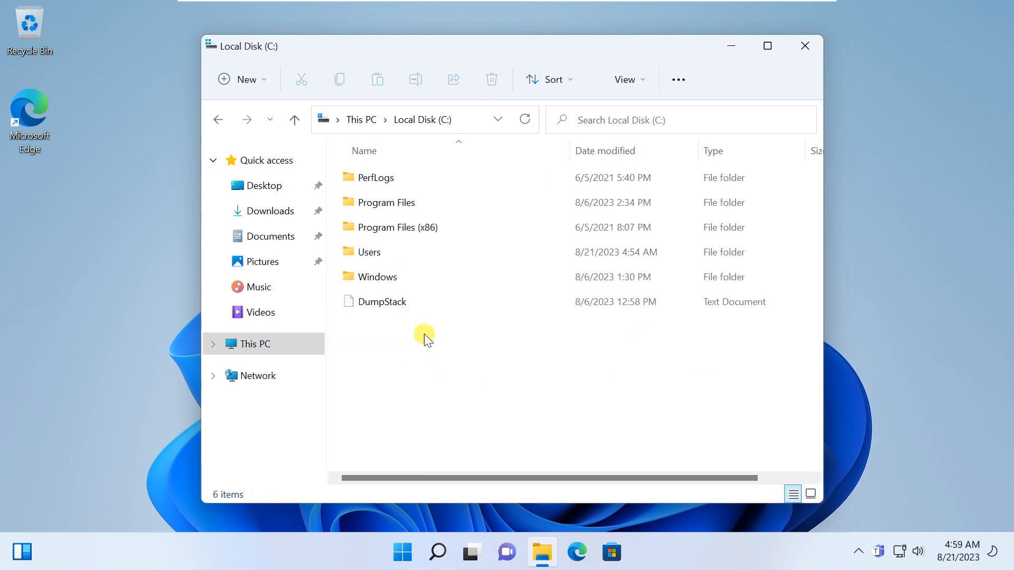
{"action": "left_click", "coordinate": [369, 251]}
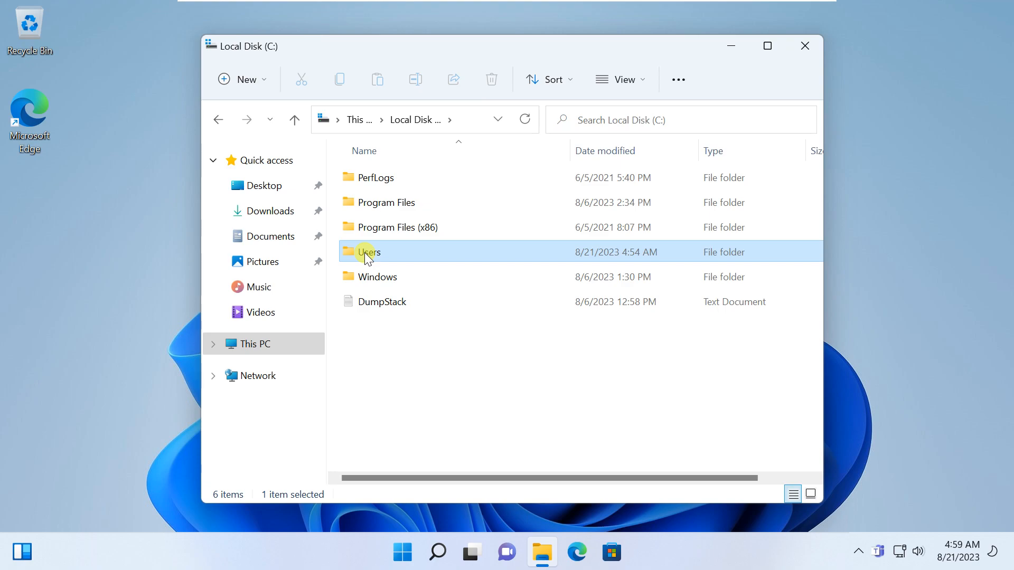
{"action": "double_click", "coordinate": [368, 251]}
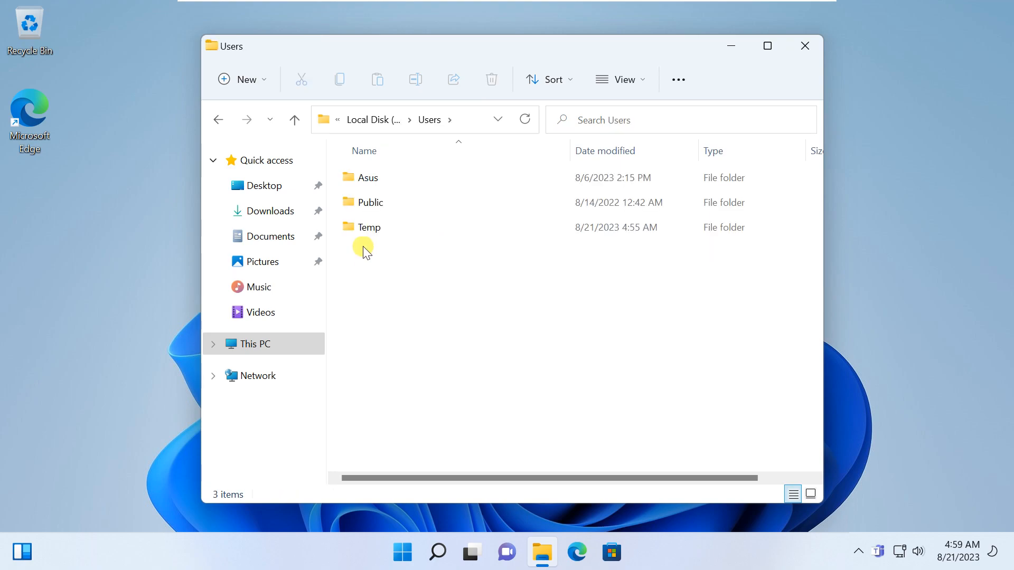
{"action": "left_click", "coordinate": [369, 227]}
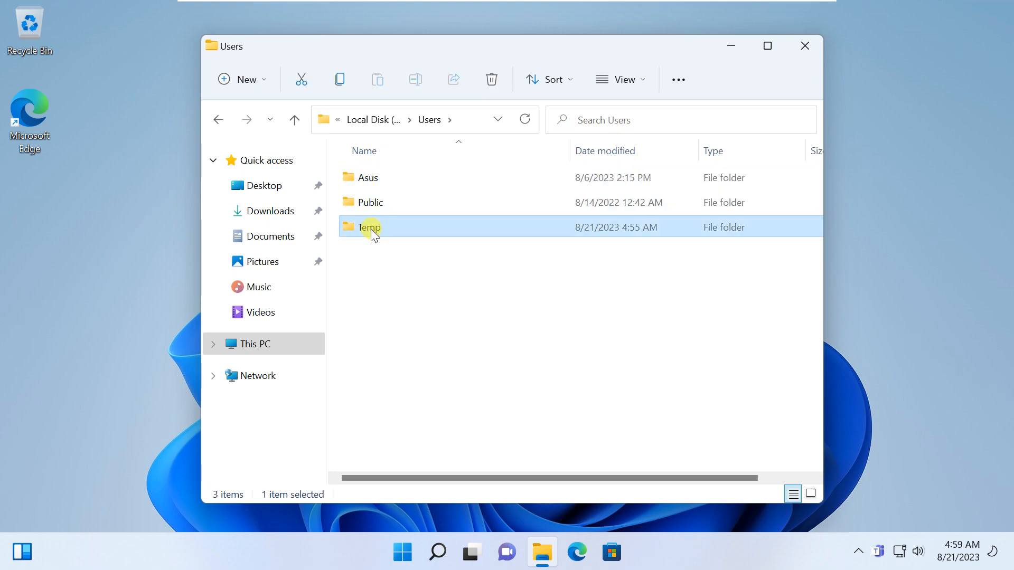
{"action": "left_click", "coordinate": [368, 178]}
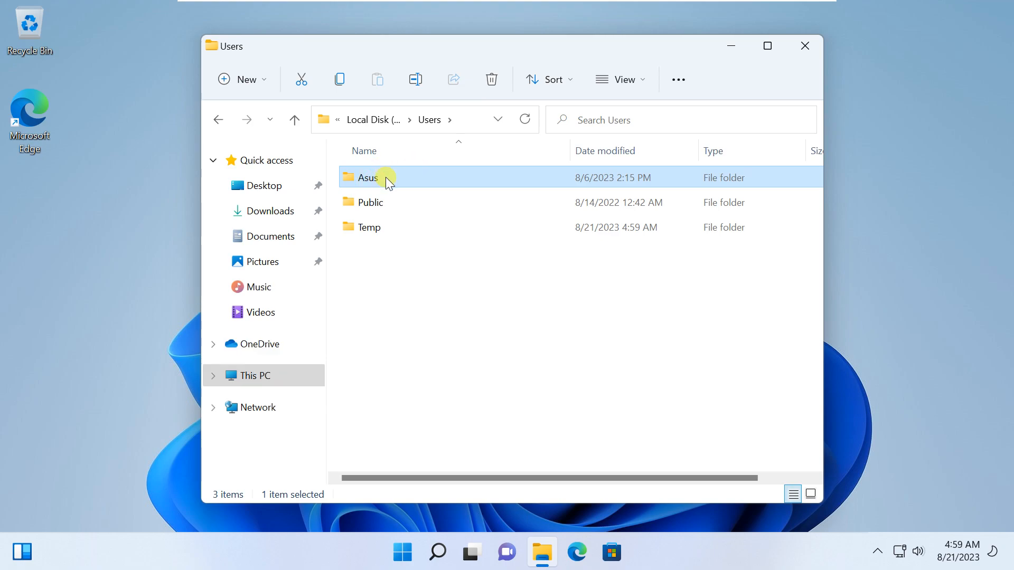
{"action": "mouse_move", "coordinate": [340, 78]}
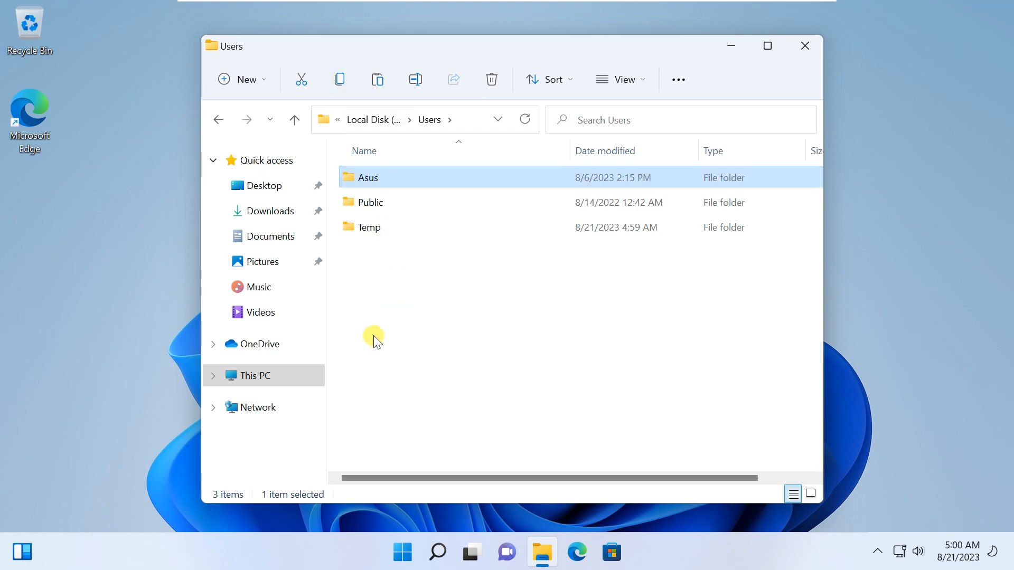
{"action": "left_click", "coordinate": [252, 375]}
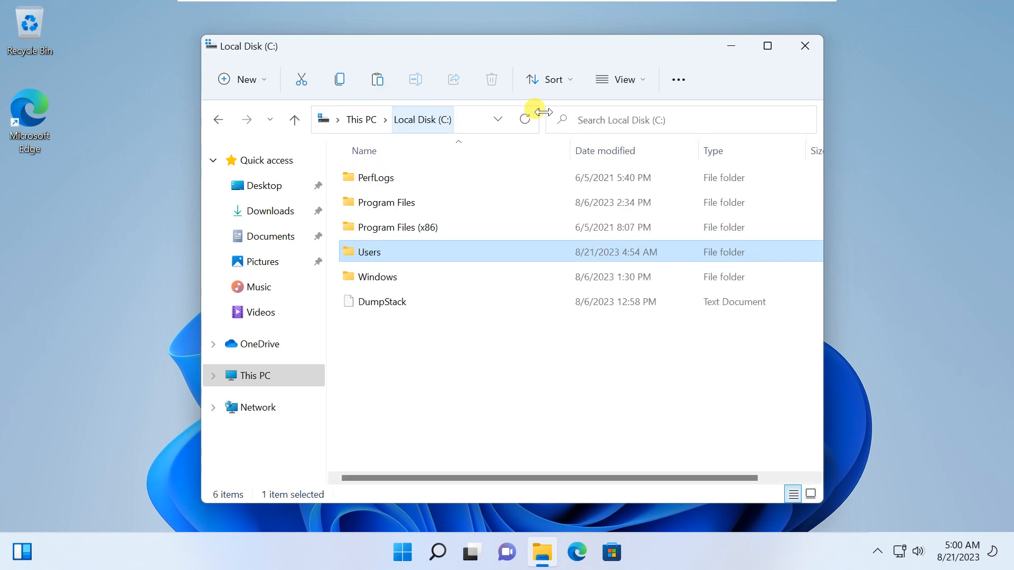
- Paste the Asus folder into the root of C:, granting administrator permission
{"action": "right_click", "coordinate": [404, 343]}
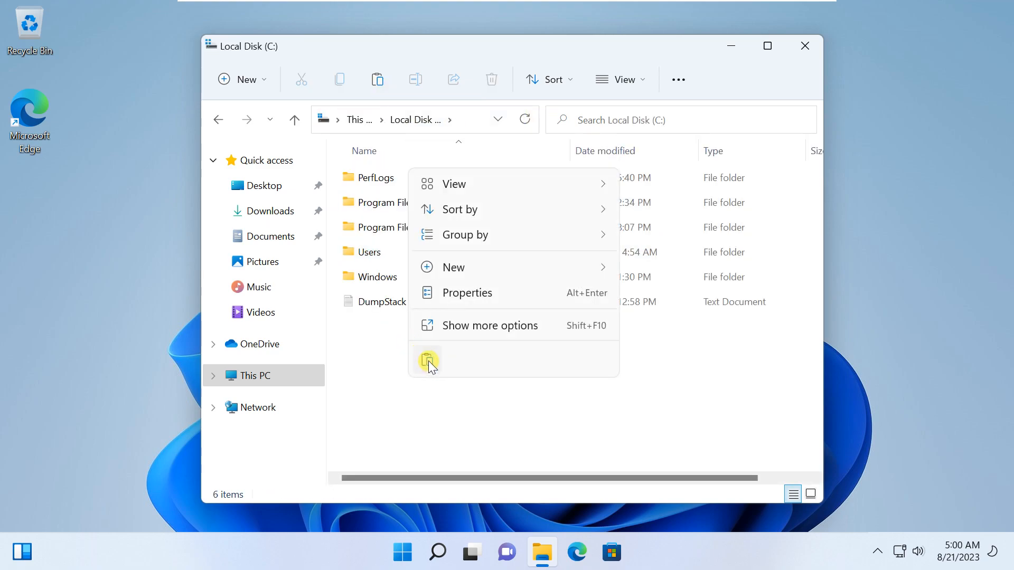
{"action": "left_click", "coordinate": [426, 360]}
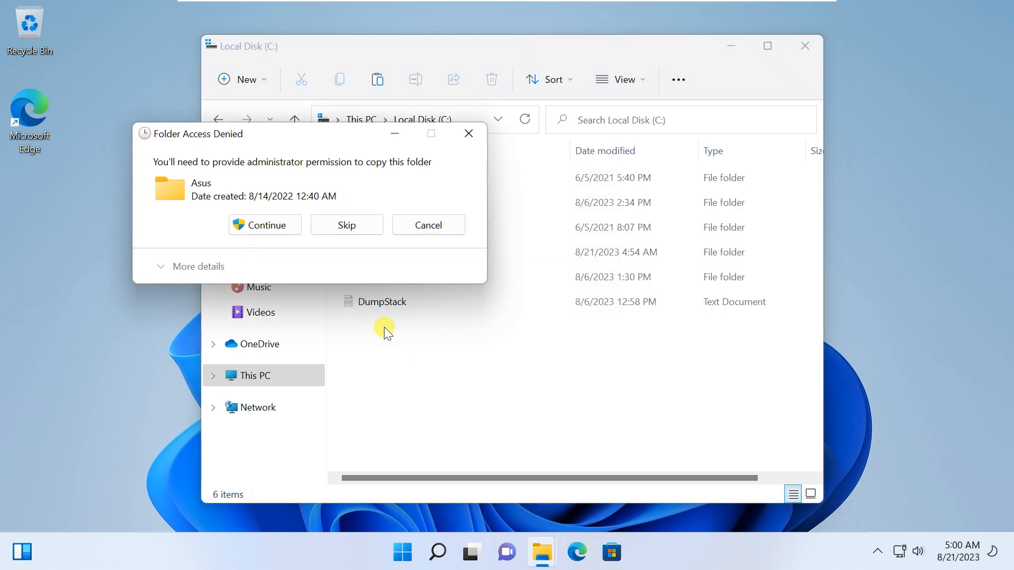
{"action": "left_click", "coordinate": [264, 225]}
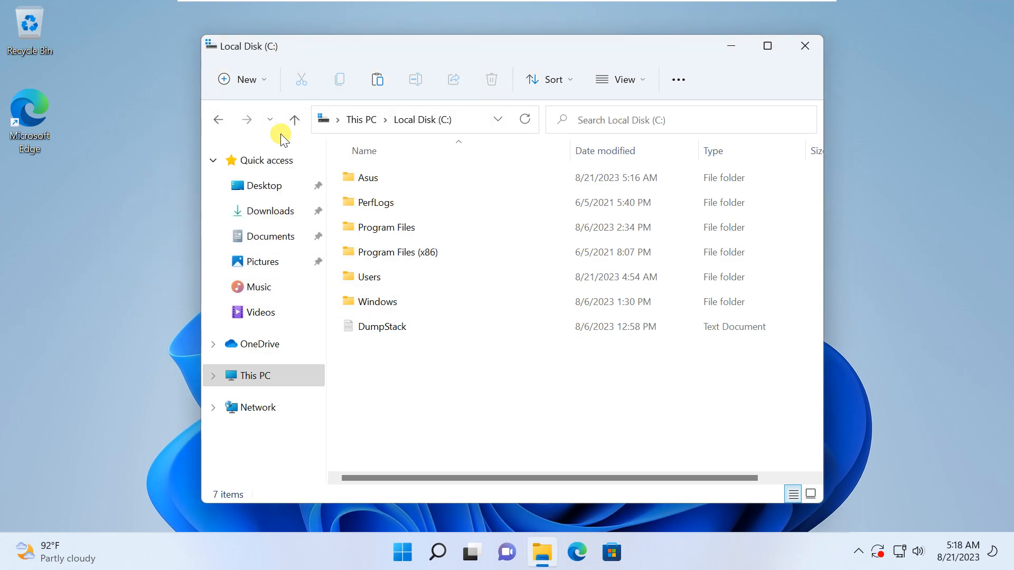
- Browse the copied C:\Asus folder and its Desktop, then return to the C: root
{"action": "left_click", "coordinate": [366, 178]}
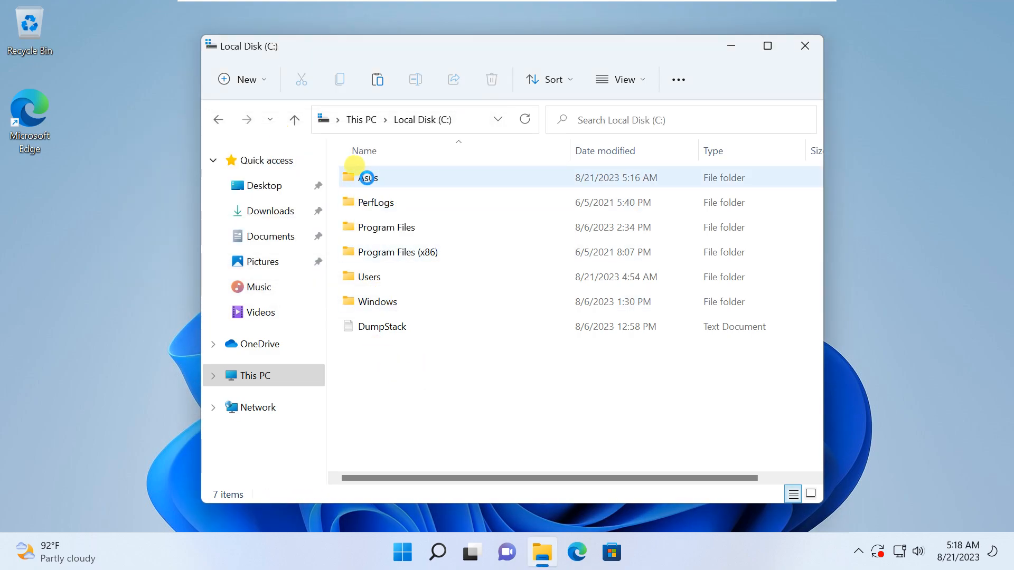
{"action": "double_click", "coordinate": [369, 177]}
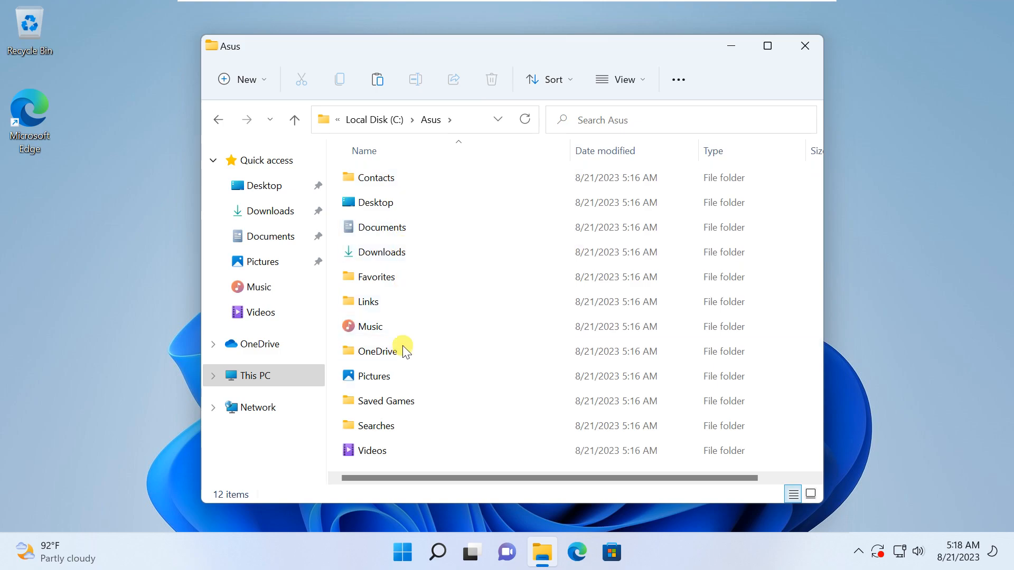
{"action": "double_click", "coordinate": [374, 202]}
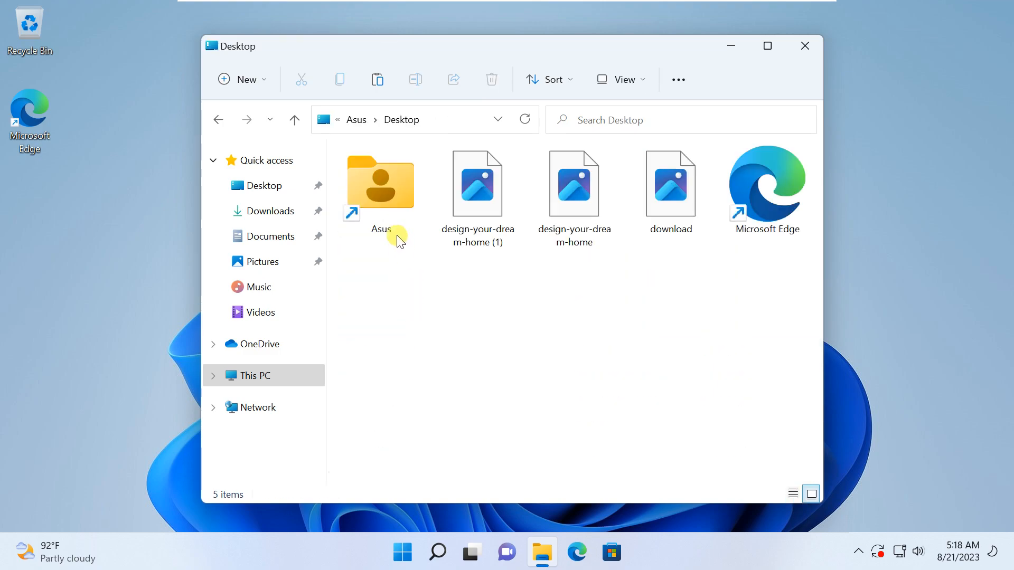
{"action": "double_click", "coordinate": [380, 183]}
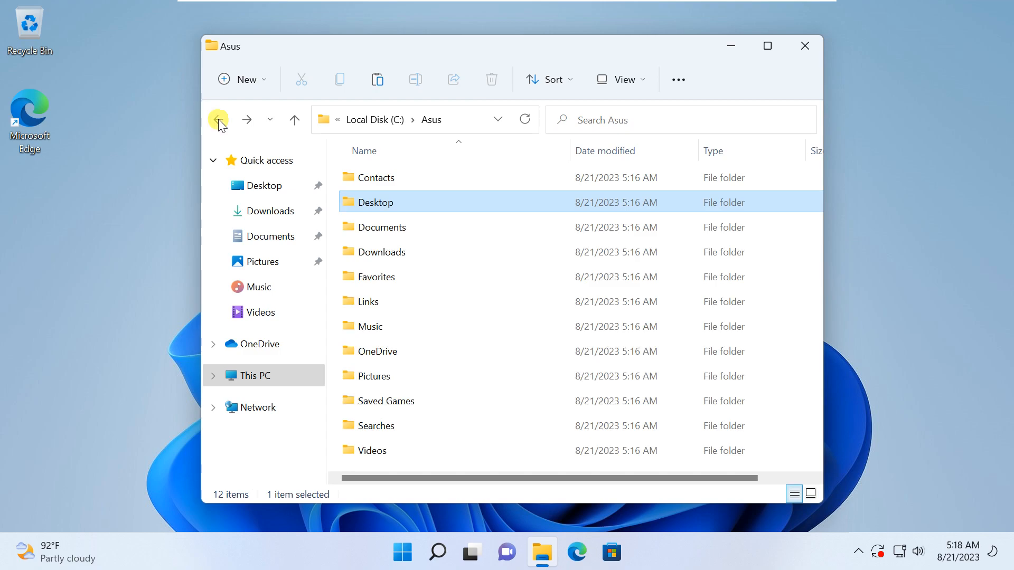
{"action": "left_click", "coordinate": [218, 120]}
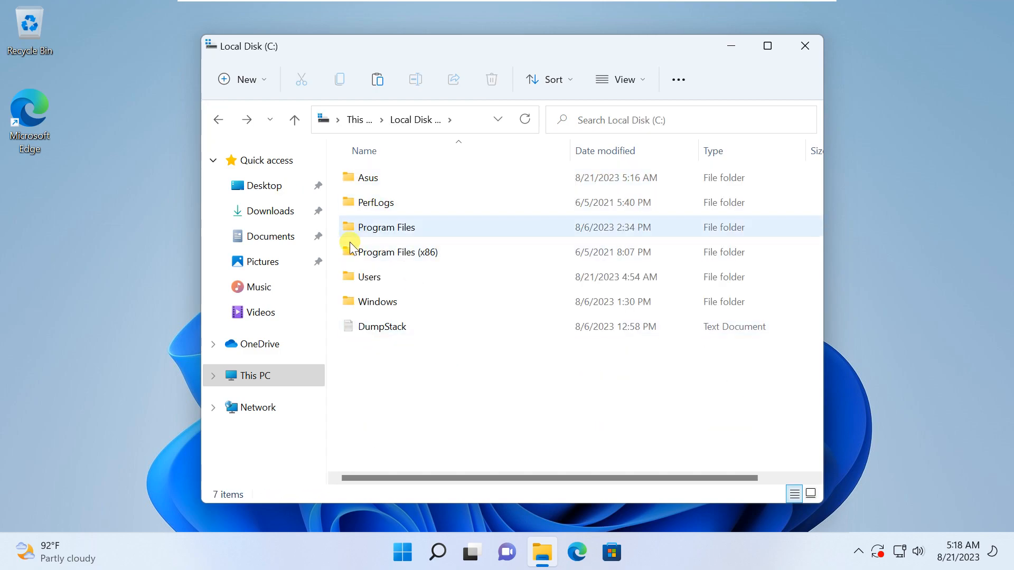
- Open the Users folder on C: and select the Asus profile folder, briefly checking Computer Management
{"action": "left_click", "coordinate": [368, 277]}
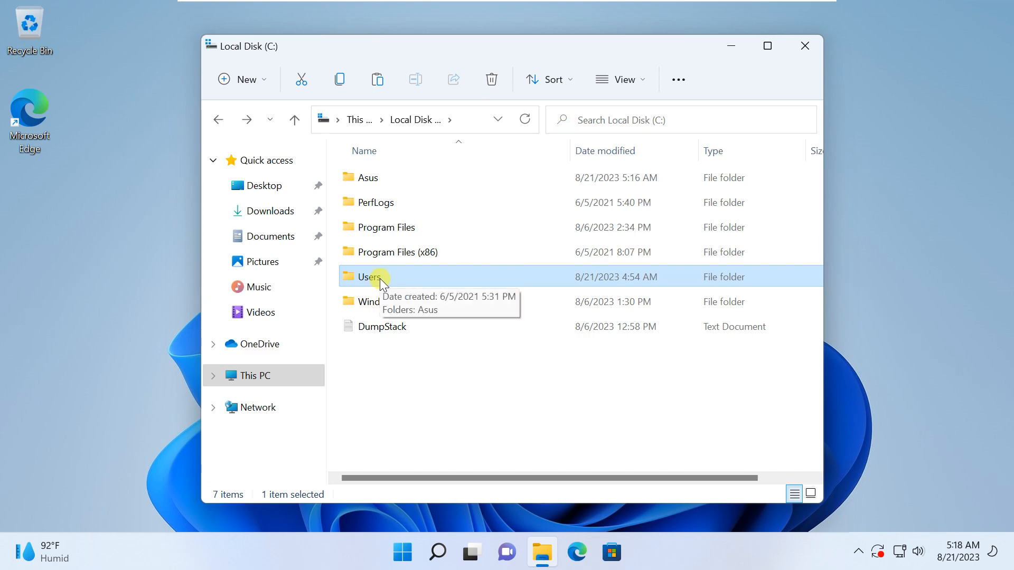
{"action": "double_click", "coordinate": [369, 276]}
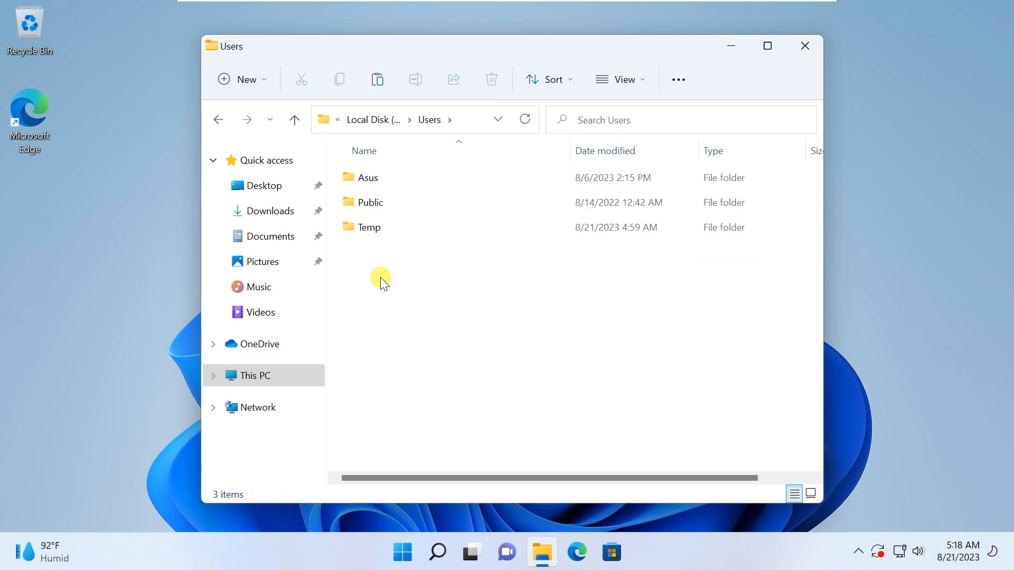
{"action": "left_click", "coordinate": [366, 178]}
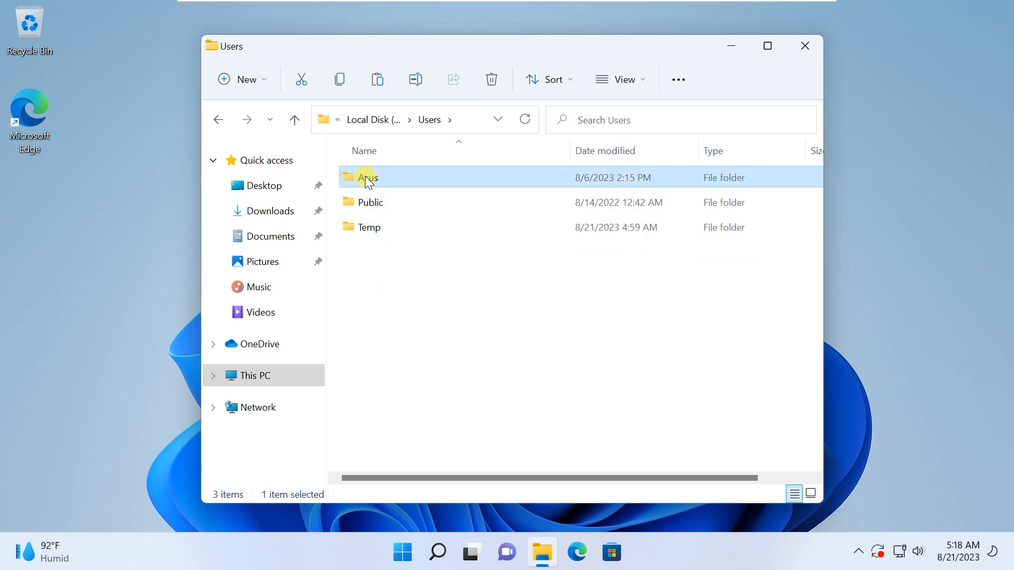
{"action": "mouse_move", "coordinate": [401, 553]}
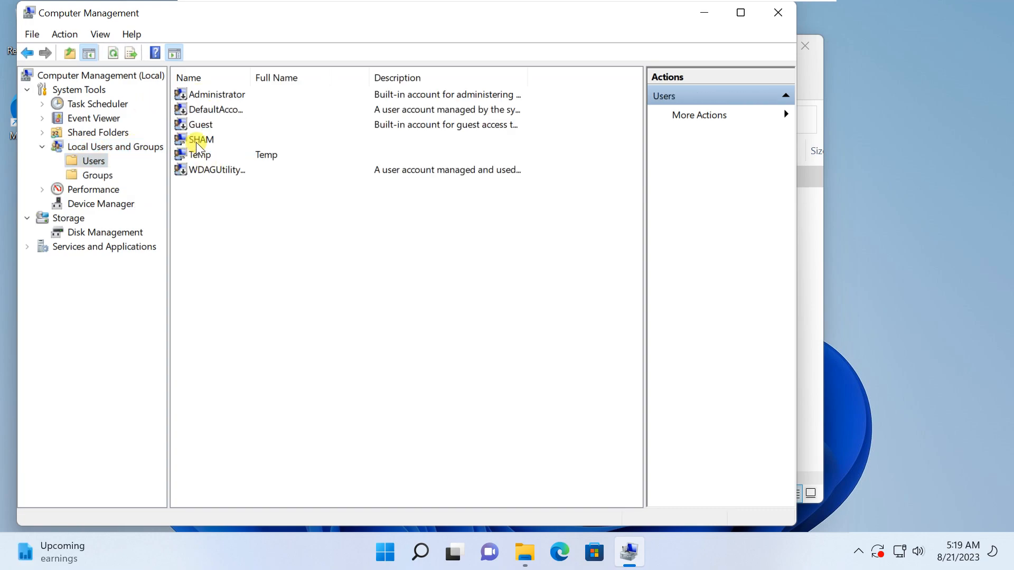
{"action": "left_click", "coordinate": [201, 139]}
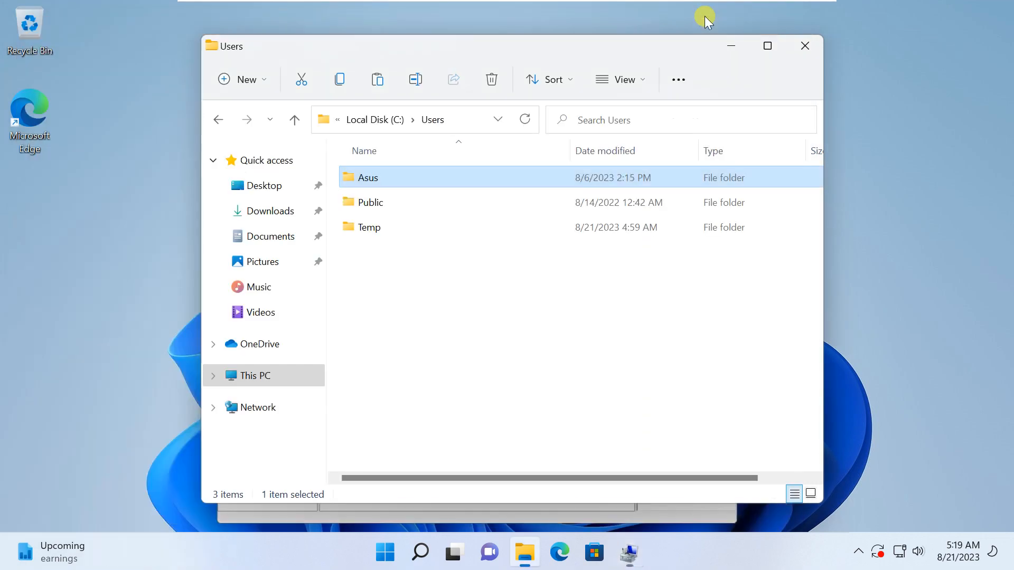
{"action": "mouse_move", "coordinate": [414, 78]}
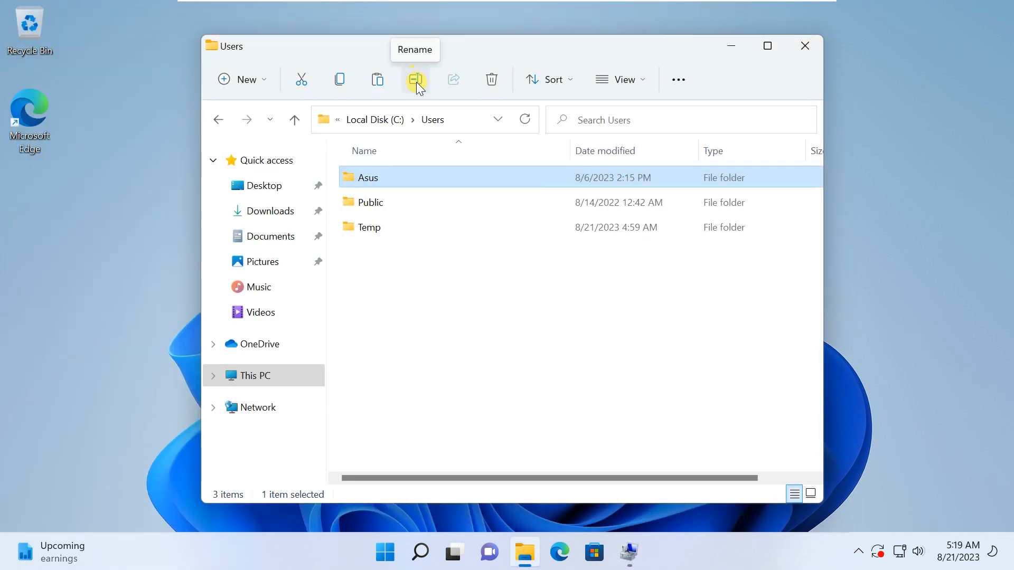
- Rename the Asus profile folder to SHAM, granting administrator permission
{"action": "left_click", "coordinate": [414, 79]}
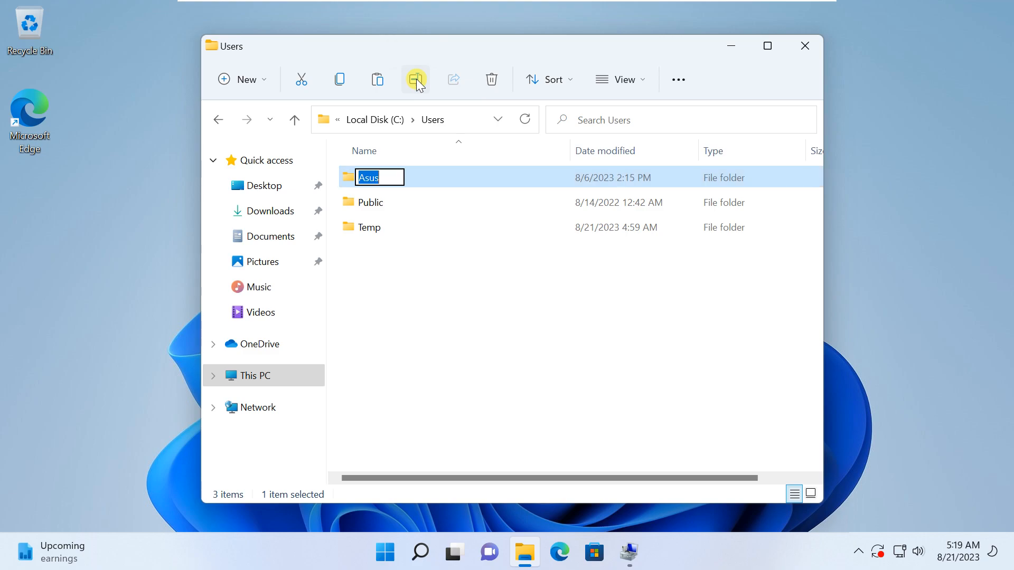
{"action": "mouse_move", "coordinate": [448, 274]}
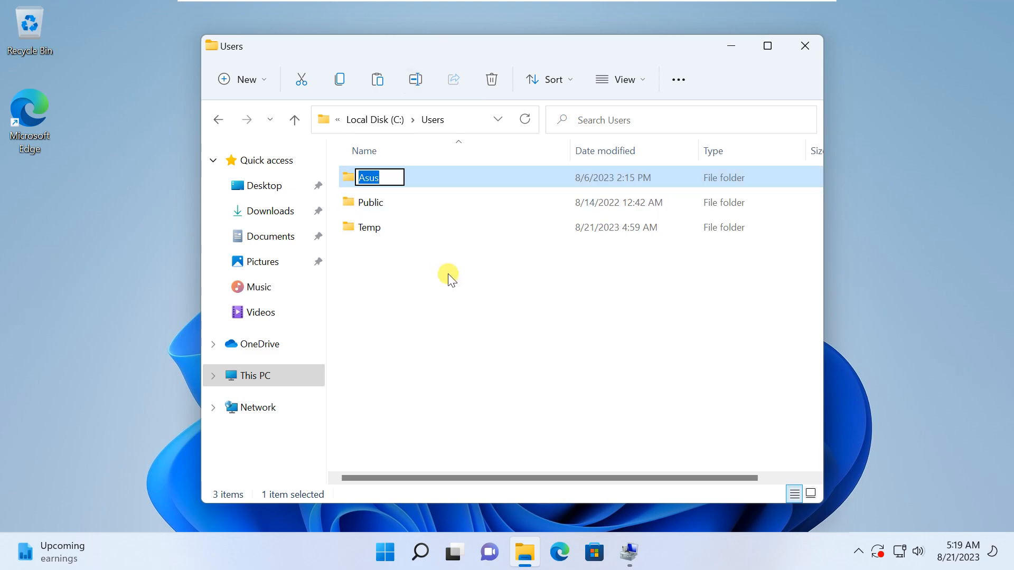
{"action": "type", "text": "SHAM"}
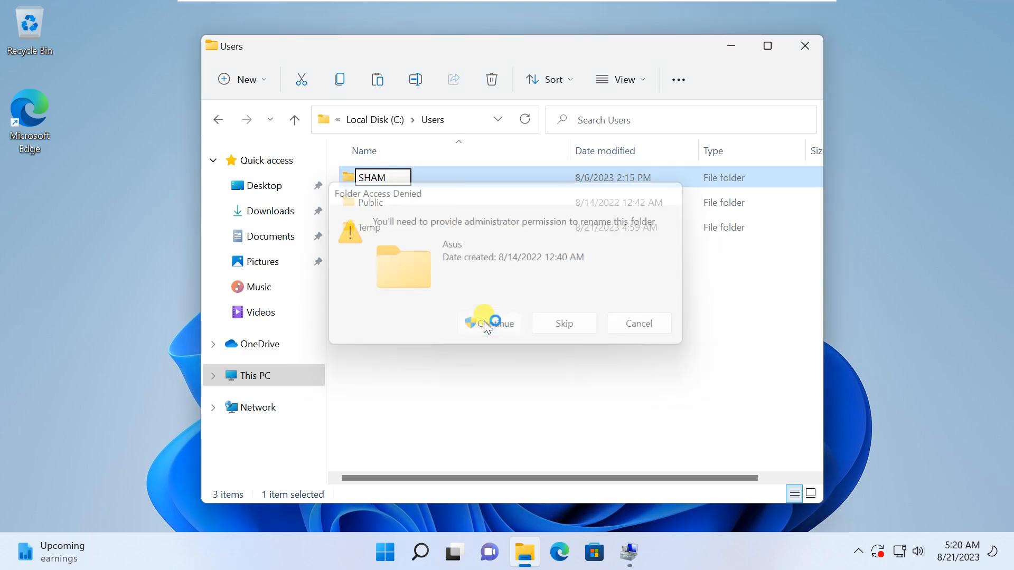
{"action": "left_click", "coordinate": [490, 323]}
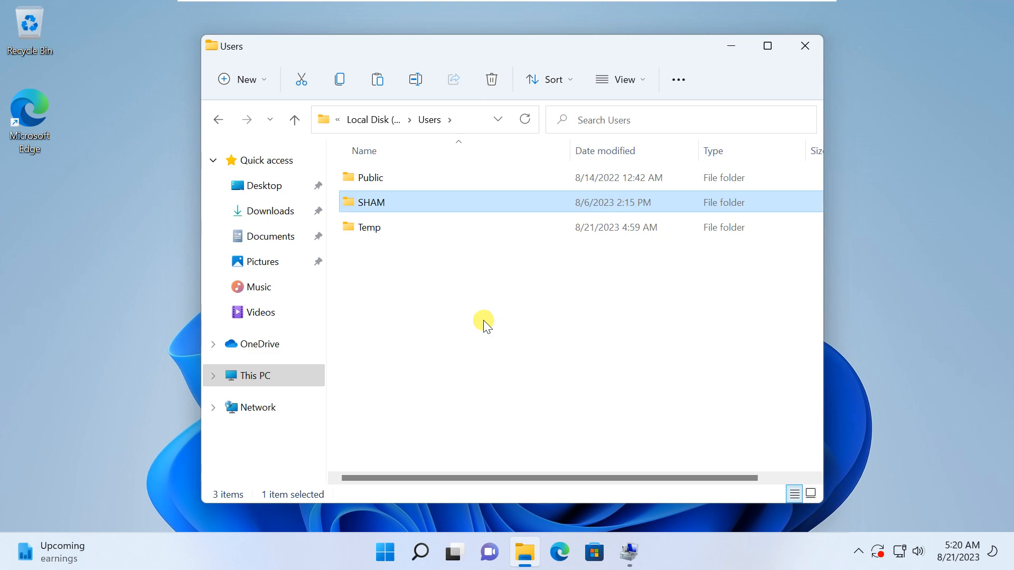
{"action": "left_click", "coordinate": [458, 309]}
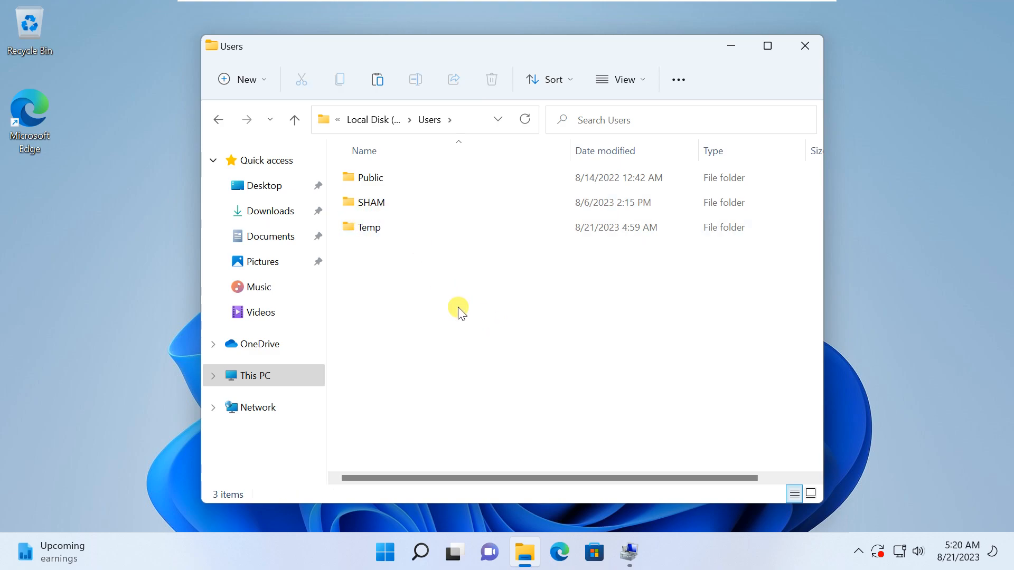
{"action": "mouse_move", "coordinate": [414, 458]}
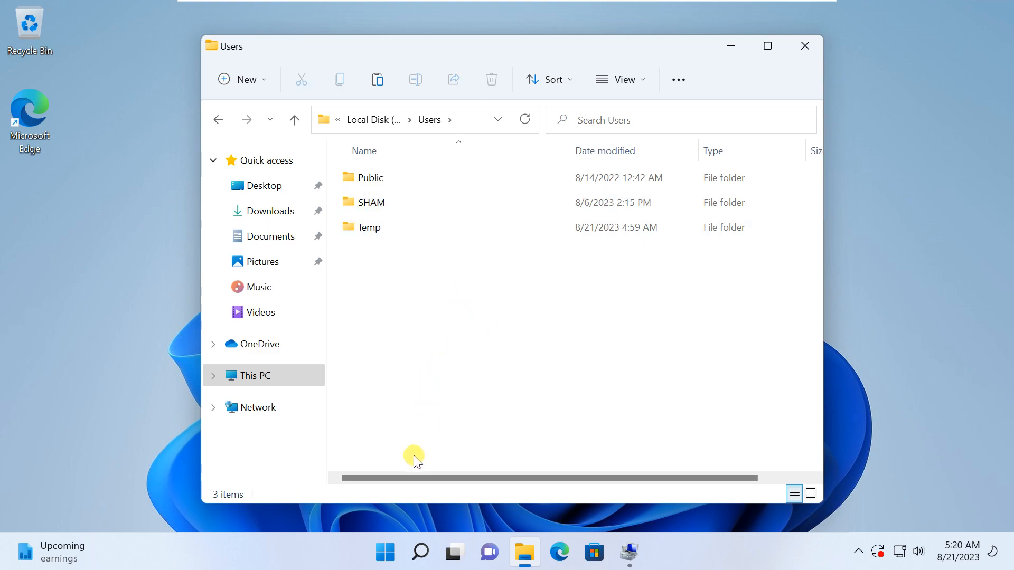
{"action": "left_click", "coordinate": [384, 551]}
{"action": "type", "text": "regedit"}
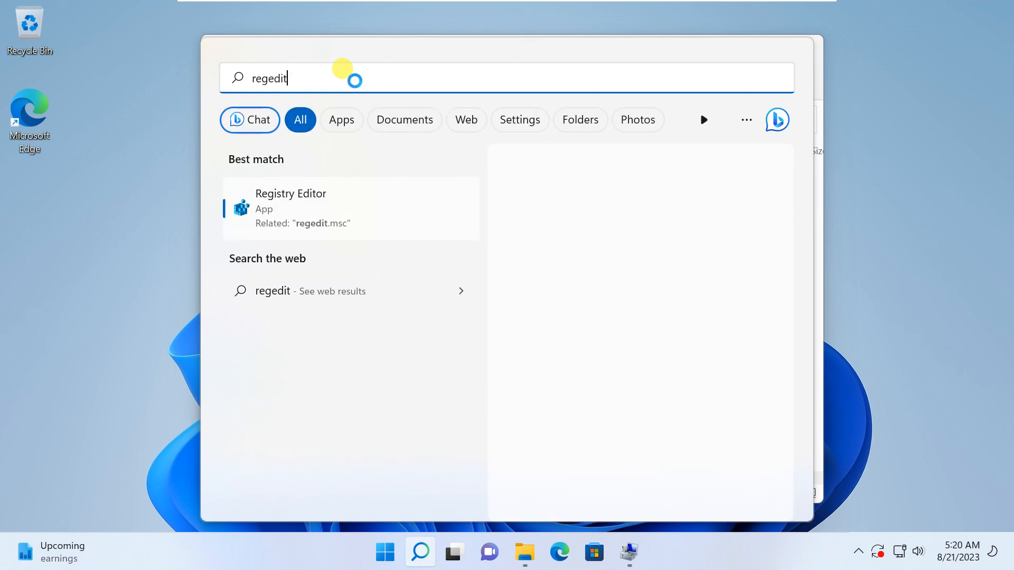
- Launch Registry Editor from the regedit search results
{"action": "left_click", "coordinate": [290, 207]}
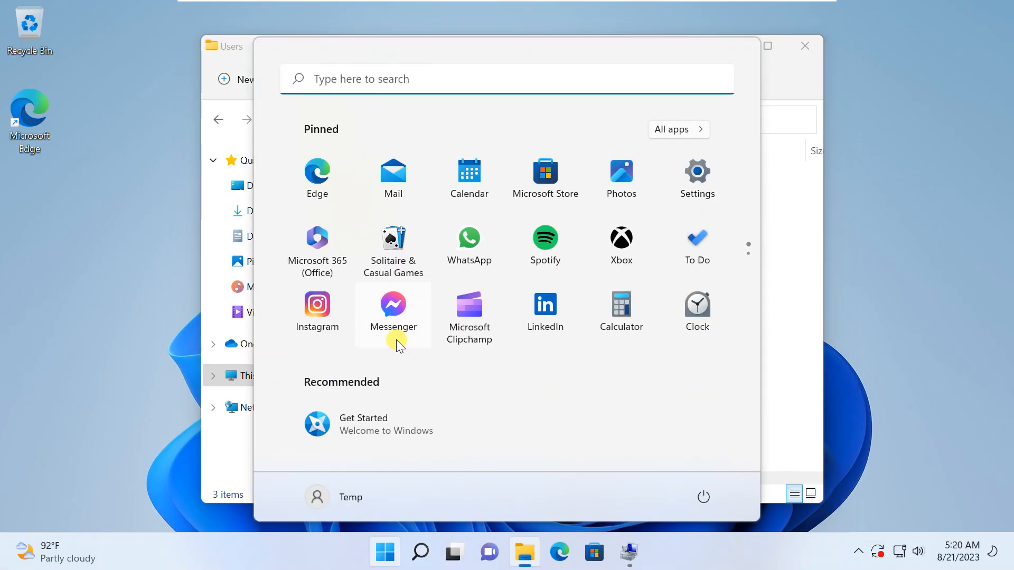
{"action": "mouse_move", "coordinate": [580, 25]}
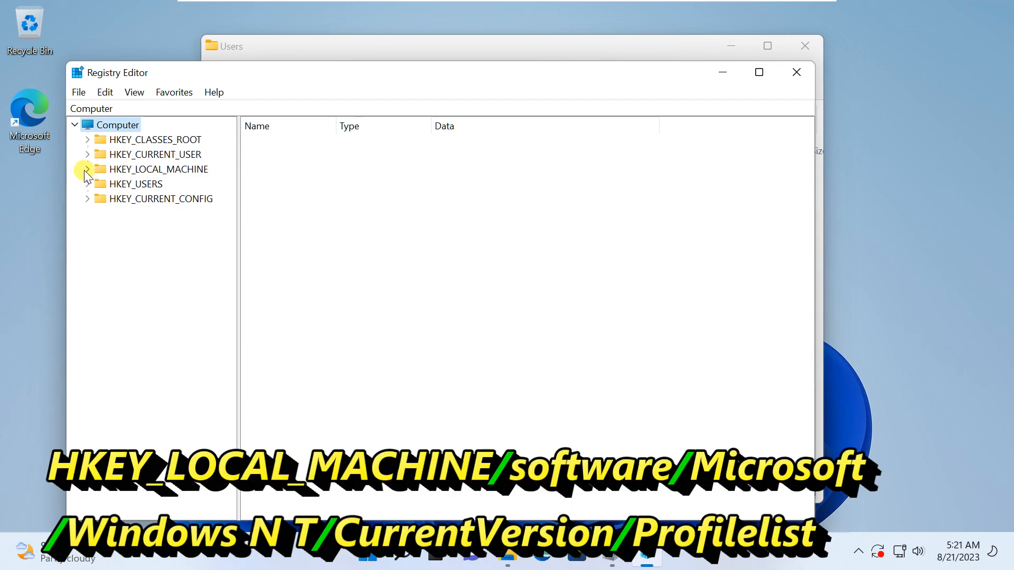
- Expand HKEY_LOCAL_MACHINE, SOFTWARE and Microsoft in the registry tree
{"action": "left_click", "coordinate": [87, 169]}
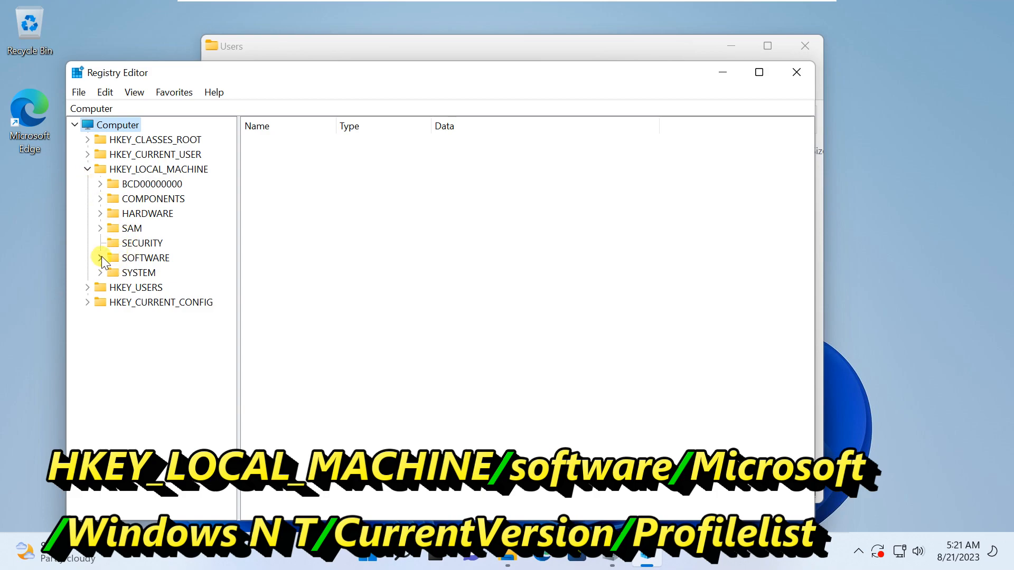
{"action": "left_click", "coordinate": [101, 258]}
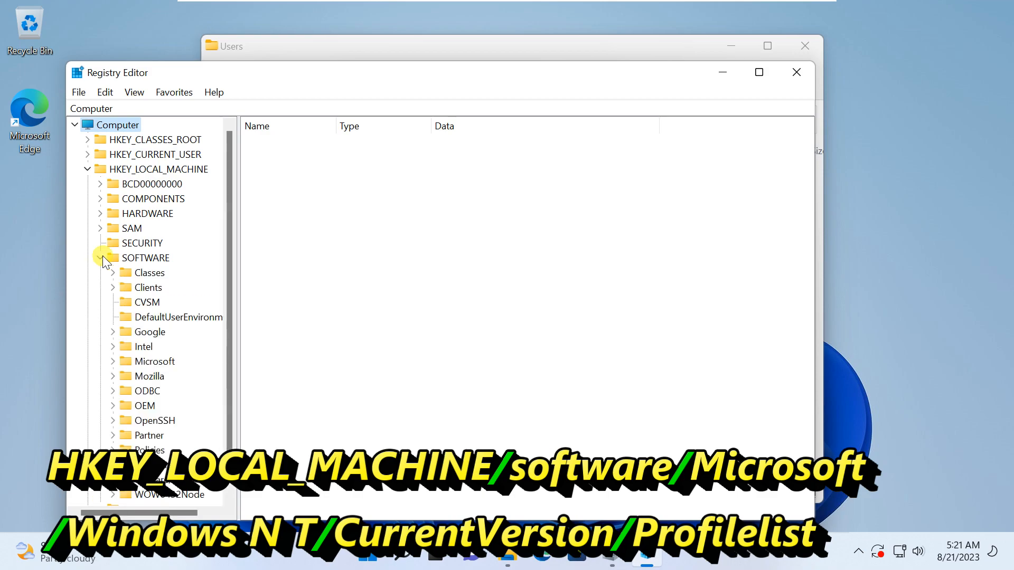
{"action": "scroll", "scroll_direction": "down", "scroll_amount": 3}
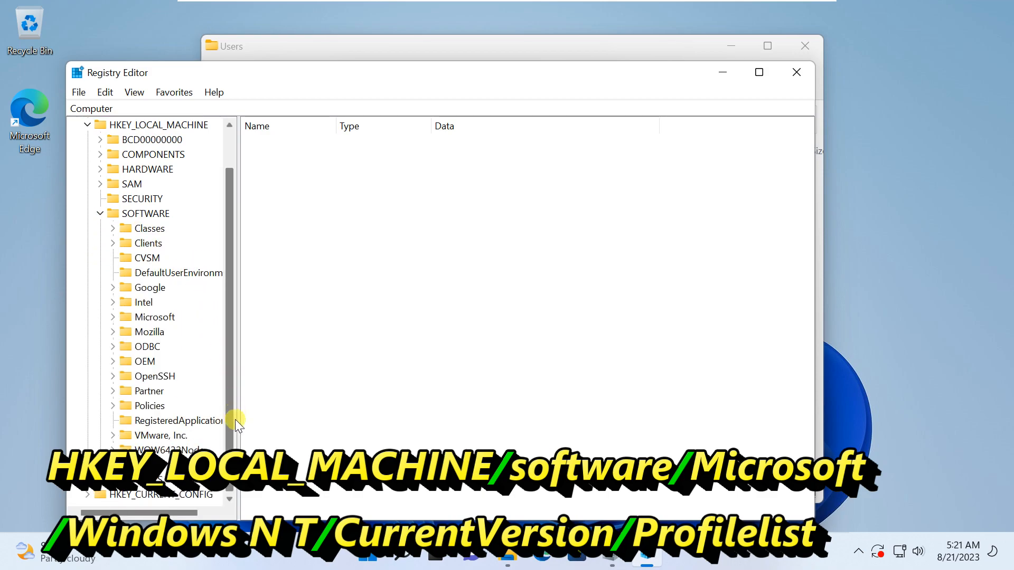
{"action": "mouse_move", "coordinate": [113, 320]}
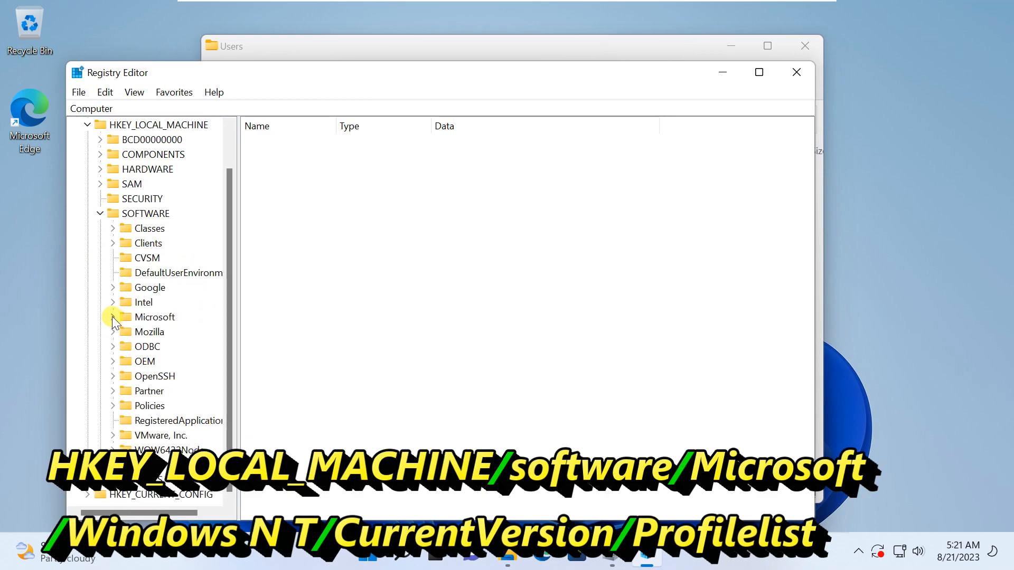
{"action": "left_click", "coordinate": [111, 317]}
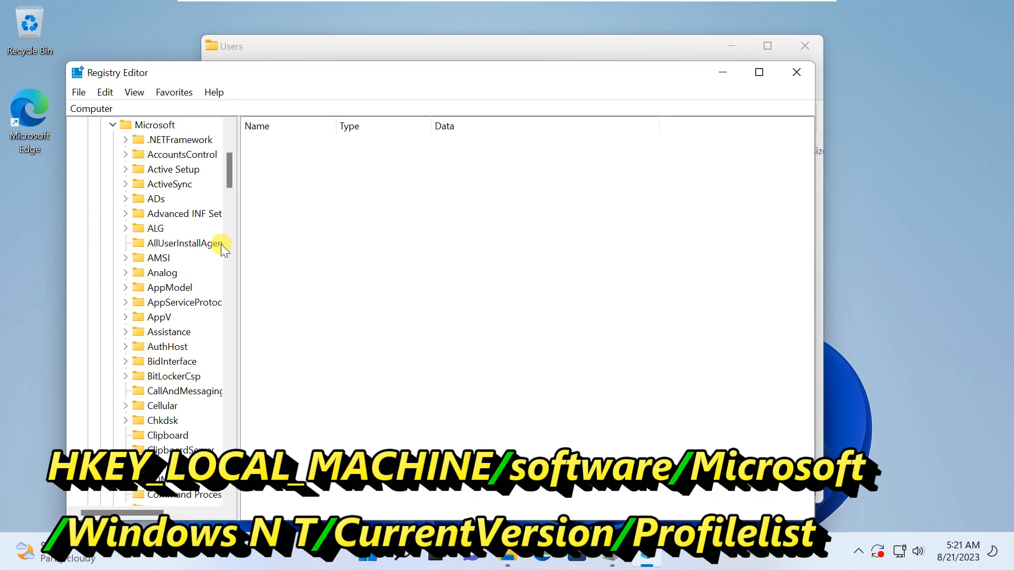
{"action": "scroll", "scroll_direction": "down", "scroll_amount": 3}
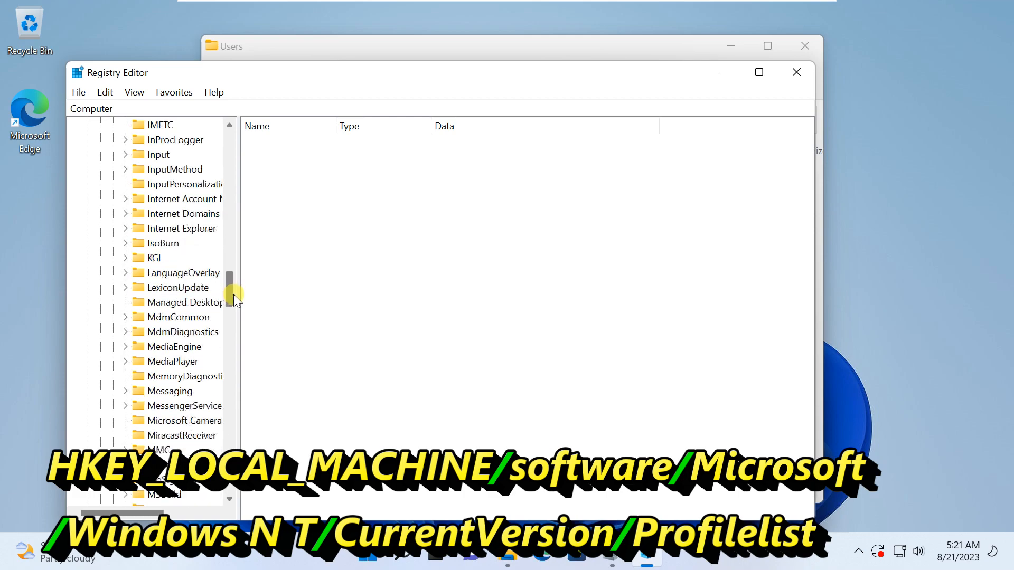
{"action": "scroll", "scroll_direction": "down", "scroll_amount": 3}
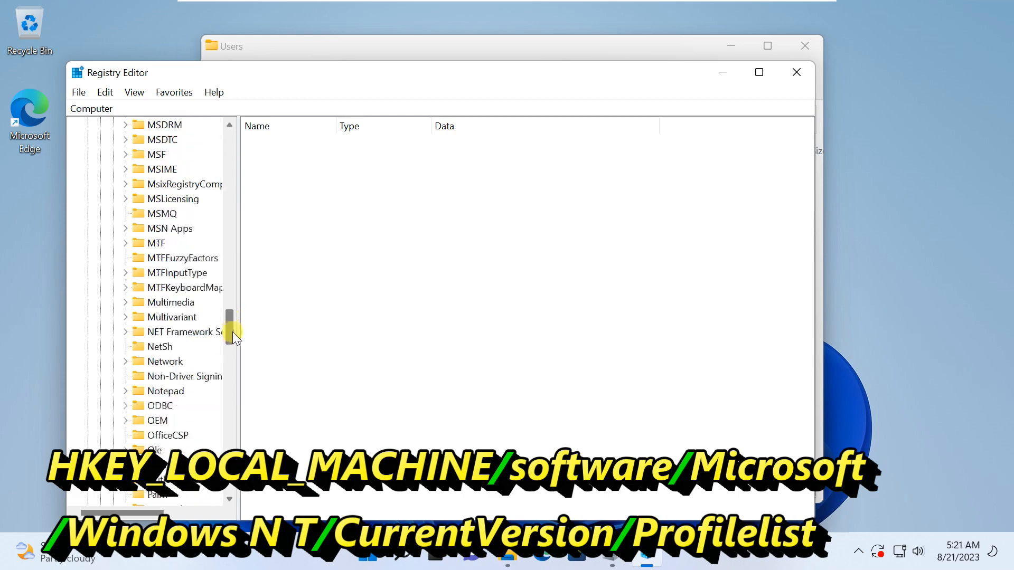
{"action": "scroll", "scroll_direction": "down", "scroll_amount": 3}
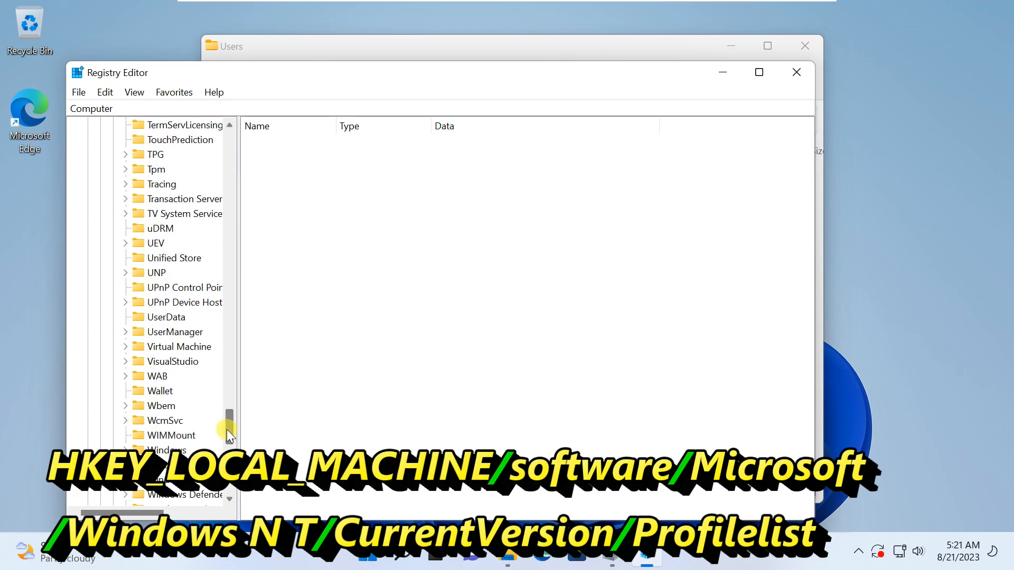
{"action": "scroll", "scroll_direction": "down", "scroll_amount": 3}
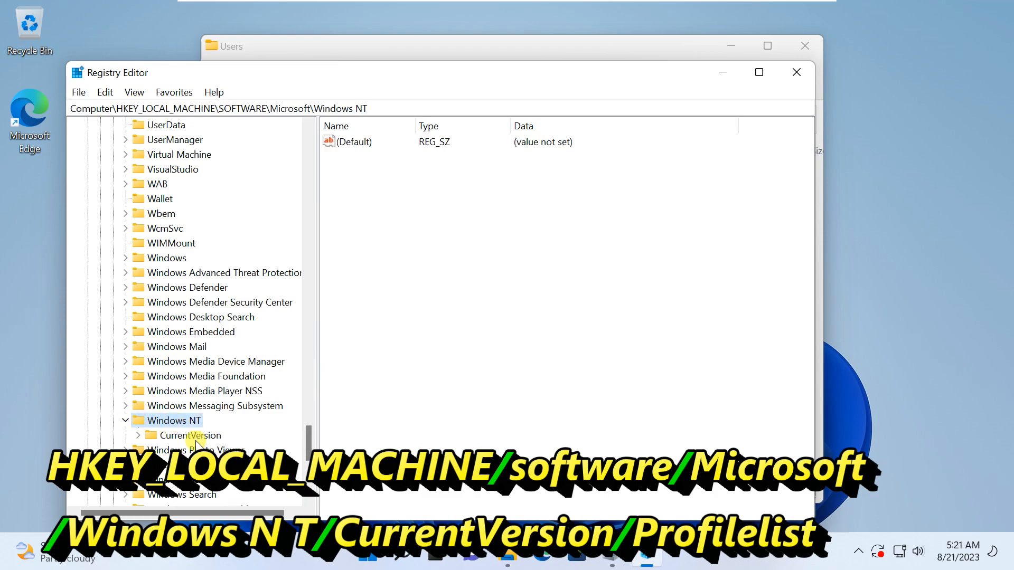
- Open the ProfileList key under Windows NT\CurrentVersion
{"action": "left_click", "coordinate": [193, 436]}
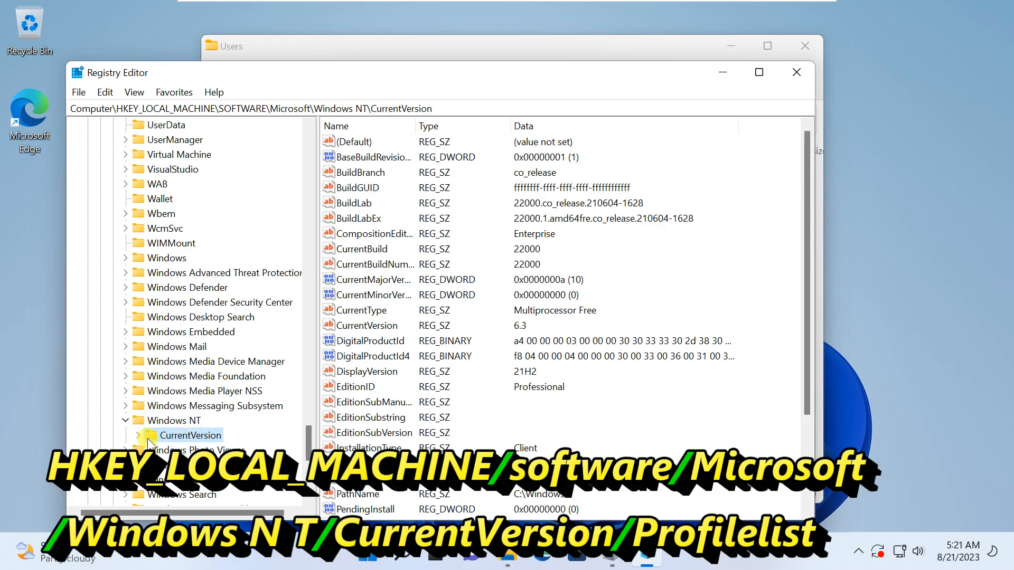
{"action": "left_click", "coordinate": [136, 435]}
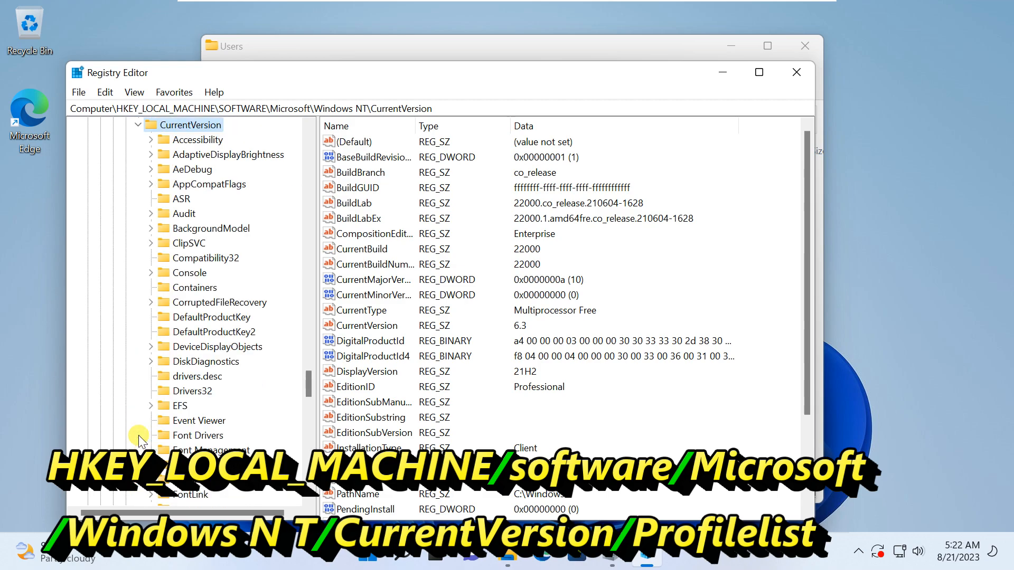
{"action": "mouse_move", "coordinate": [193, 125]}
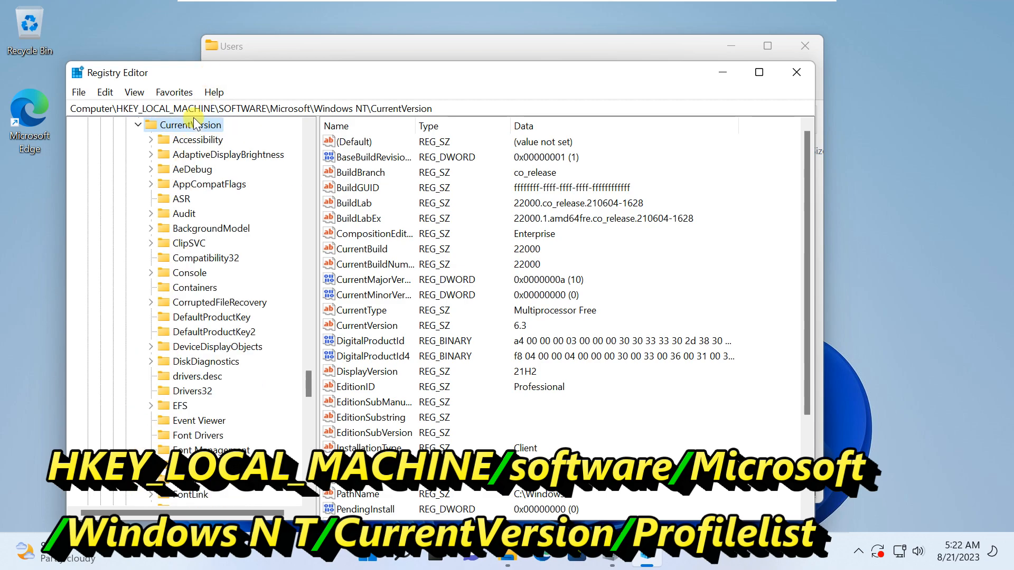
{"action": "mouse_move", "coordinate": [267, 393]}
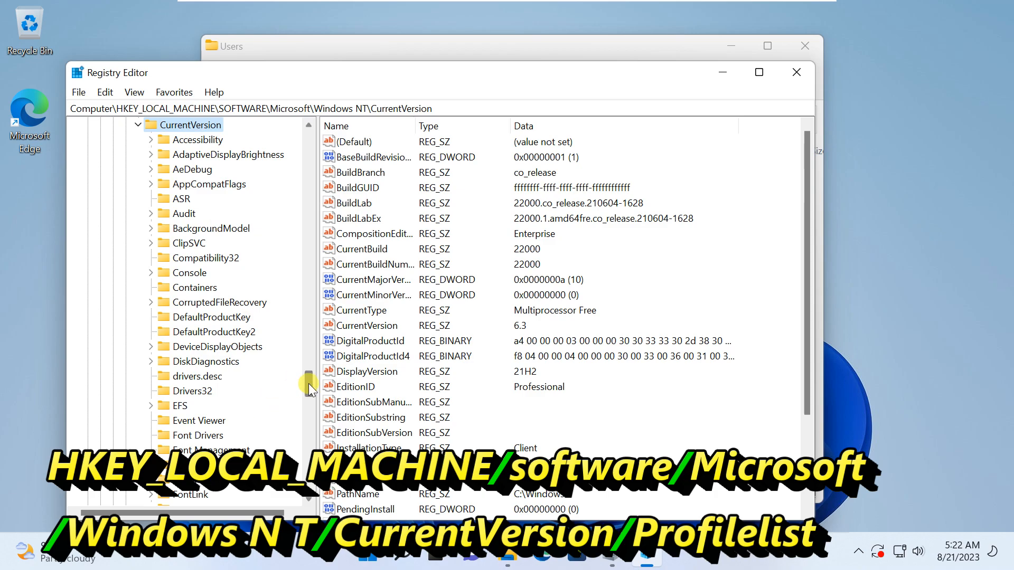
{"action": "scroll", "scroll_direction": "down", "scroll_amount": 3}
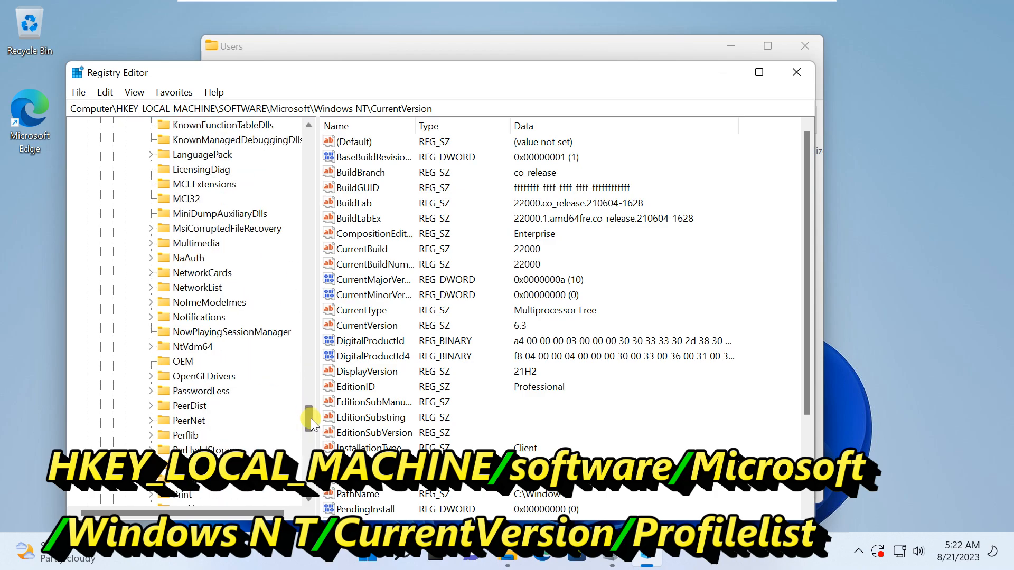
{"action": "scroll", "scroll_direction": "down", "scroll_amount": 3}
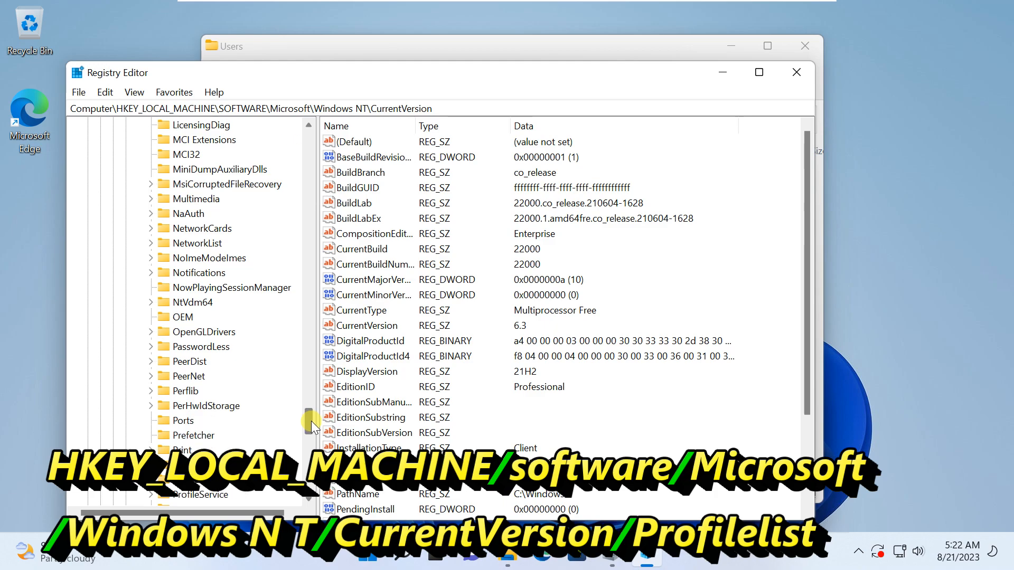
{"action": "scroll", "scroll_direction": "down", "scroll_amount": 3}
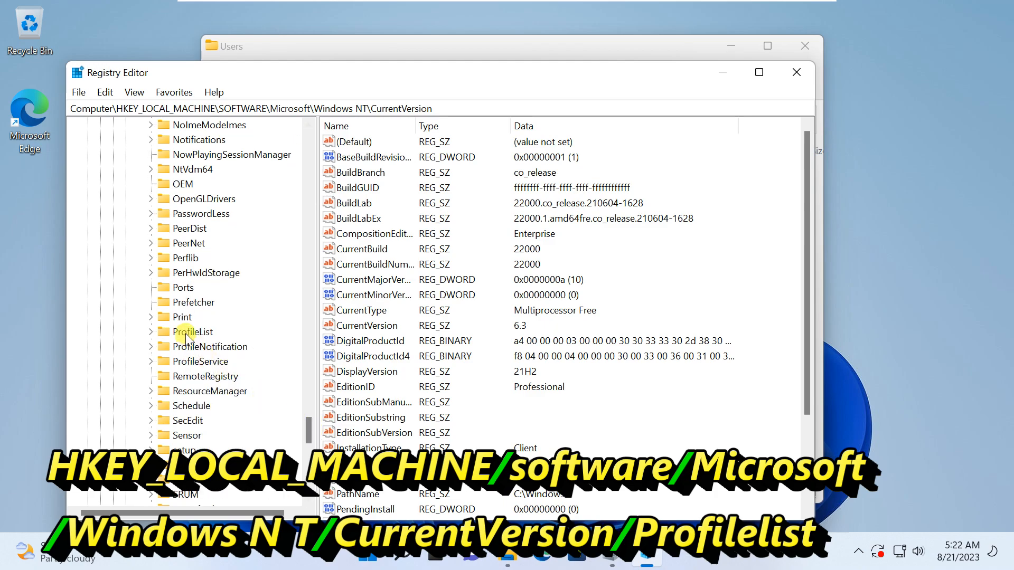
{"action": "left_click", "coordinate": [193, 332]}
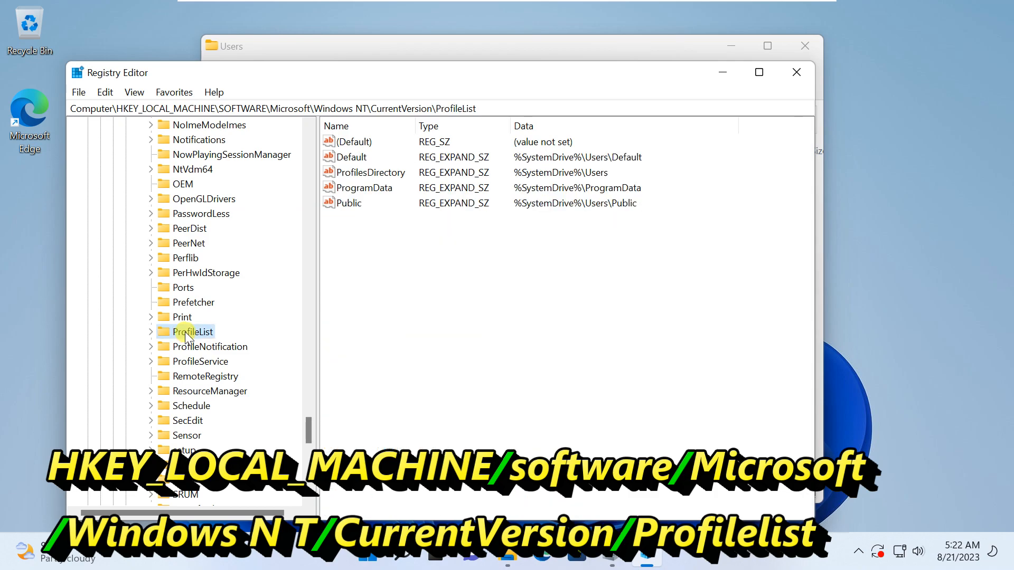
- Compare the S-1-5-21 profile keys and select ProfileImagePath in the C:\Users\Asus one
{"action": "left_click", "coordinate": [150, 331]}
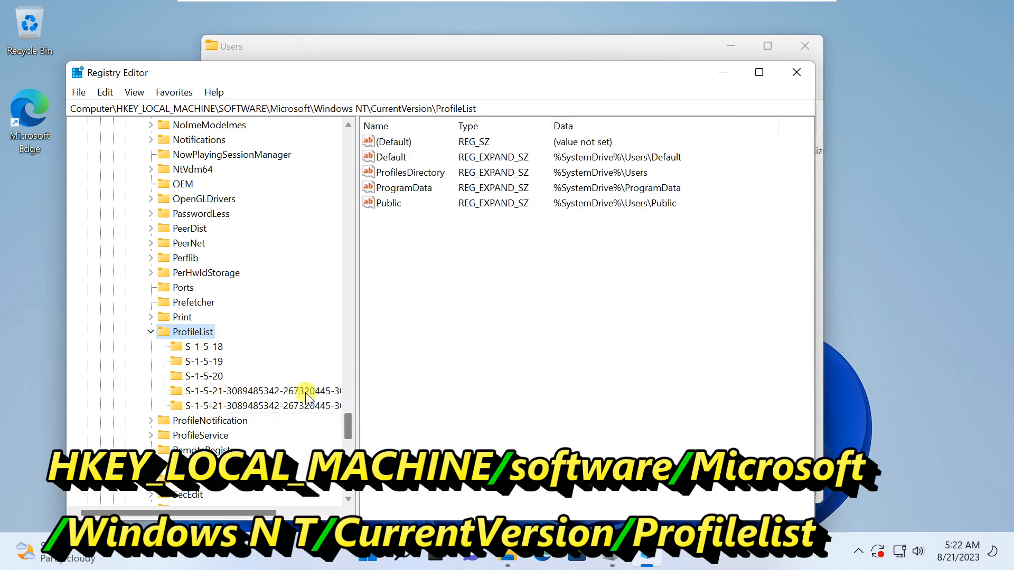
{"action": "mouse_move", "coordinate": [204, 355]}
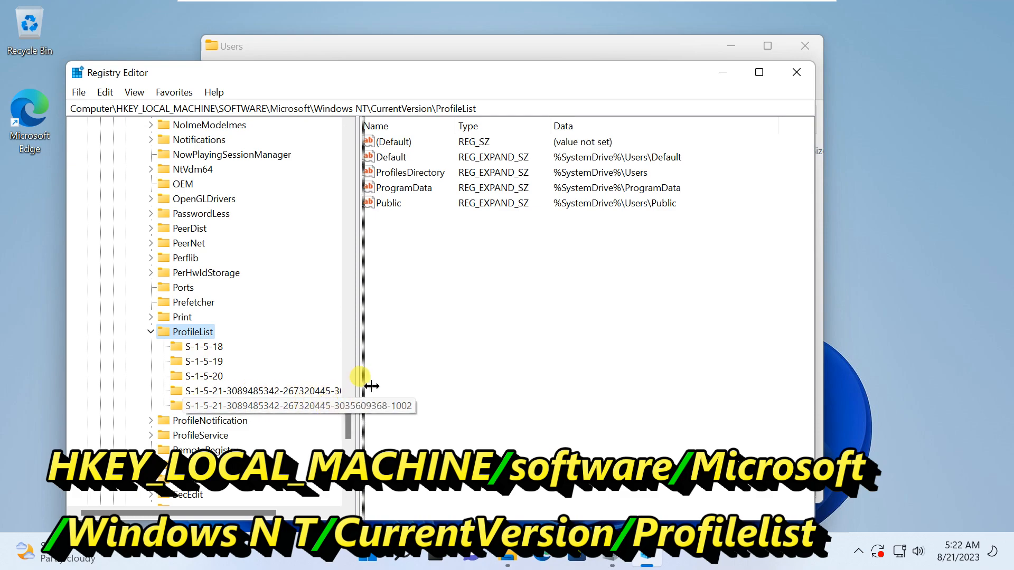
{"action": "left_click", "coordinate": [291, 390]}
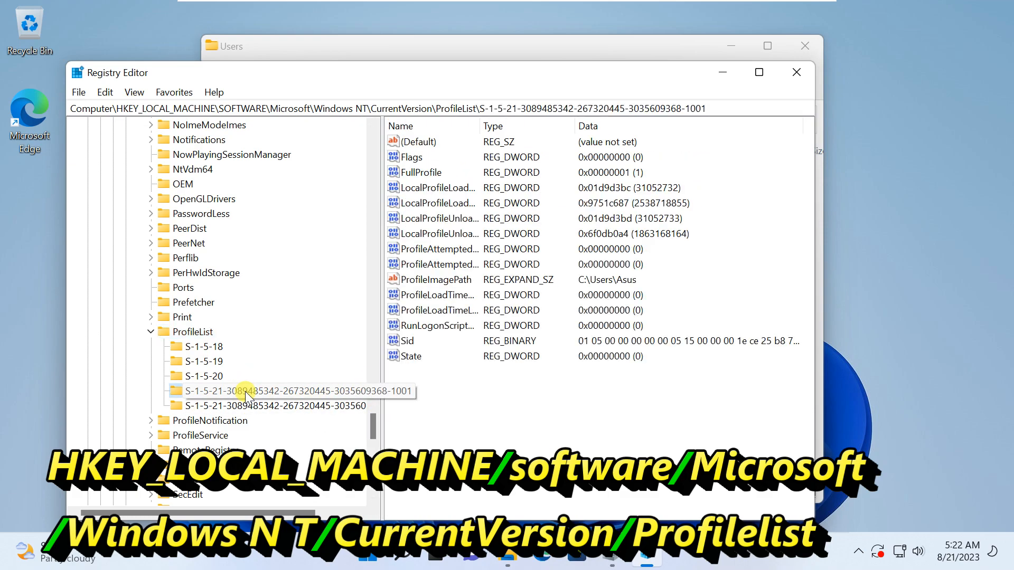
{"action": "left_click", "coordinate": [297, 405]}
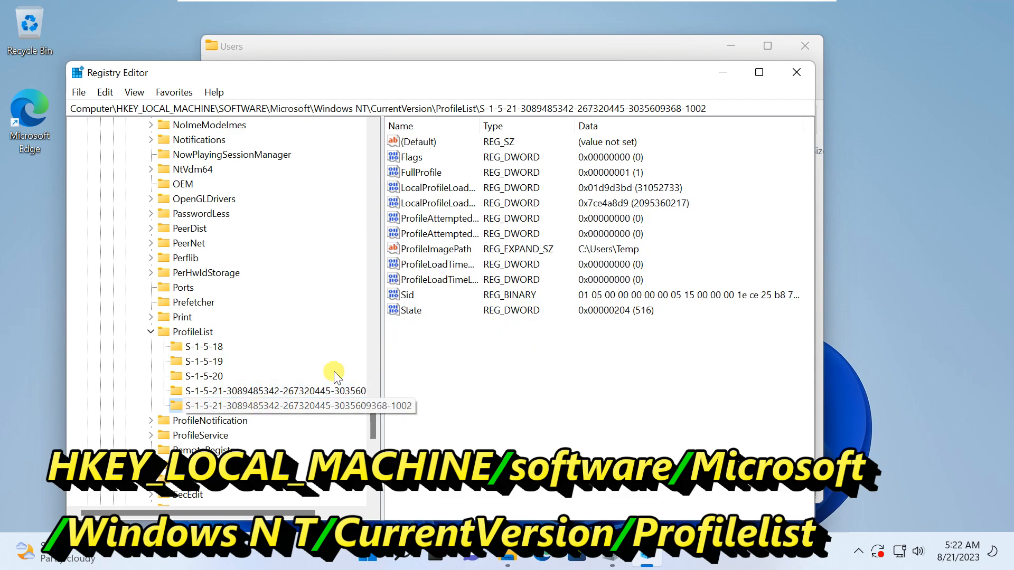
{"action": "left_click", "coordinate": [294, 391]}
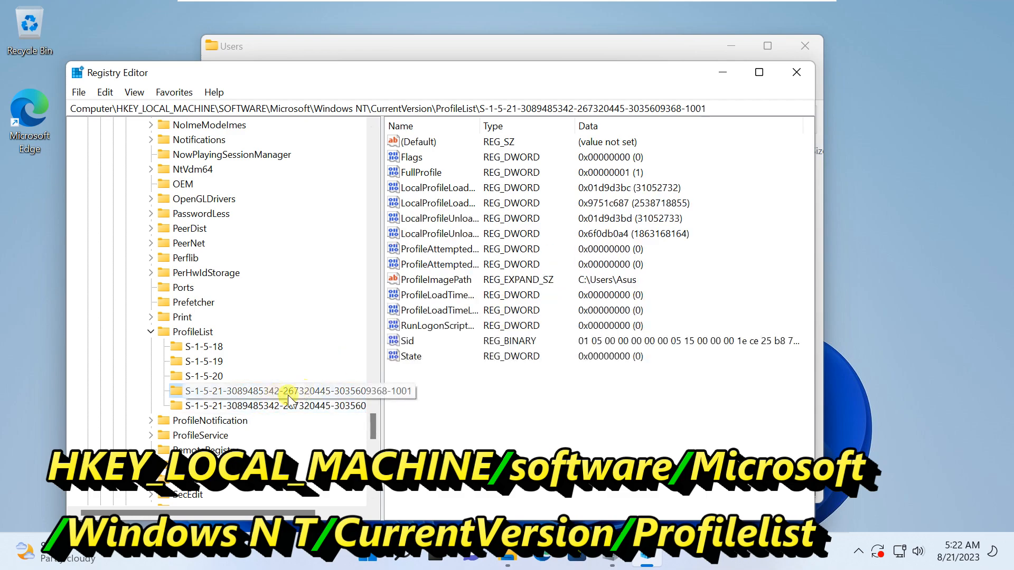
{"action": "left_click", "coordinate": [272, 405]}
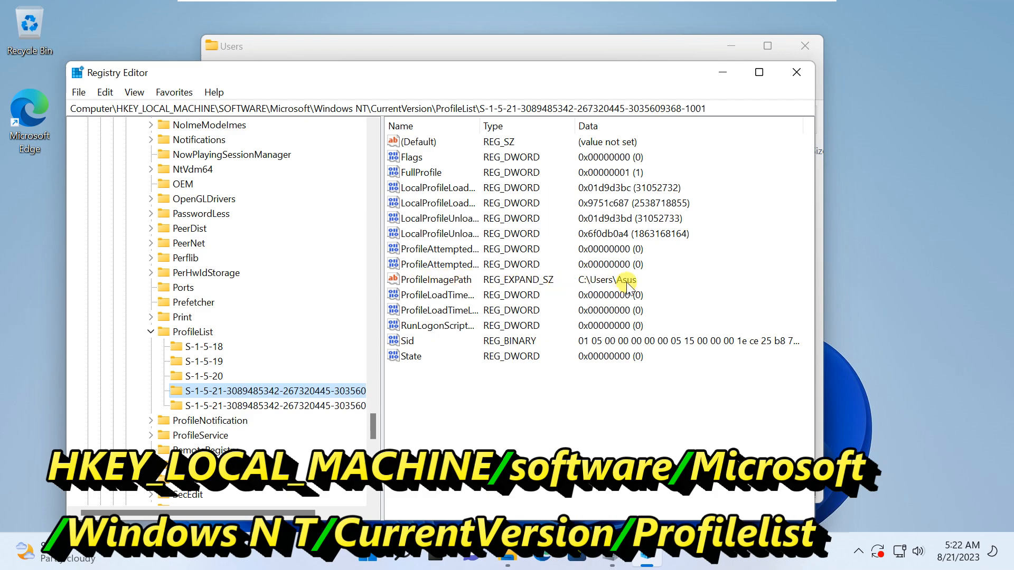
{"action": "left_click", "coordinate": [429, 279]}
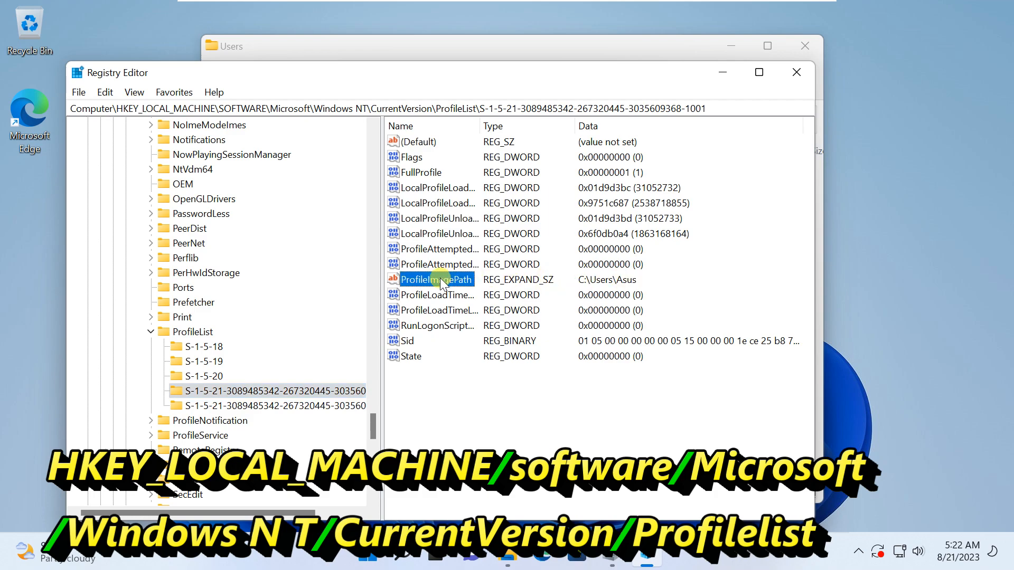
- Change the 1001 key's ProfileImagePath from C:\Users\Asus to C:\Users\SHAM
{"action": "right_click", "coordinate": [440, 279]}
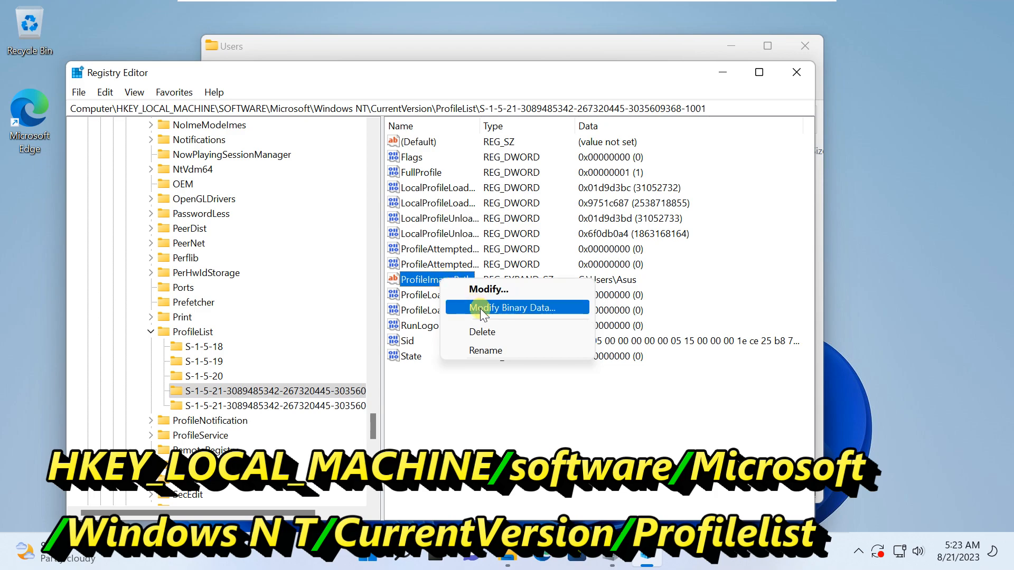
{"action": "mouse_move", "coordinate": [504, 288]}
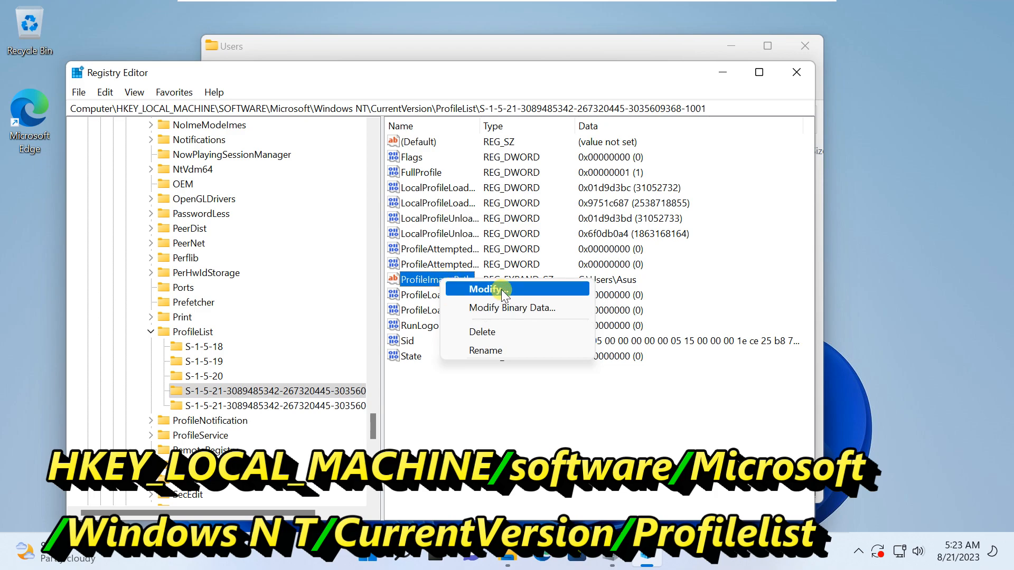
{"action": "left_click", "coordinate": [484, 288]}
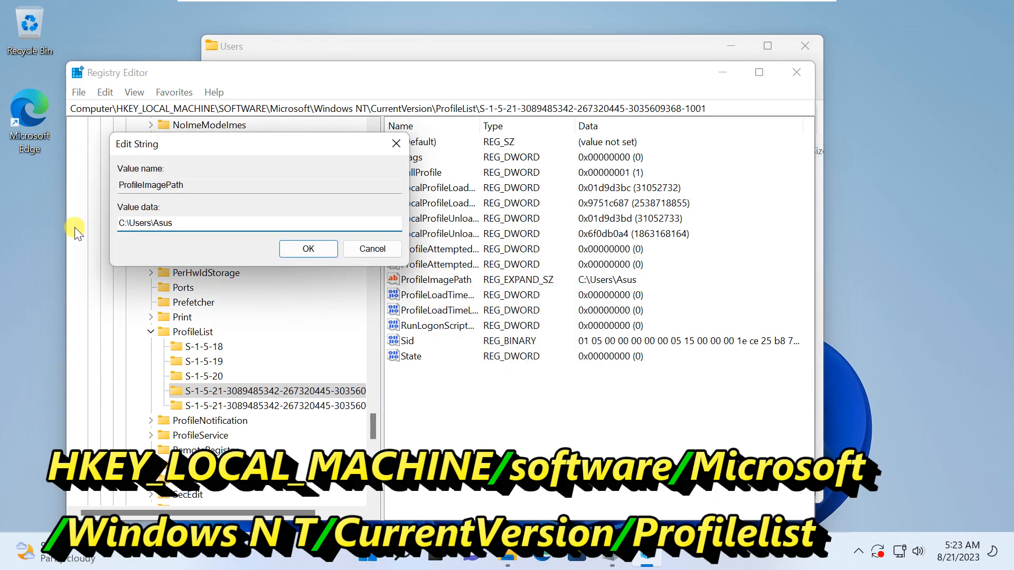
{"action": "left_click", "coordinate": [430, 46]}
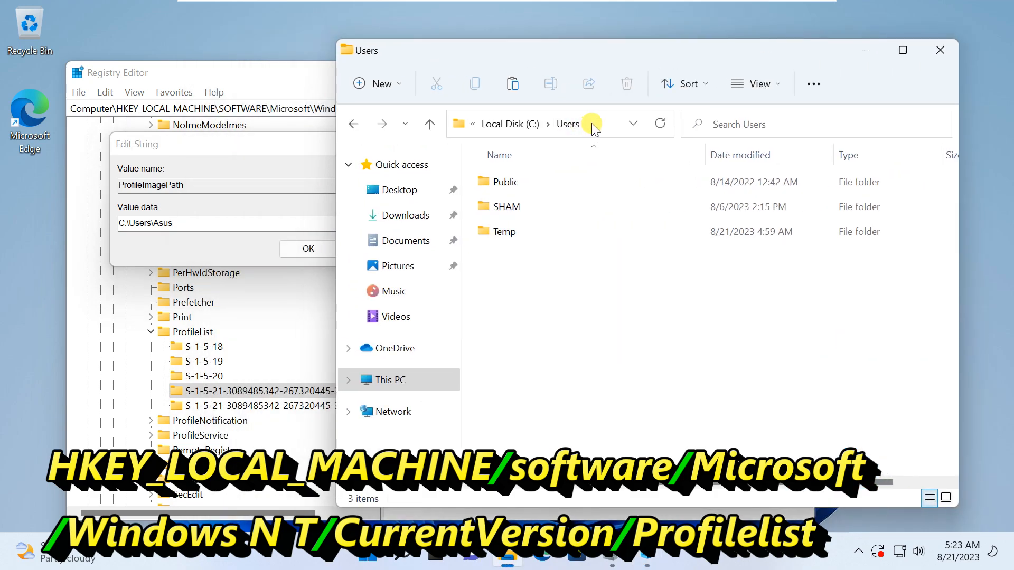
{"action": "left_click", "coordinate": [511, 206]}
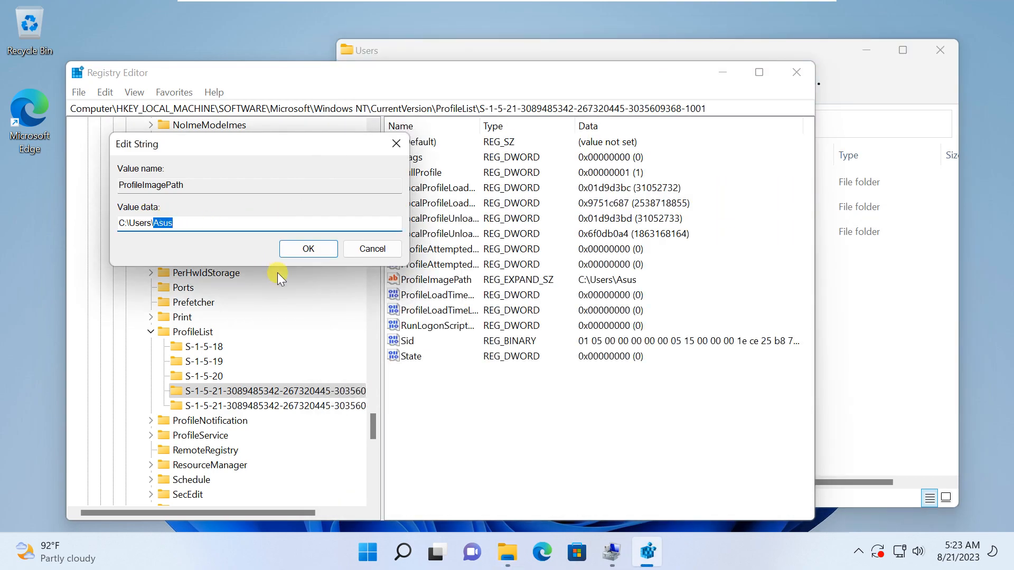
{"action": "type", "text": "S"}
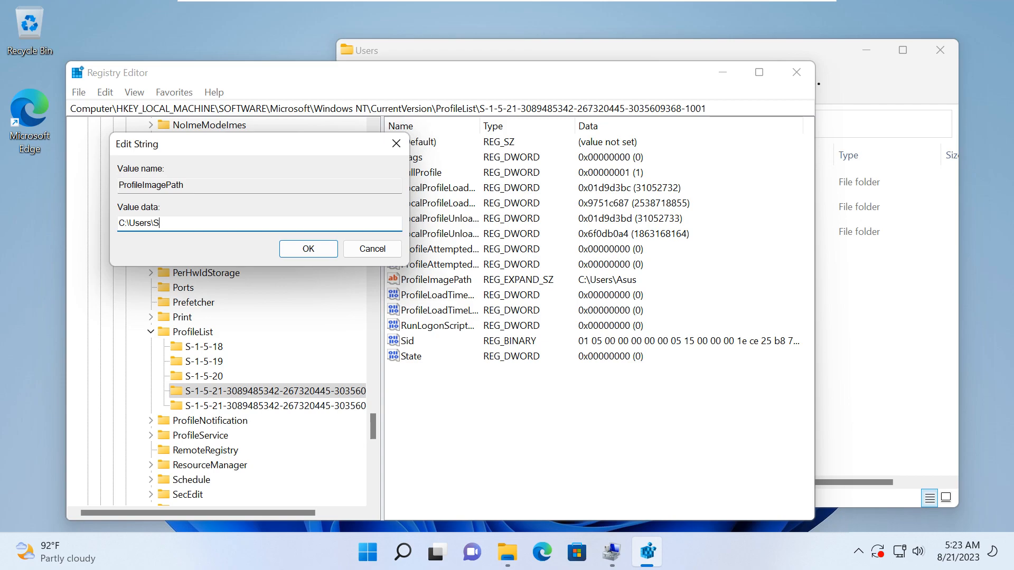
{"action": "type", "text": "HAM"}
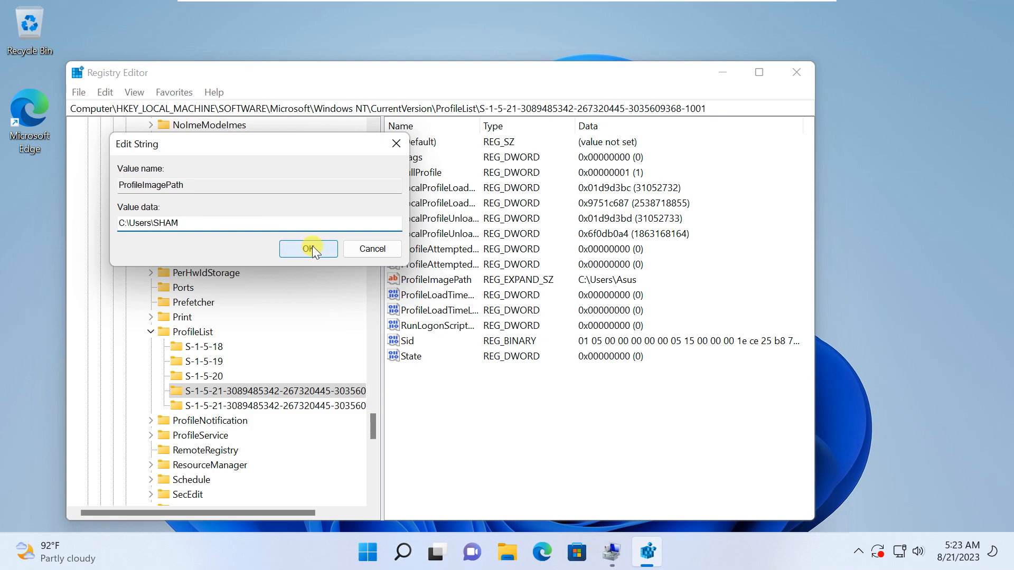
{"action": "left_click", "coordinate": [308, 249]}
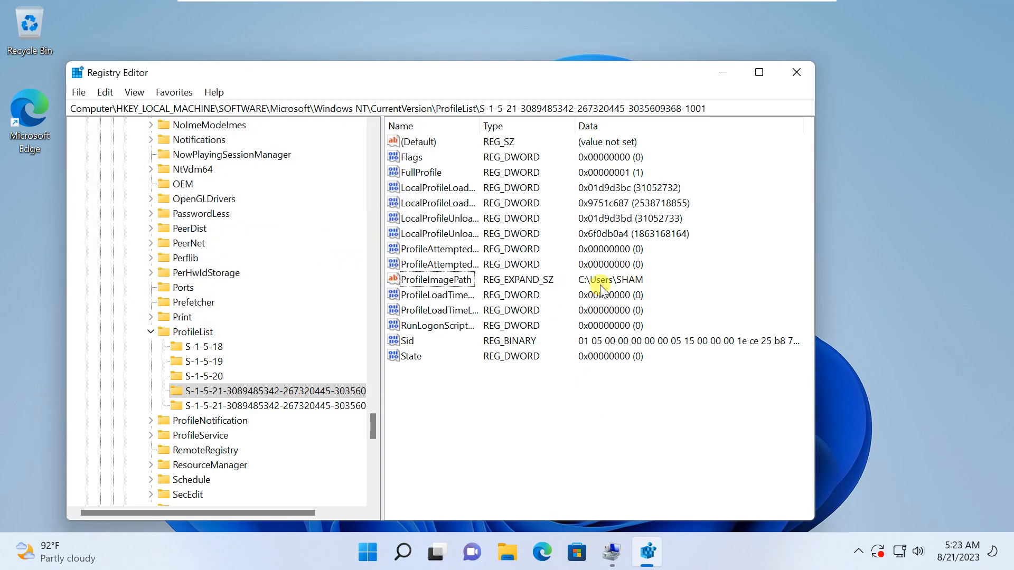
{"action": "mouse_move", "coordinate": [761, 163]}
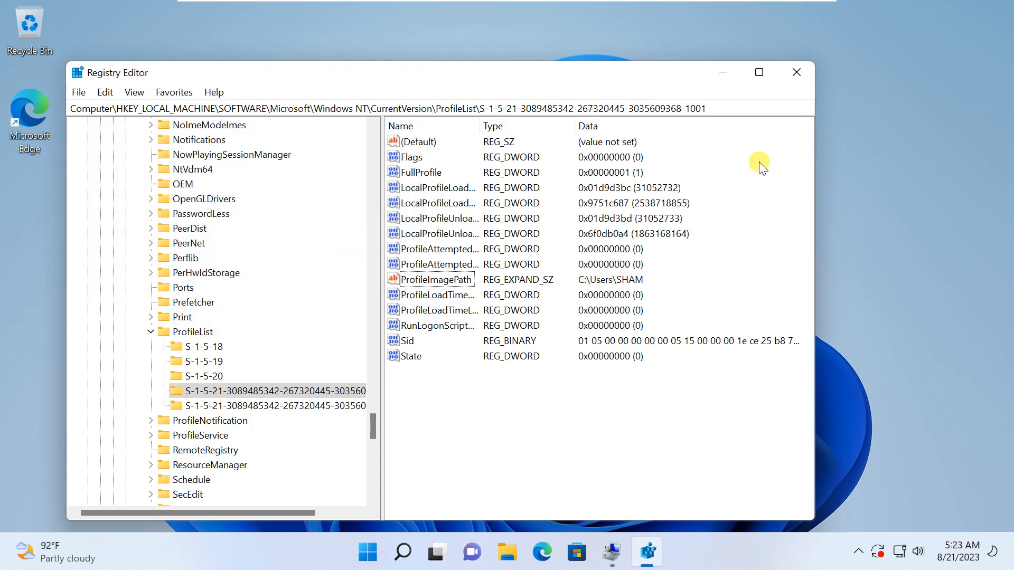
- Close Registry Editor and Computer Management
{"action": "left_click", "coordinate": [796, 72]}
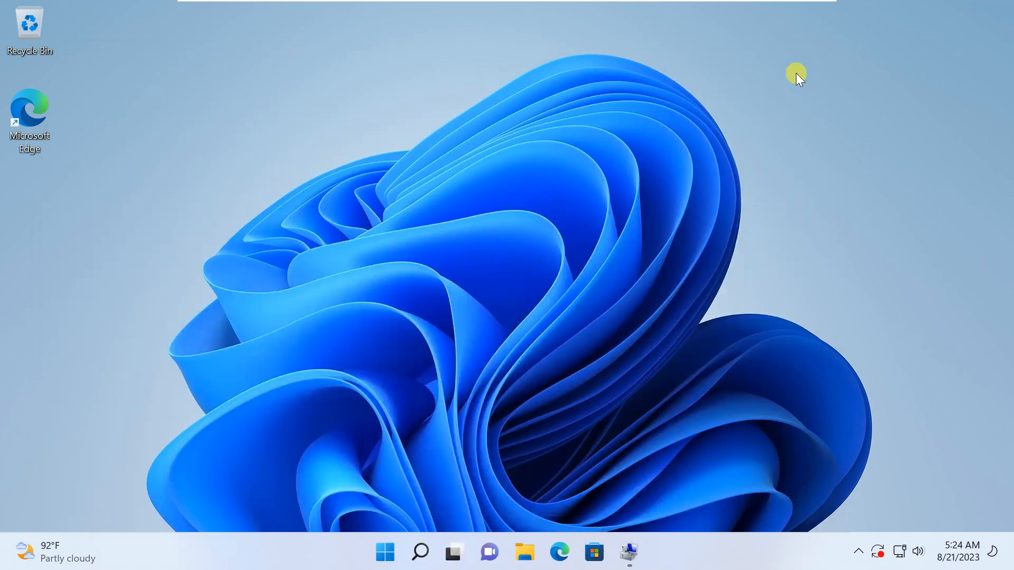
{"action": "left_click", "coordinate": [628, 552]}
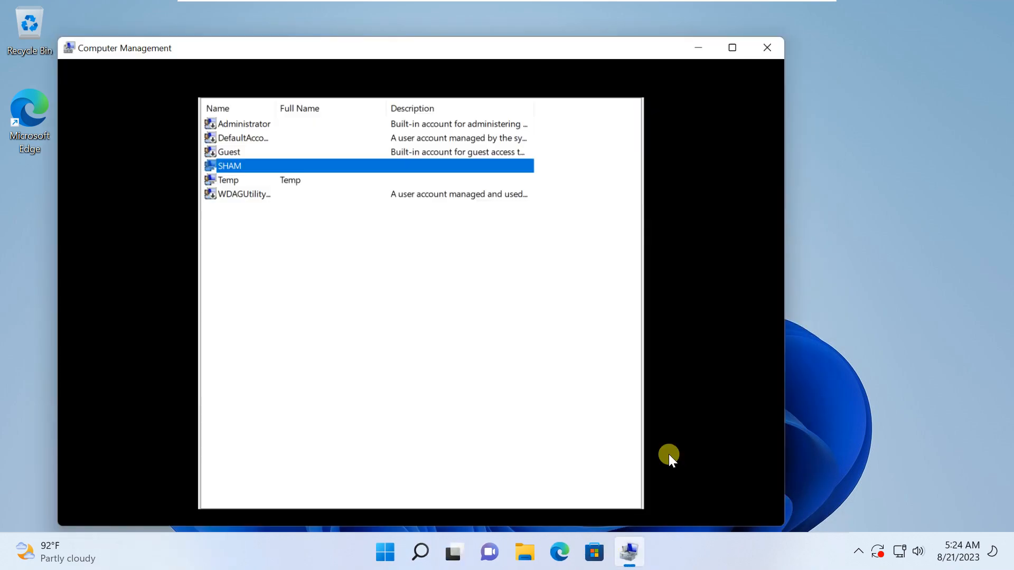
{"action": "left_click", "coordinate": [767, 47]}
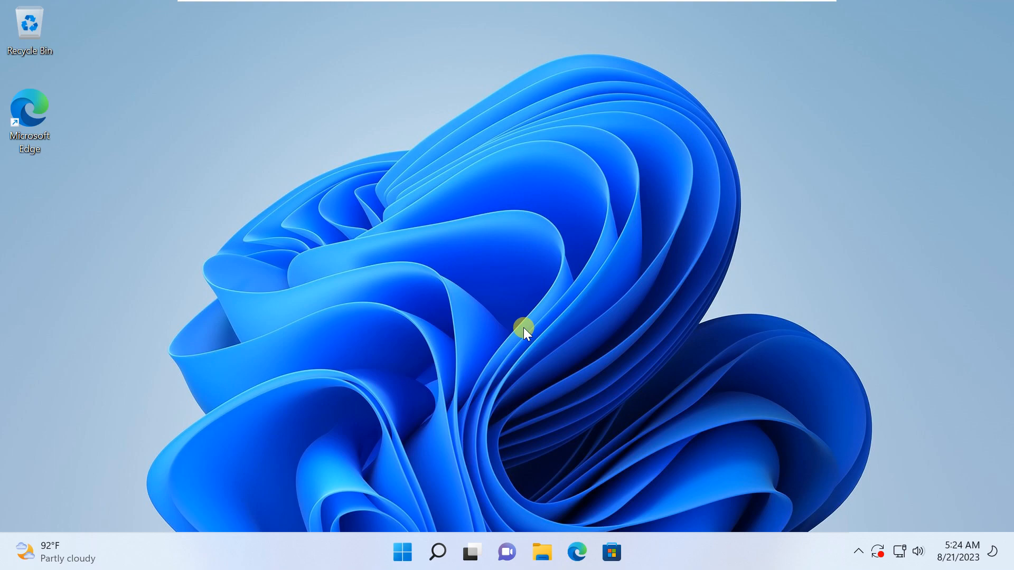
- Sign out of the Temp account and sign in as SHAM
{"action": "left_click", "coordinate": [402, 552]}
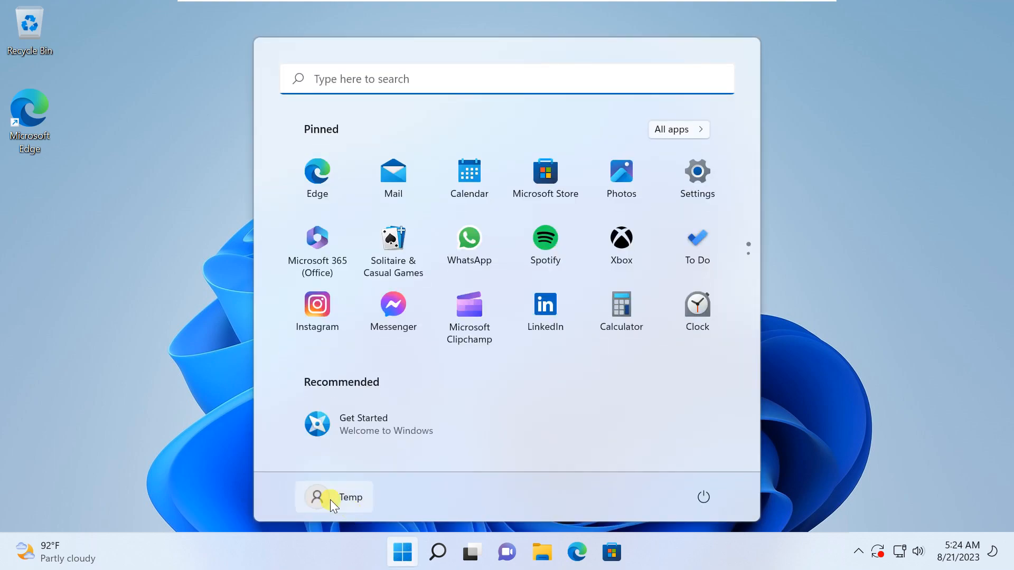
{"action": "left_click", "coordinate": [333, 498]}
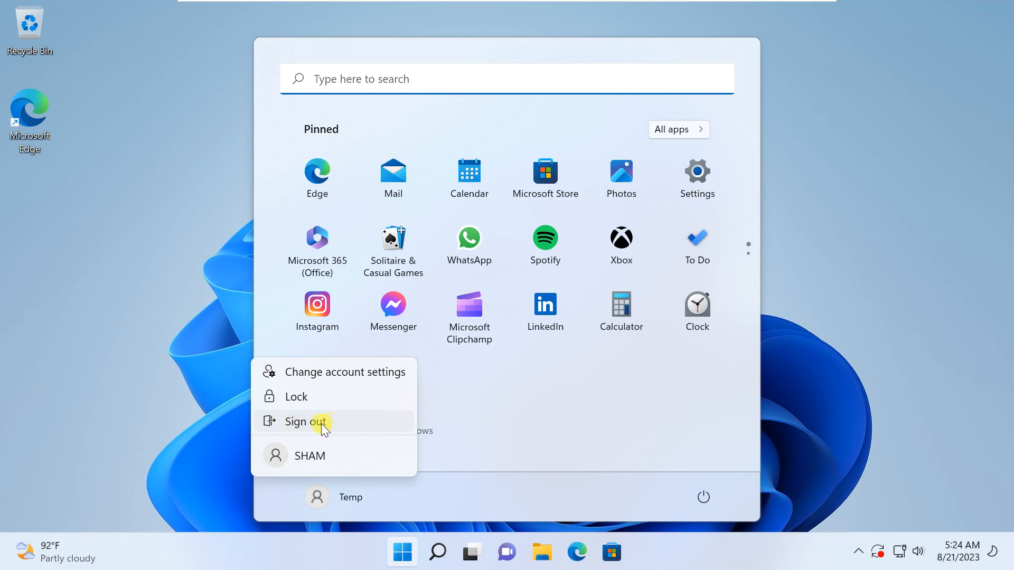
{"action": "left_click", "coordinate": [305, 421]}
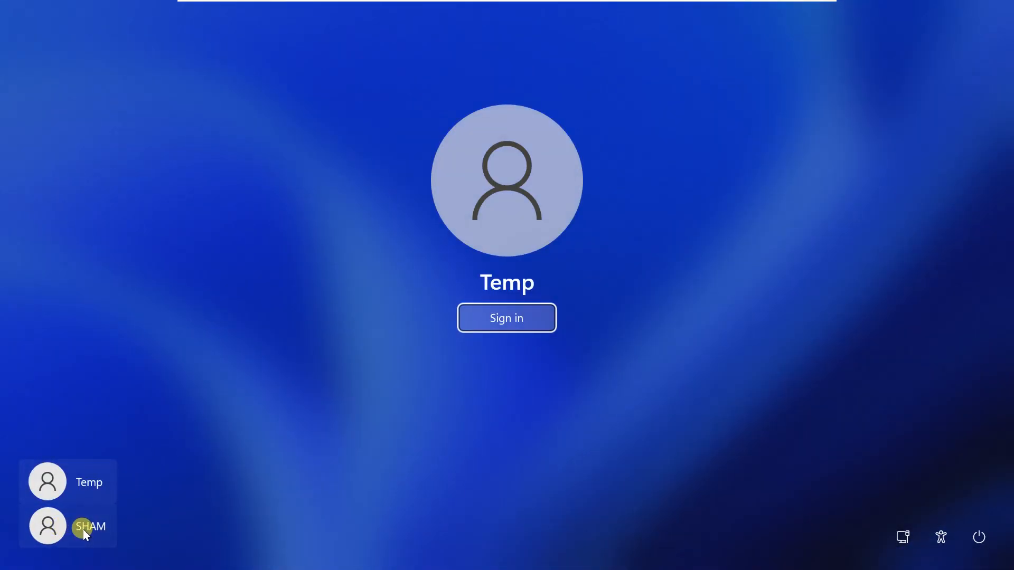
{"action": "left_click", "coordinate": [89, 526]}
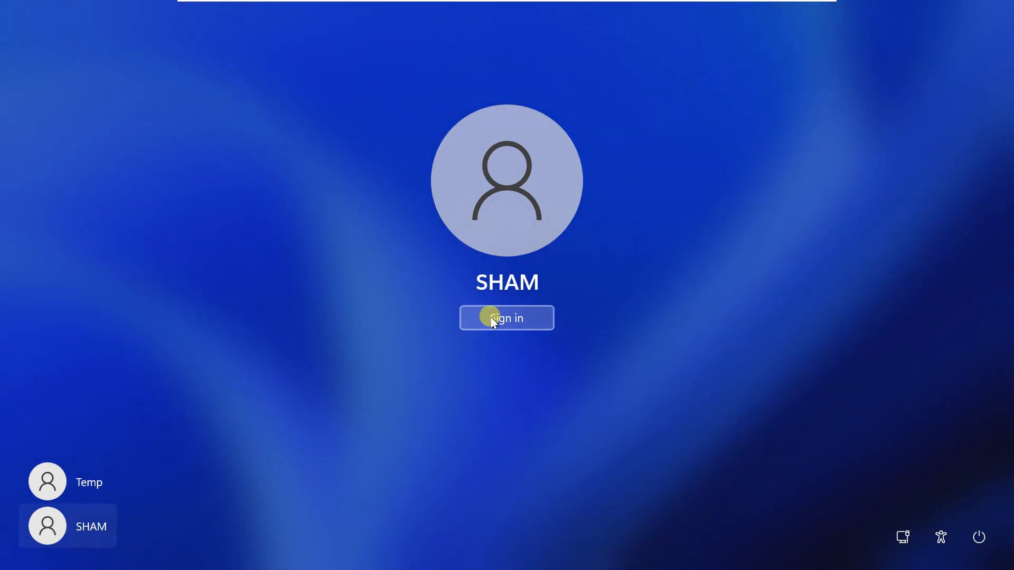
{"action": "left_click", "coordinate": [506, 317]}
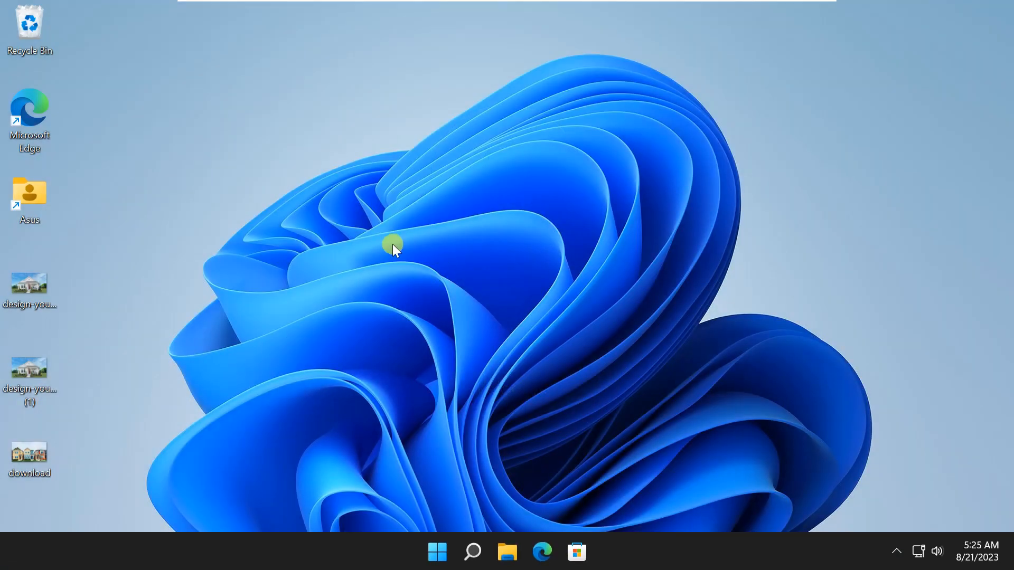
{"action": "mouse_move", "coordinate": [514, 463]}
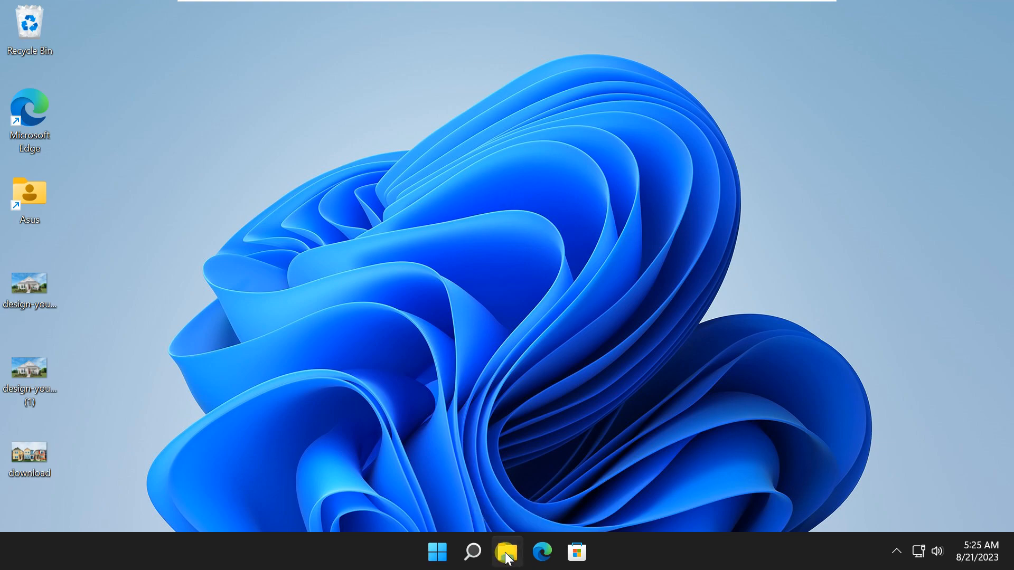
- Browse This PC > Local Disk (C:) > Users to see Public, SHAM and Temp
{"action": "left_click", "coordinate": [507, 552]}
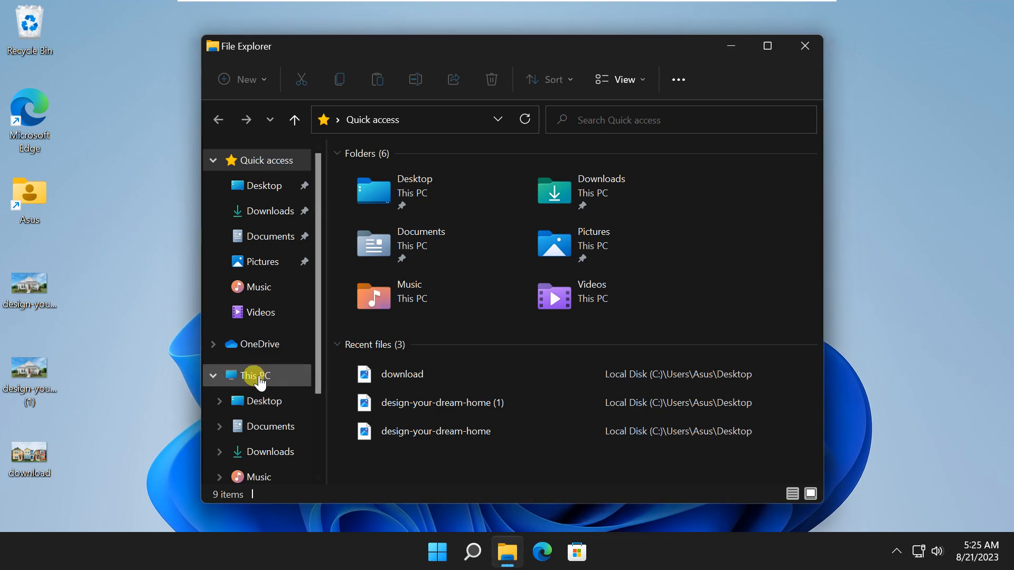
{"action": "left_click", "coordinate": [253, 375]}
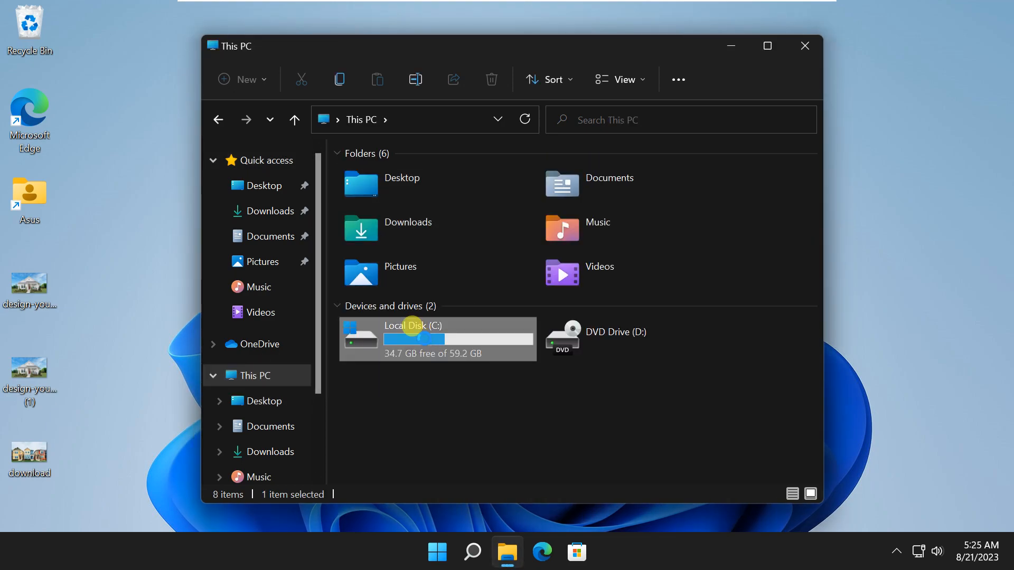
{"action": "double_click", "coordinate": [411, 336]}
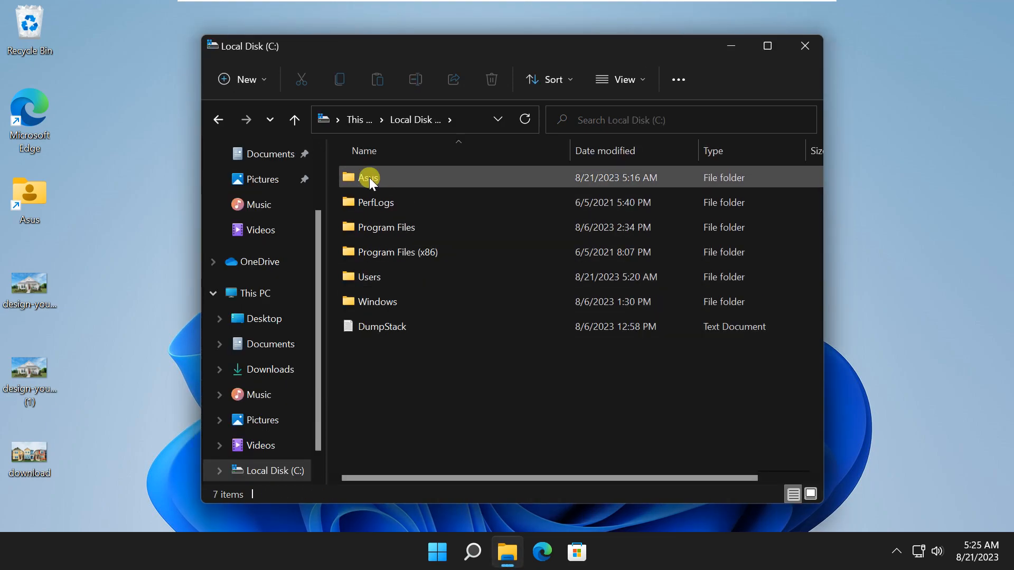
{"action": "double_click", "coordinate": [368, 277]}
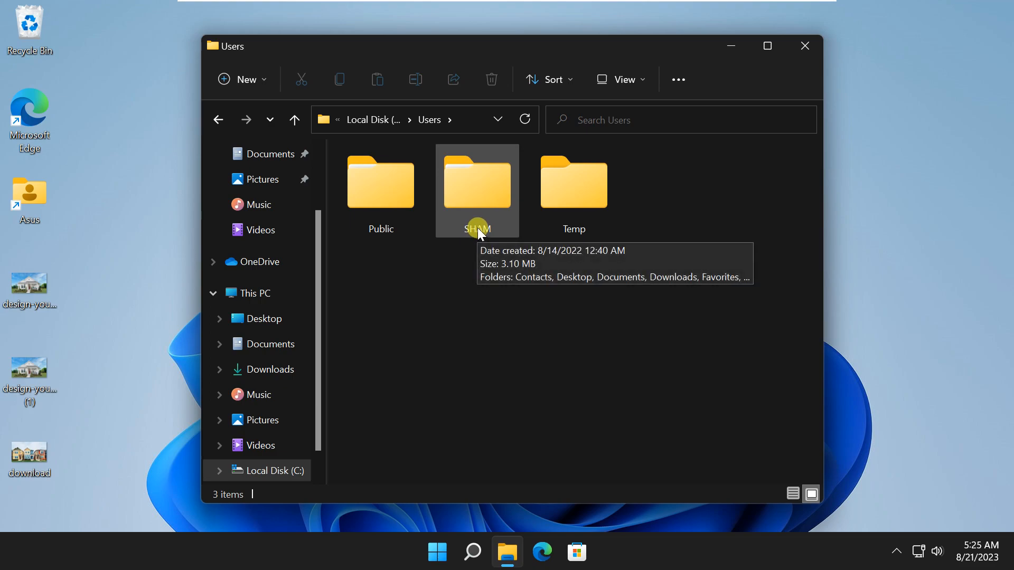
{"action": "mouse_move", "coordinate": [473, 272]}
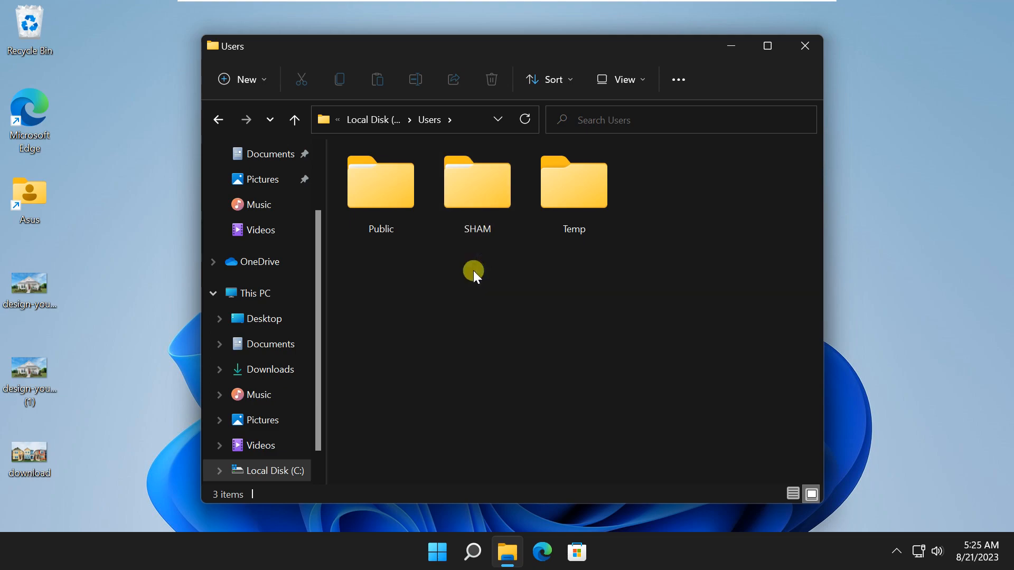
{"action": "mouse_move", "coordinate": [805, 50]}
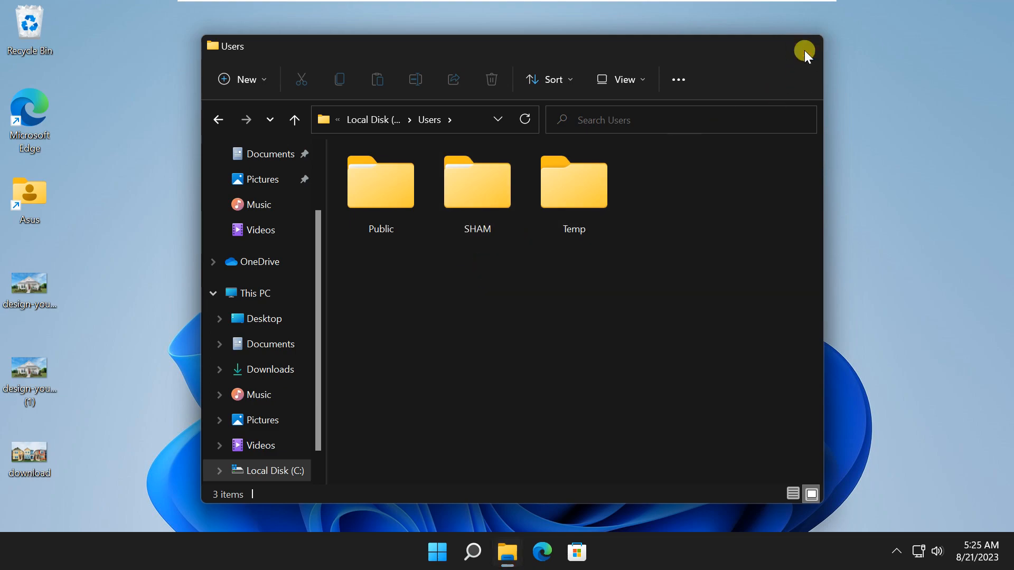
{"action": "right_click", "coordinate": [28, 197]}
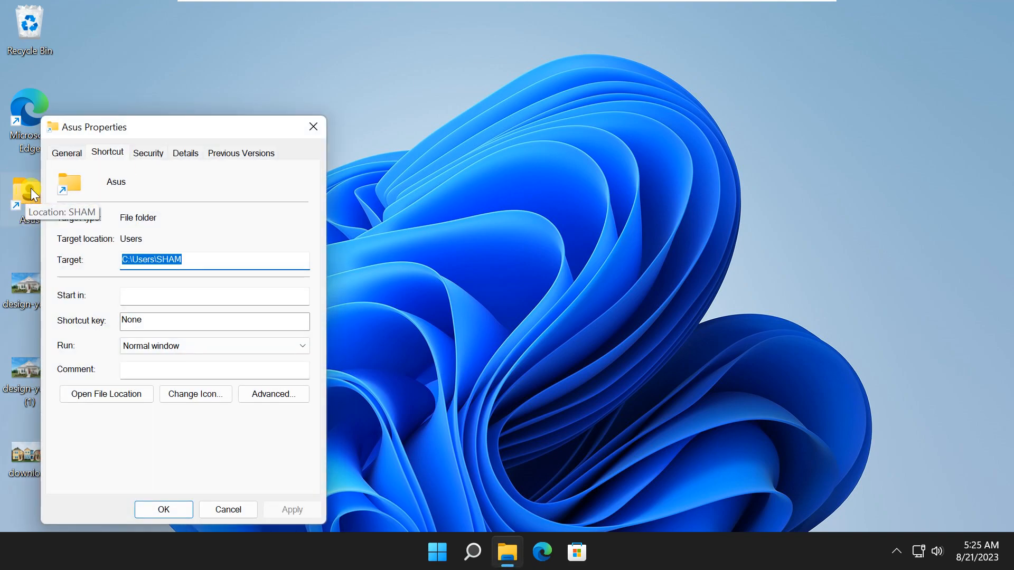
- Verify the desktop shortcut's Properties target C:\Users\SHAM, then close them
{"action": "left_click", "coordinate": [171, 259]}
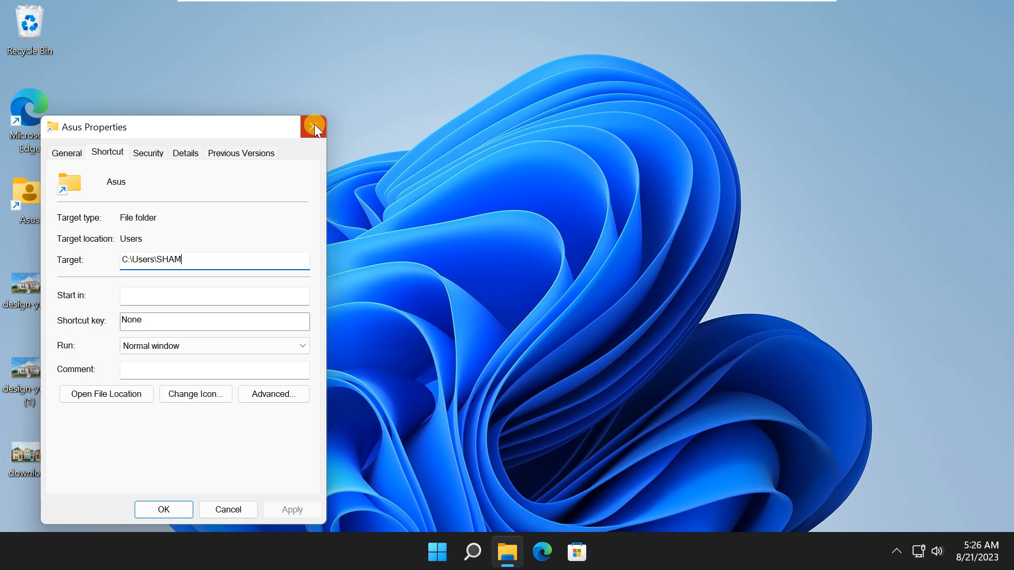
{"action": "left_click", "coordinate": [313, 127]}
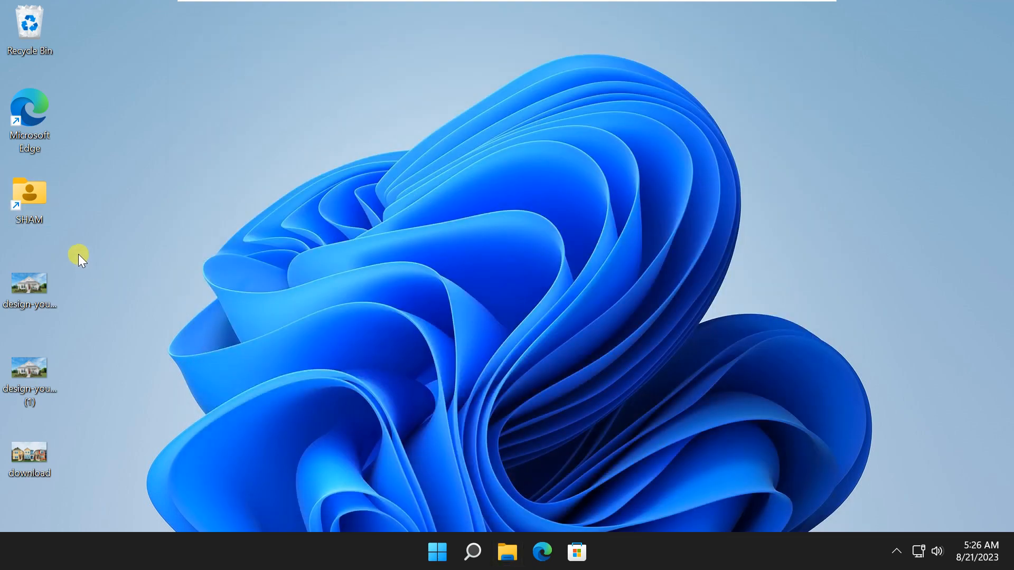
{"action": "mouse_move", "coordinate": [144, 271]}
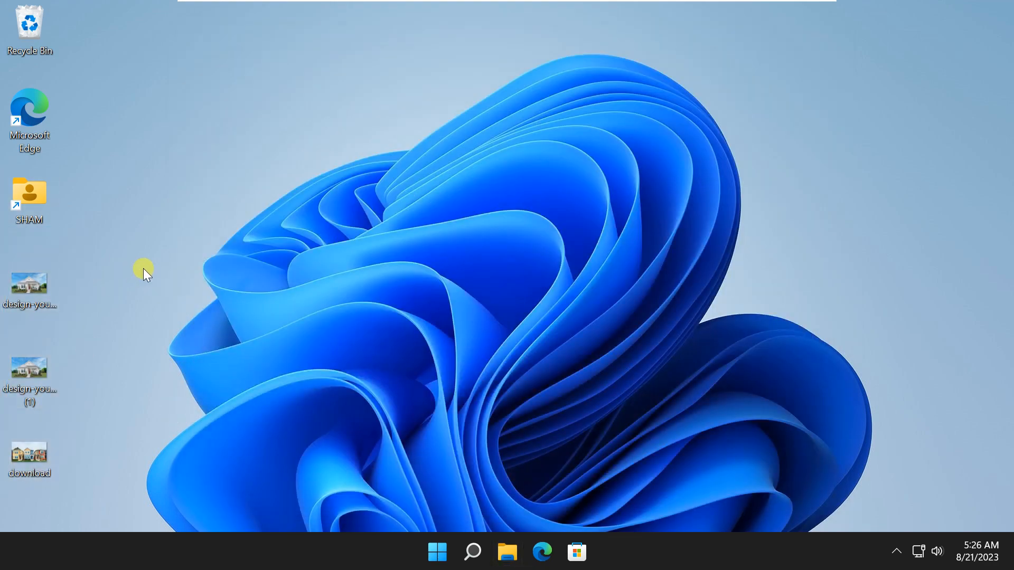
{"action": "mouse_move", "coordinate": [432, 493]}
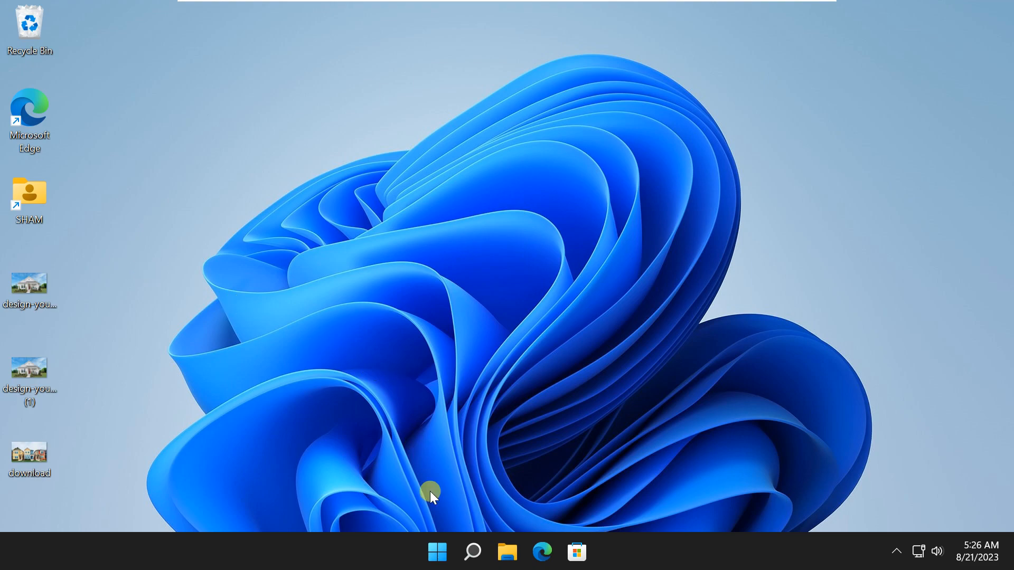
{"action": "right_click", "coordinate": [437, 551]}
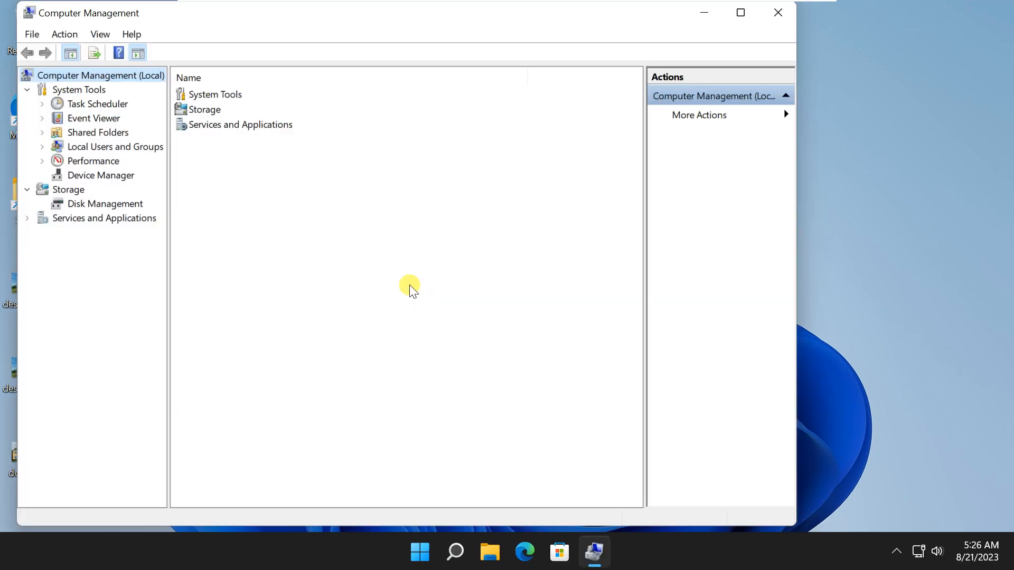
{"action": "mouse_move", "coordinate": [101, 146]}
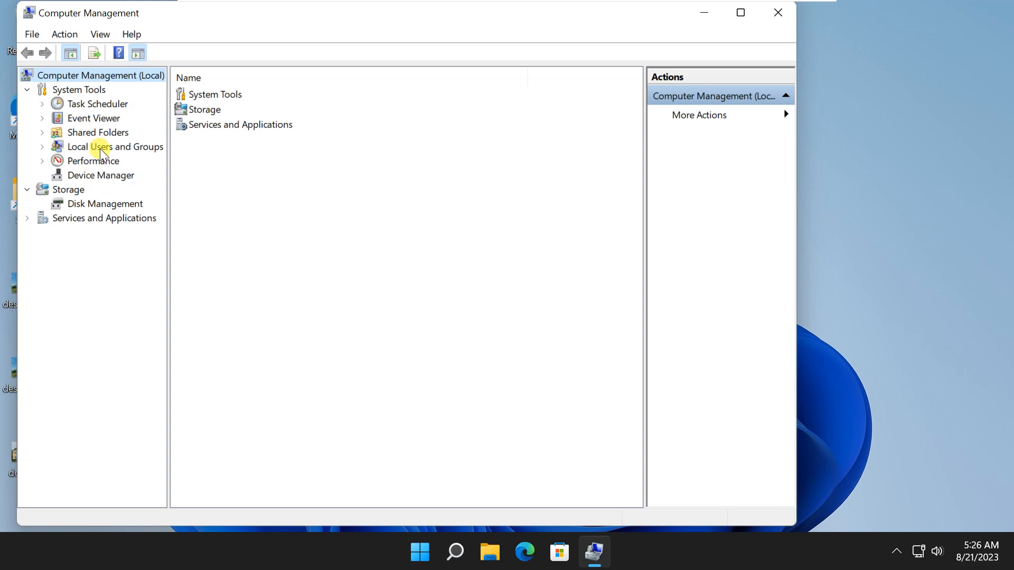
- Delete the Temp local user account, confirm both warnings, and close Computer Management
{"action": "left_click", "coordinate": [119, 146]}
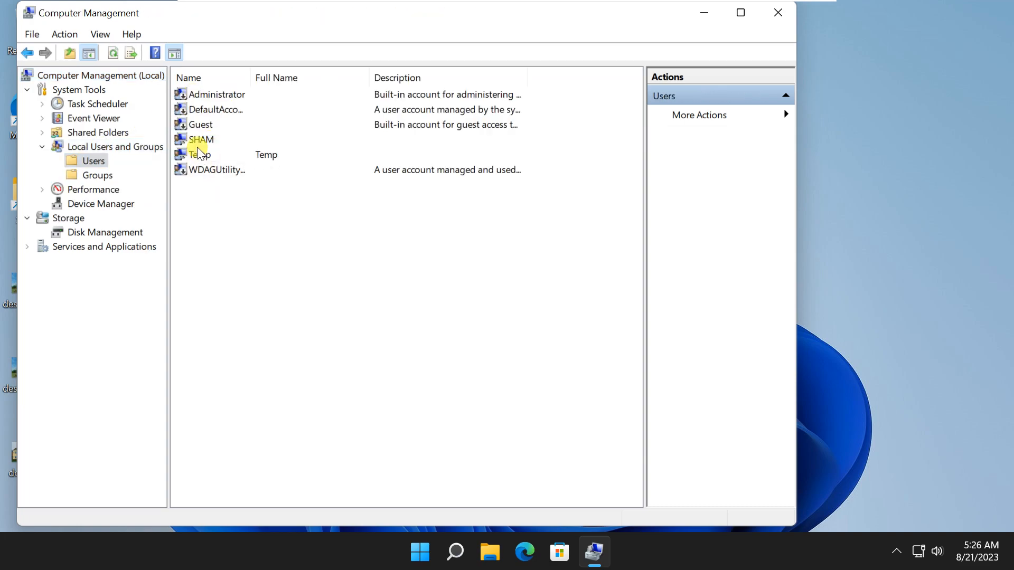
{"action": "left_click", "coordinate": [200, 155]}
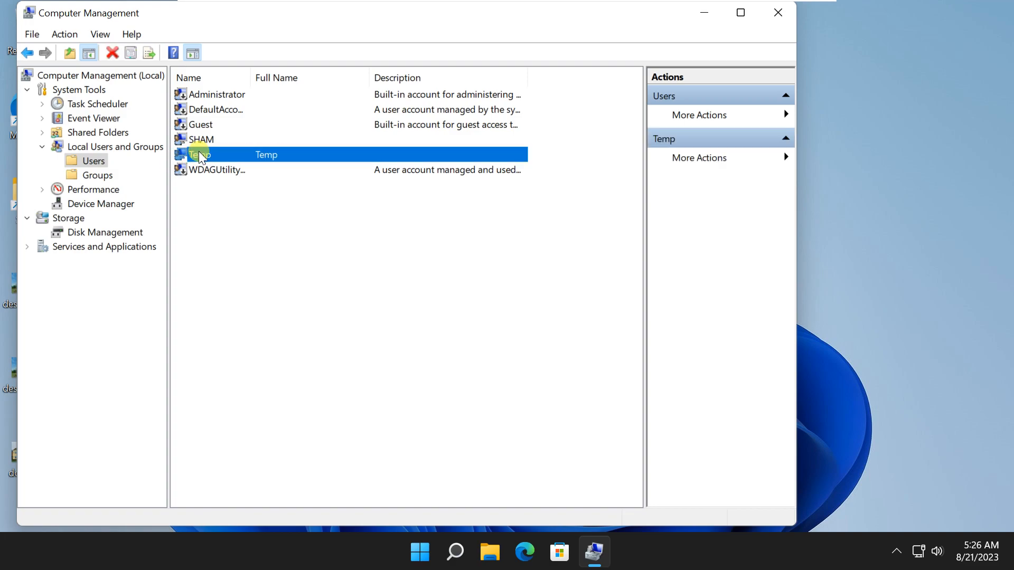
{"action": "right_click", "coordinate": [200, 154]}
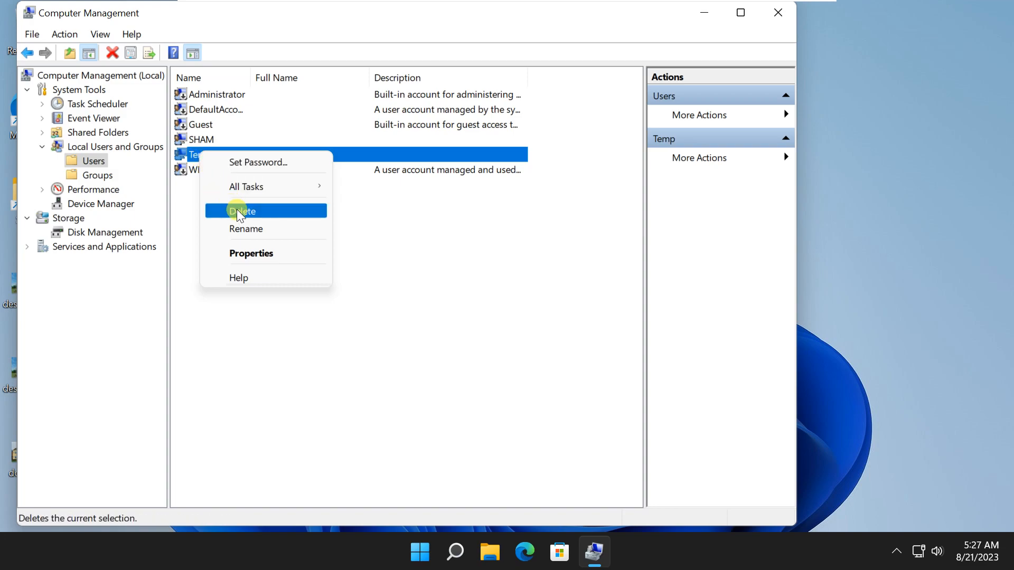
{"action": "left_click", "coordinate": [242, 210]}
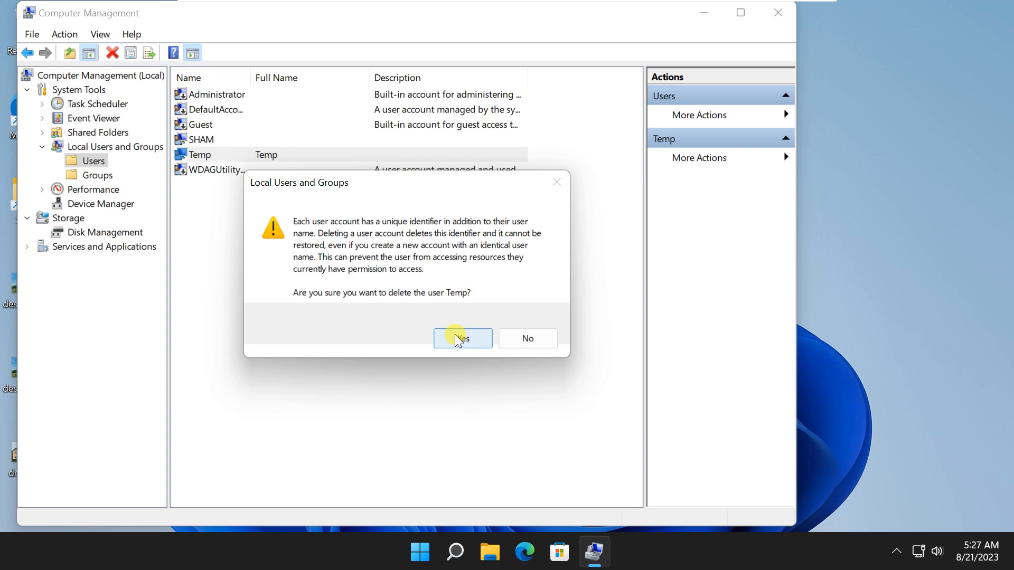
{"action": "left_click", "coordinate": [463, 338]}
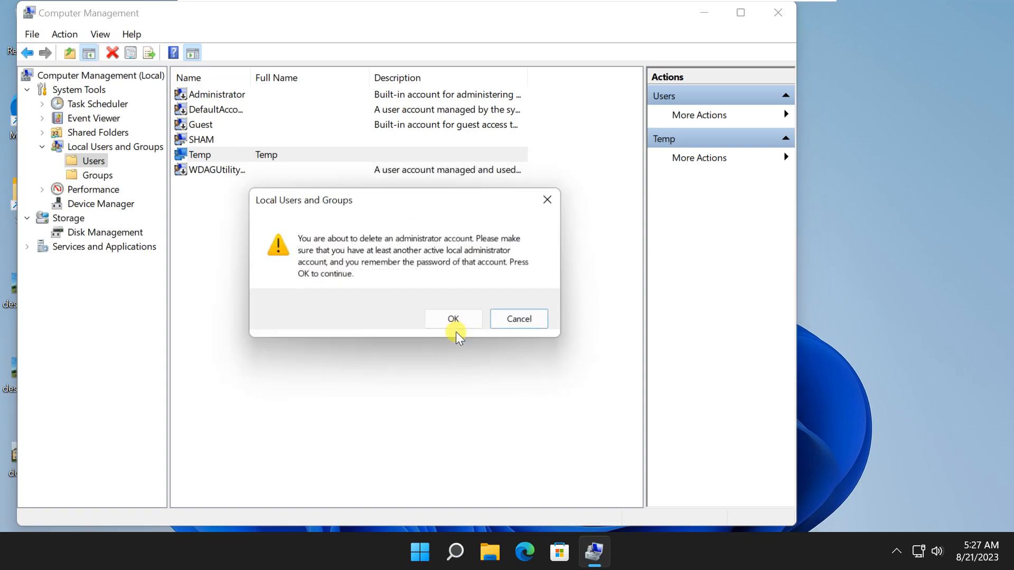
{"action": "left_click", "coordinate": [453, 319]}
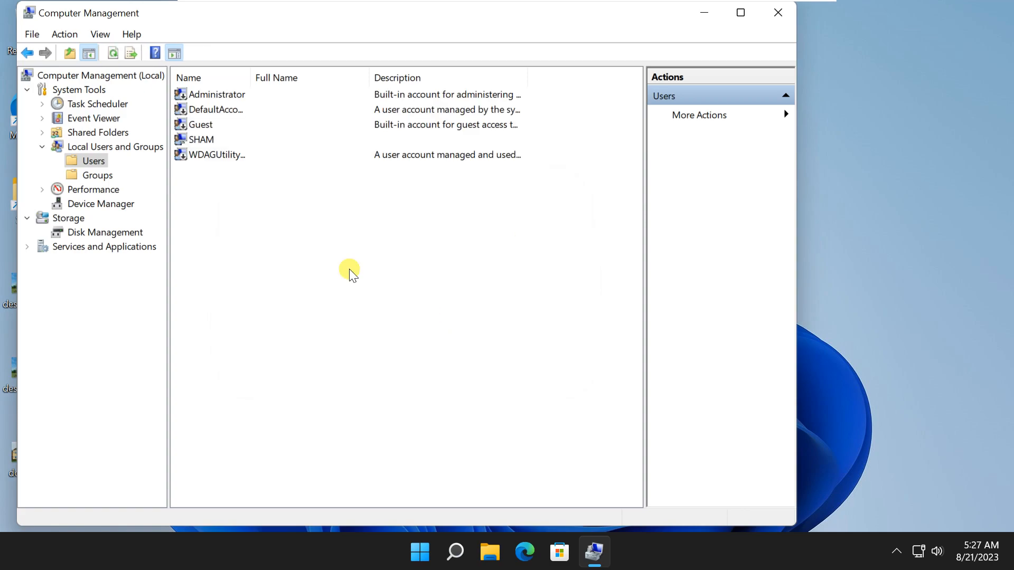
{"action": "mouse_move", "coordinate": [778, 12]}
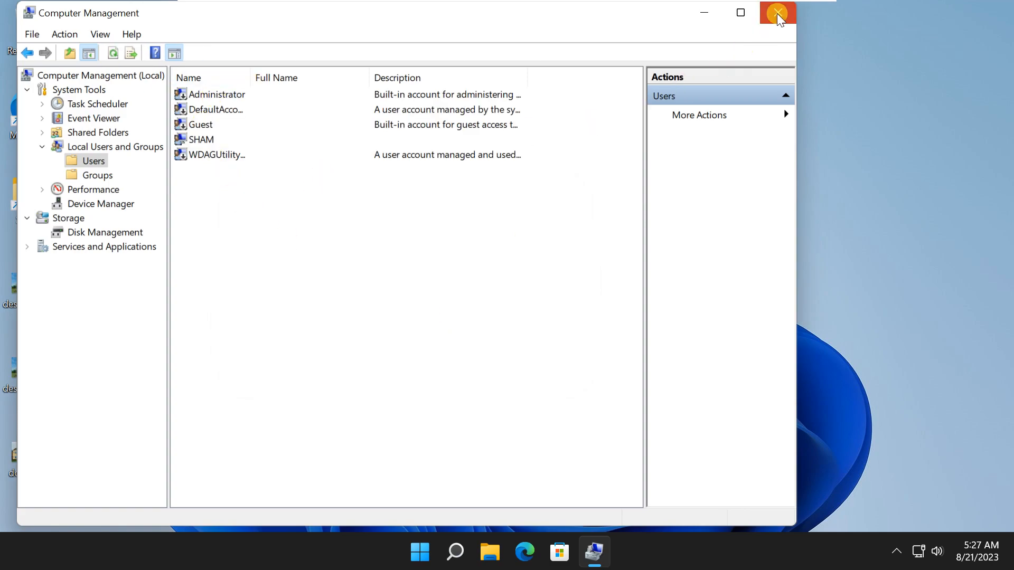
{"action": "left_click", "coordinate": [419, 553]}
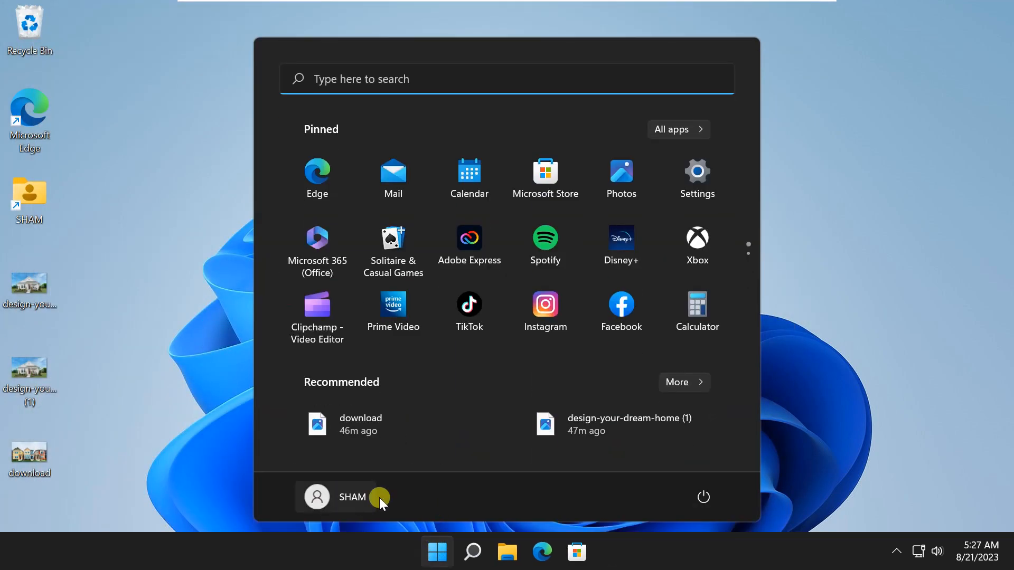
- Sign out of the SHAM account from the Start menu and sign back in
{"action": "left_click", "coordinate": [352, 496]}
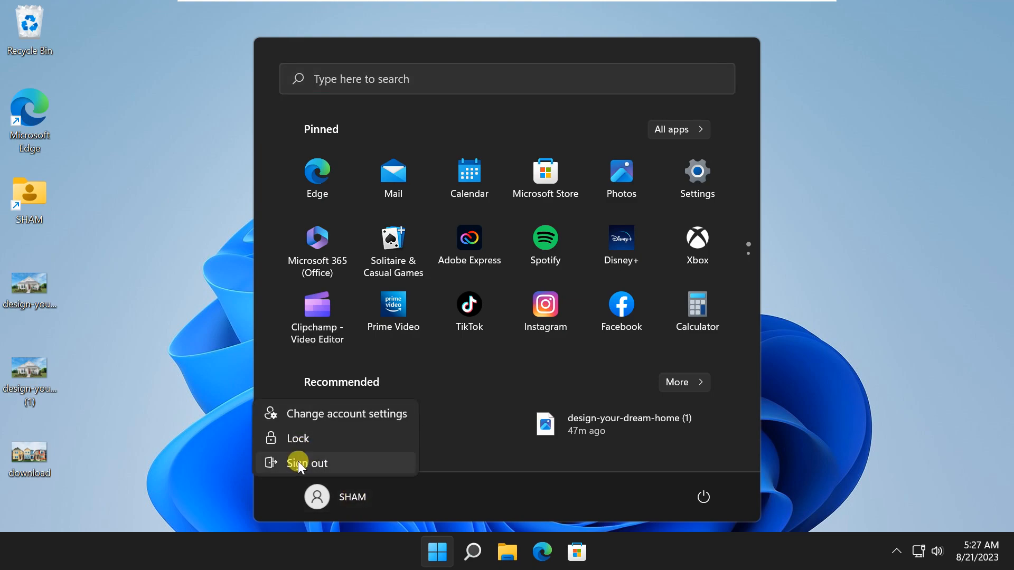
{"action": "left_click", "coordinate": [305, 463]}
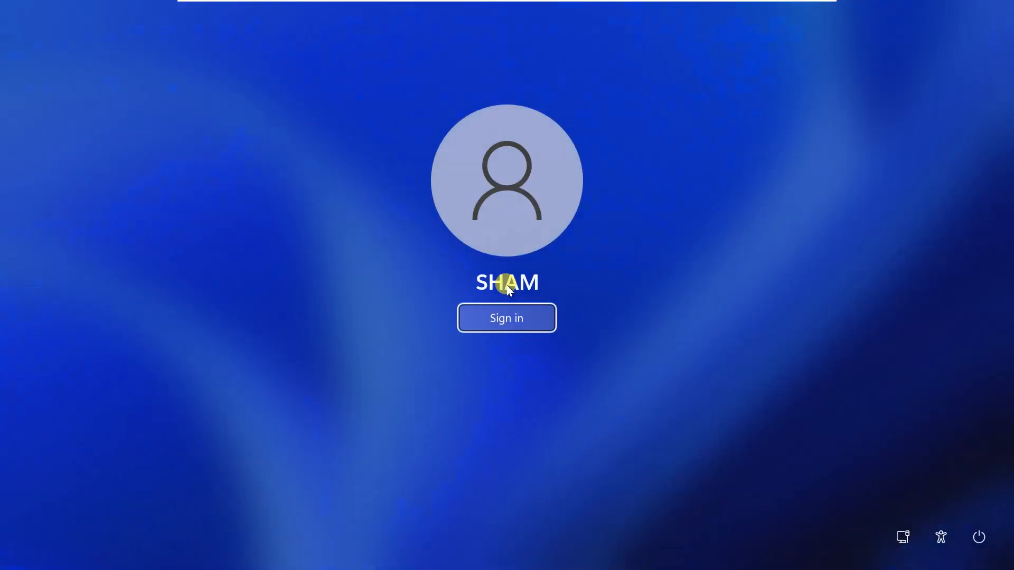
{"action": "left_click", "coordinate": [506, 318]}
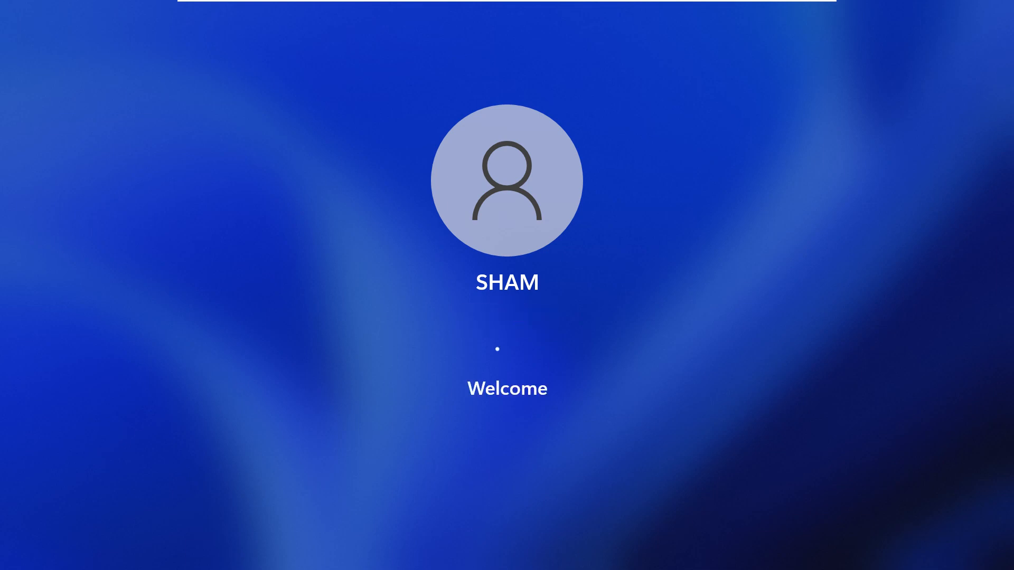